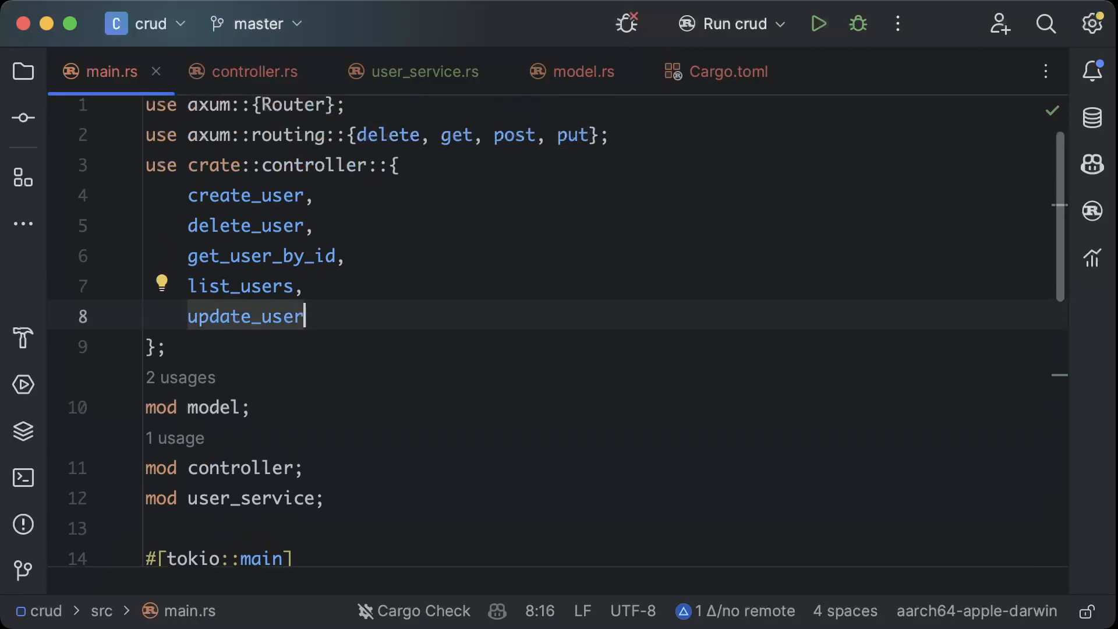
Step: Review the user service, data model and controller source files before editing main
{"action": "left_click", "coordinate": [413, 71]}
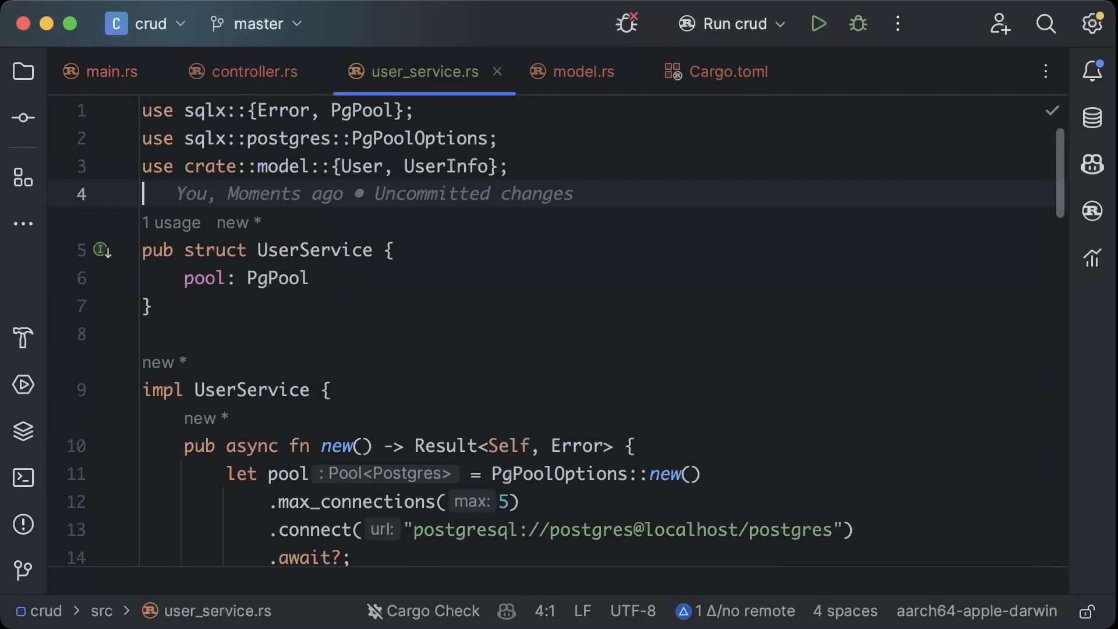
{"action": "scroll", "scroll_direction": "down", "scroll_amount": 3}
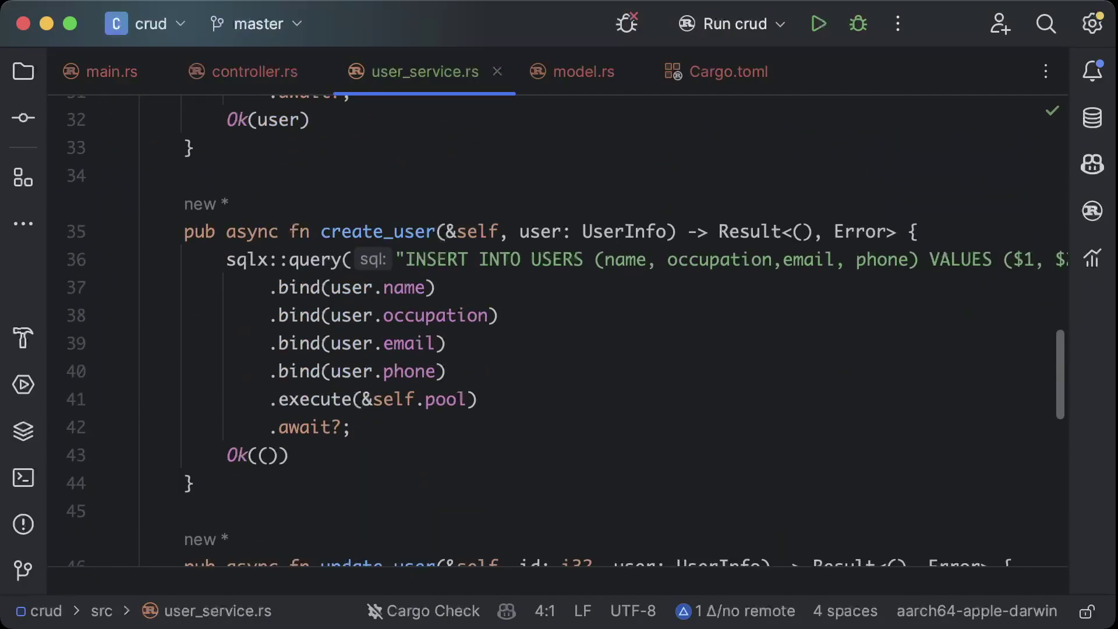
{"action": "left_click", "coordinate": [575, 71]}
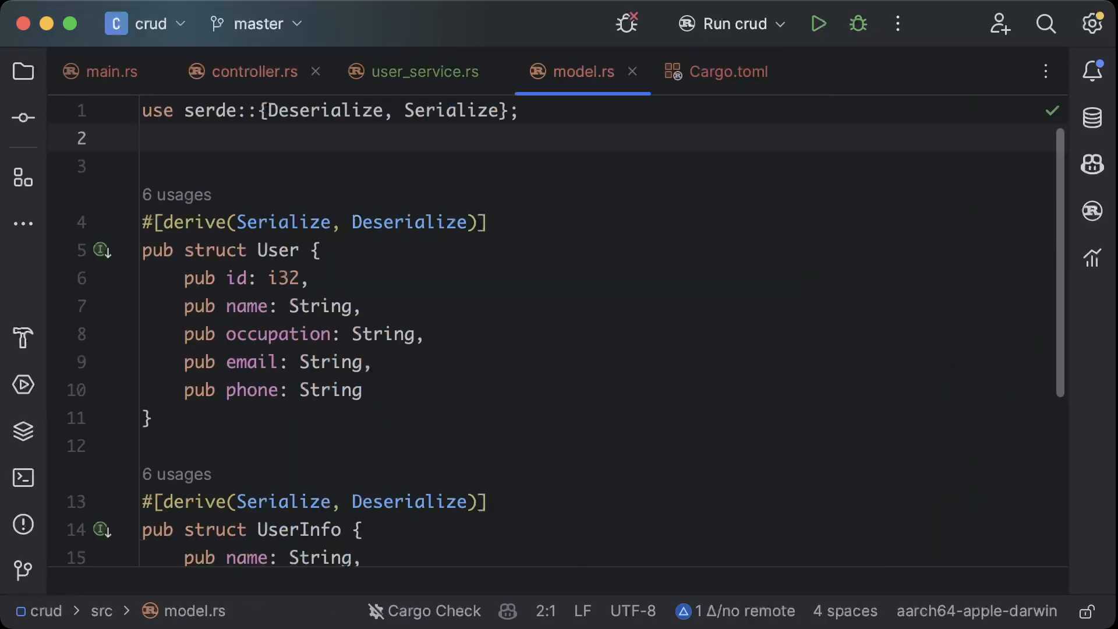
{"action": "left_click", "coordinate": [111, 71]}
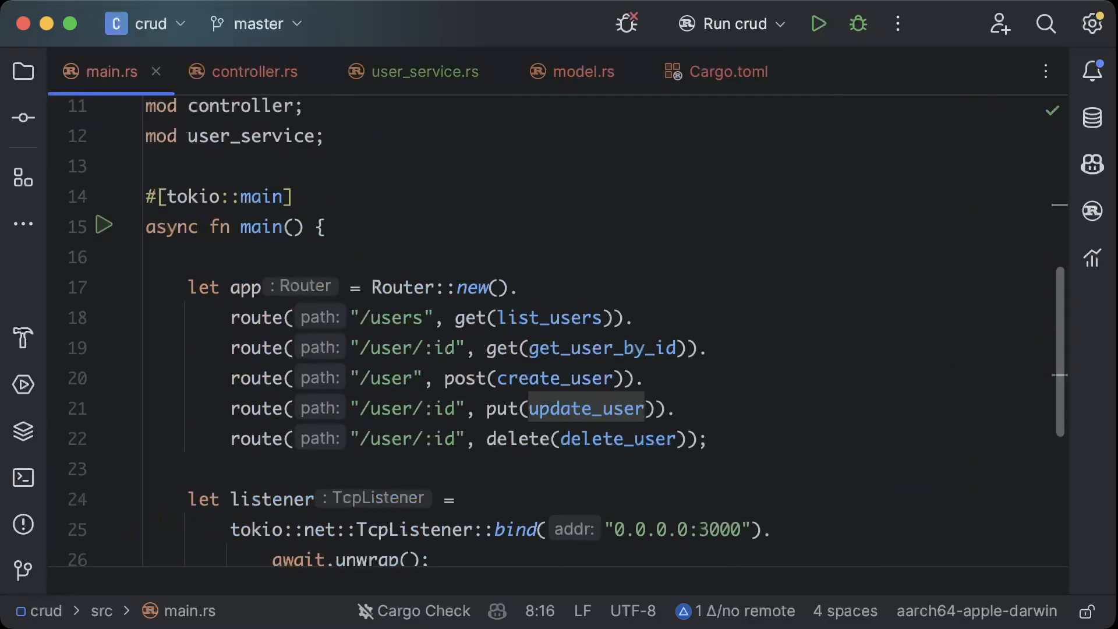
{"action": "scroll", "scroll_direction": "down", "scroll_amount": 3}
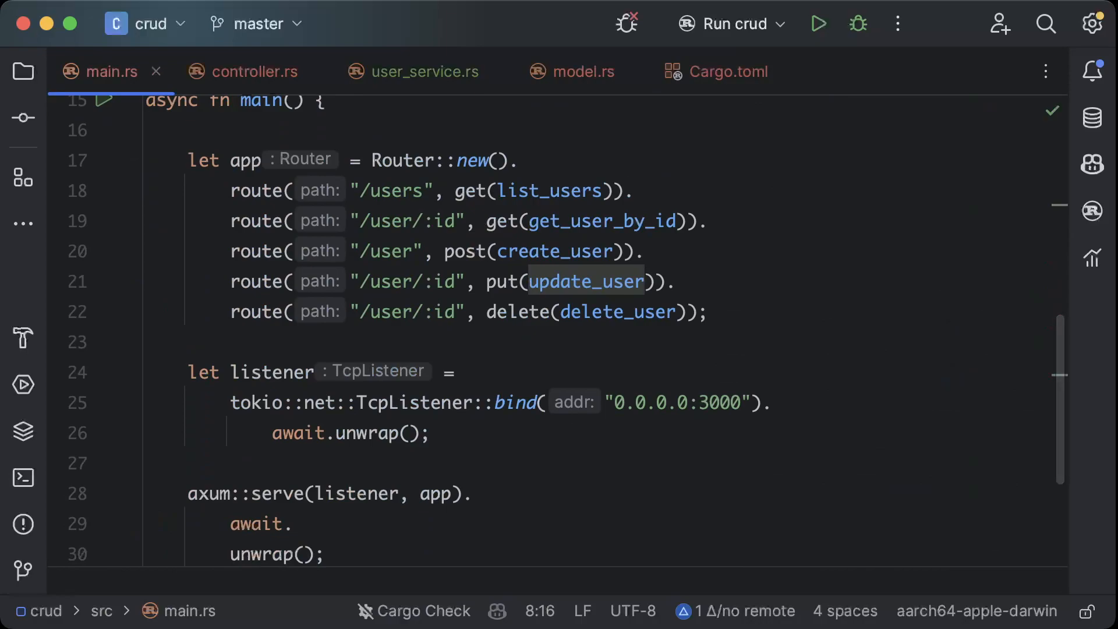
{"action": "left_click", "coordinate": [252, 71]}
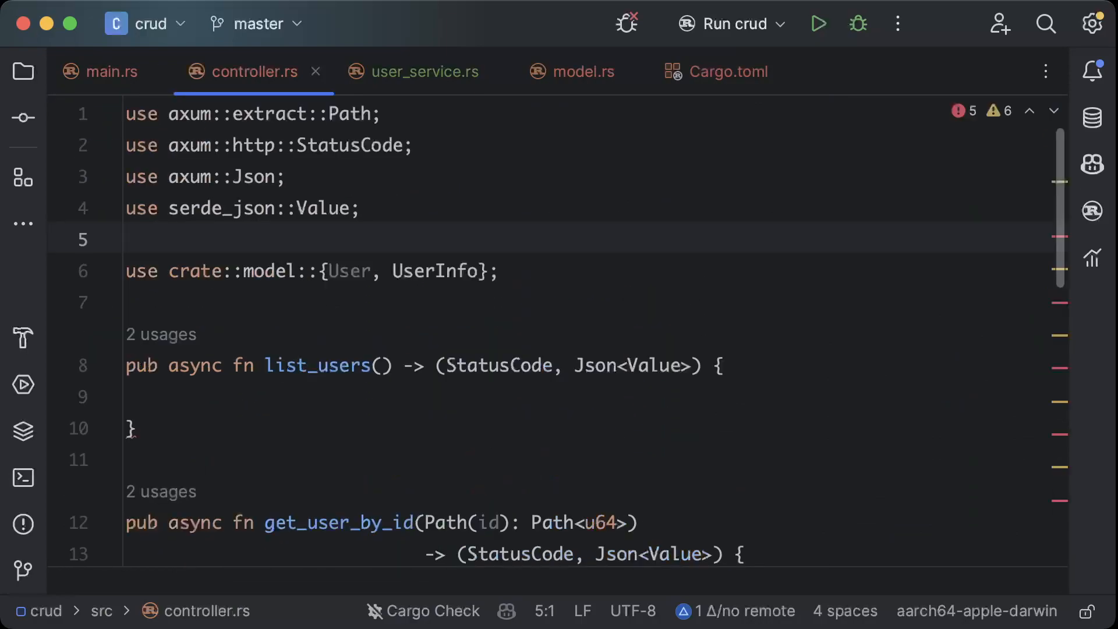
{"action": "left_click", "coordinate": [500, 271]}
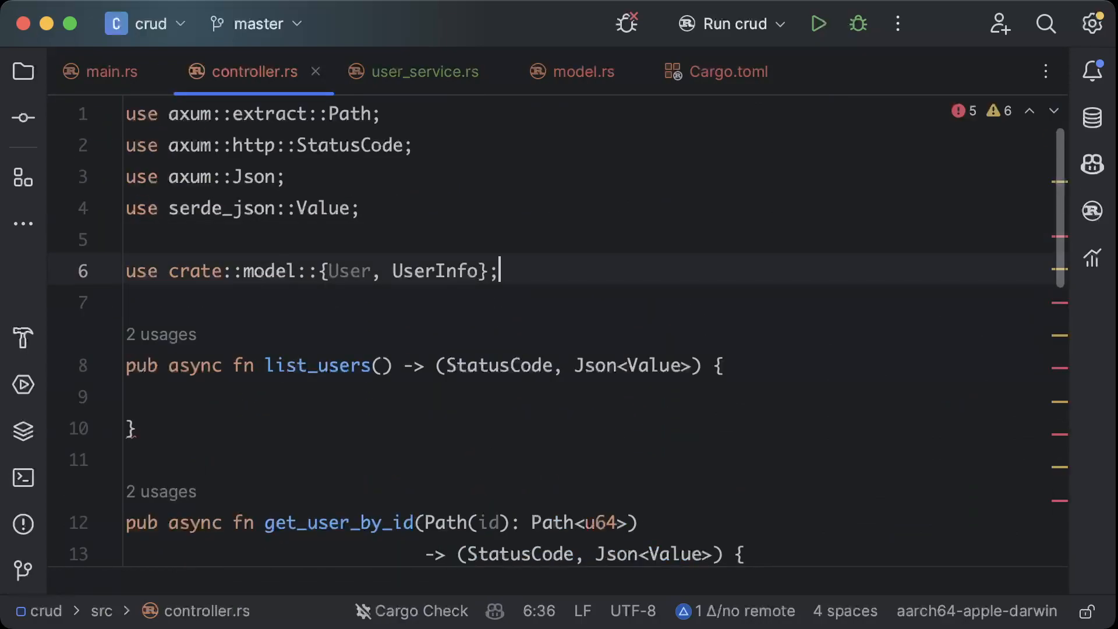
{"action": "left_click", "coordinate": [112, 71]}
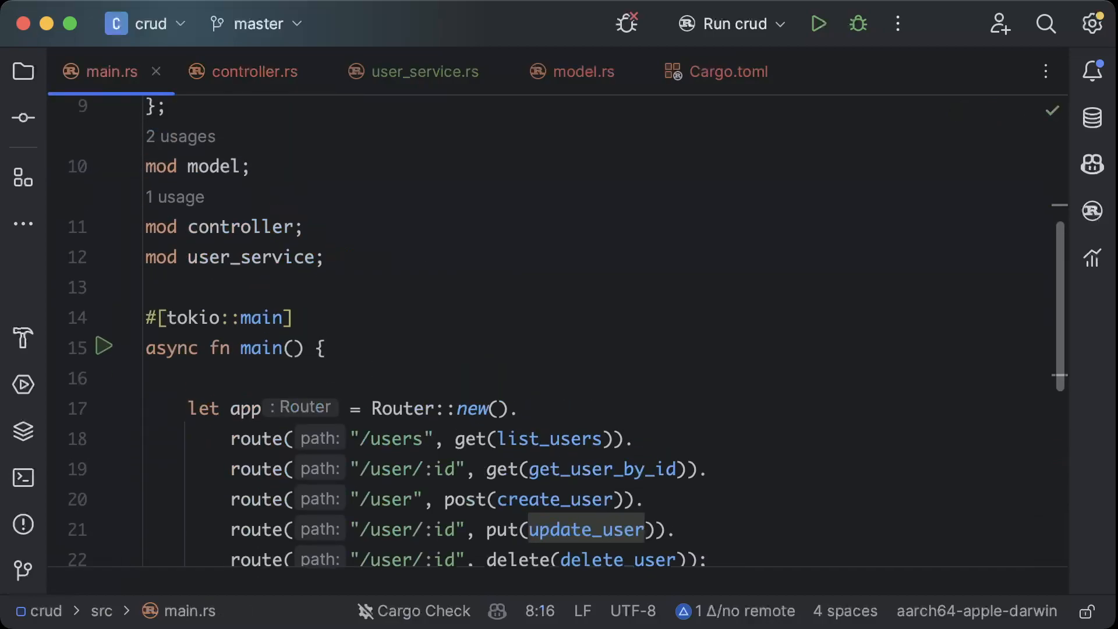
Step: Add println!("Starting Service..!") and let service = UserService::new().await.unwrap(); at the top of main
{"action": "scroll", "scroll_direction": "down", "scroll_amount": 3}
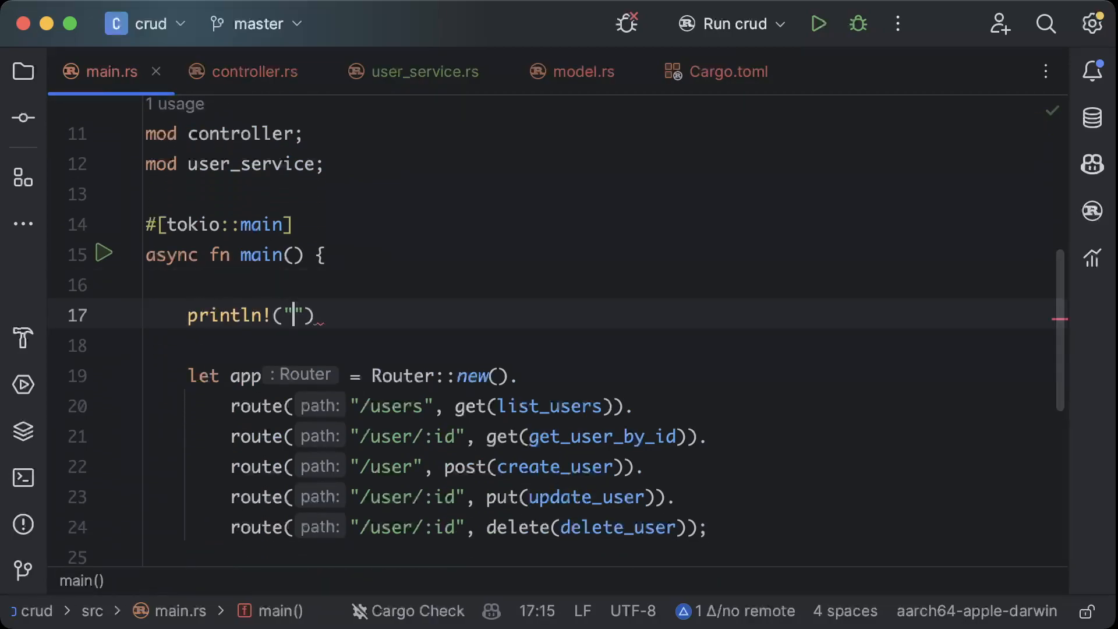
{"action": "type", "text": "Starting"}
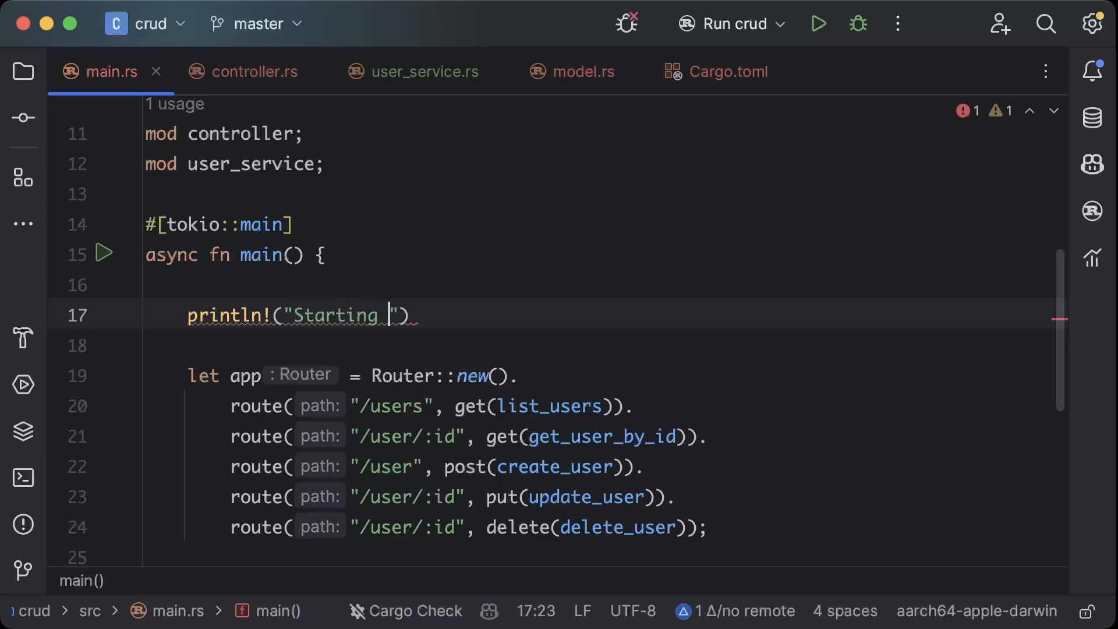
{"action": "type", "text": "Service..!"}
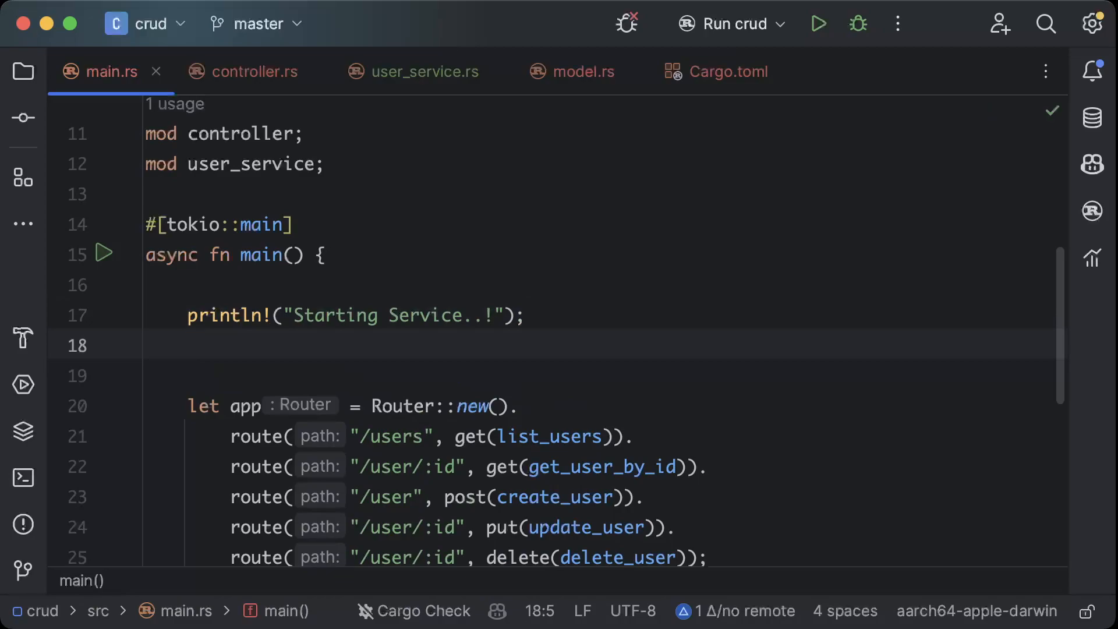
{"action": "type", "text": "let service"}
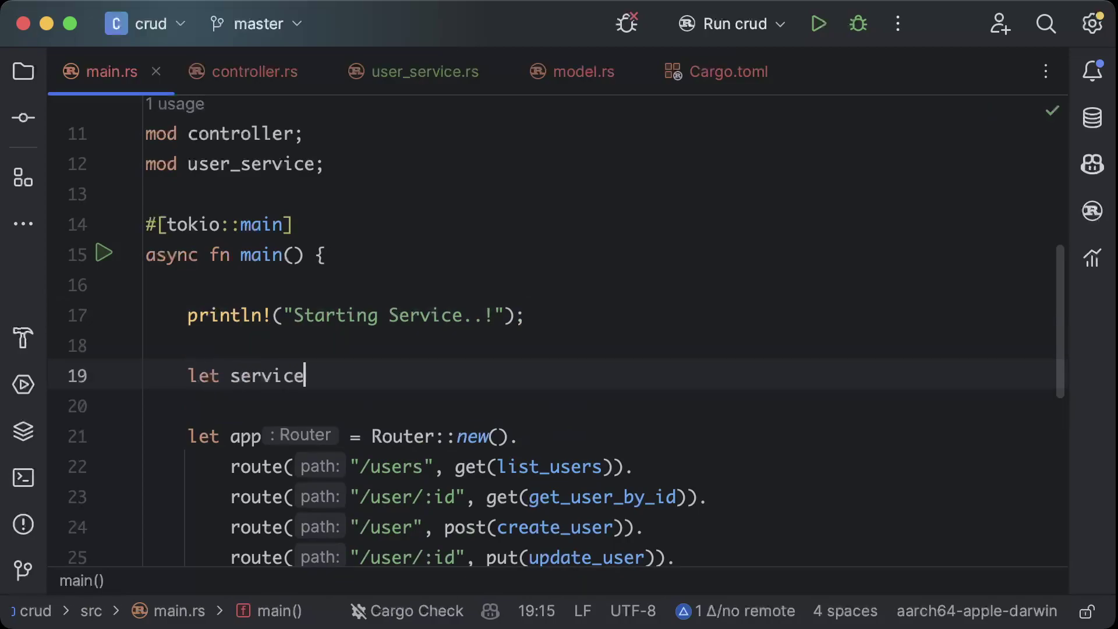
{"action": "type", "text": "= UserService:"}
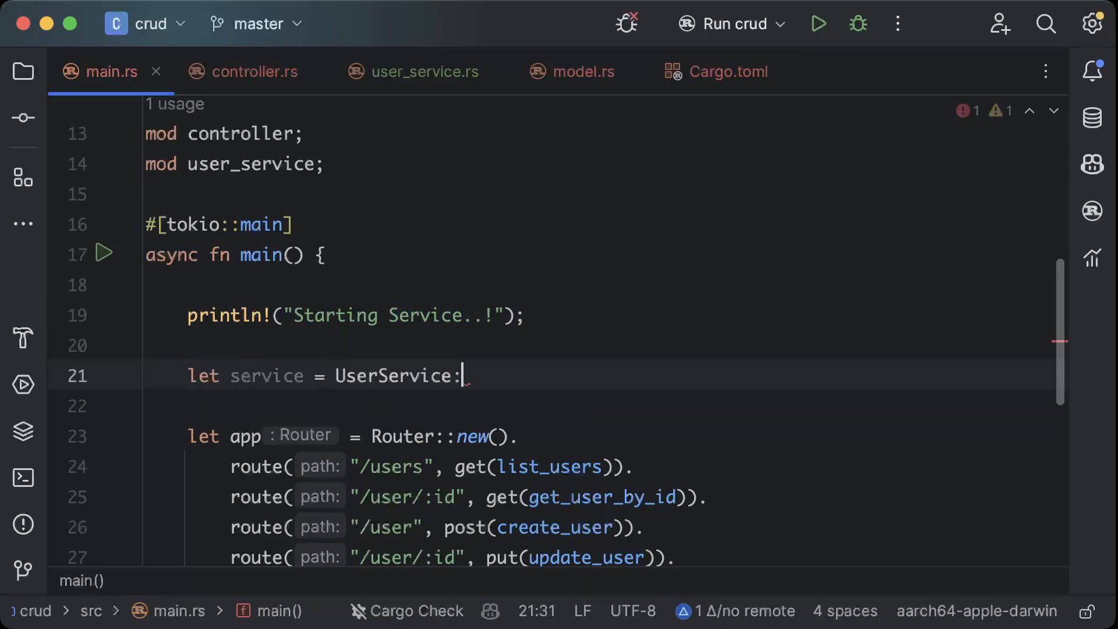
{"action": "type", "text": ":new()"}
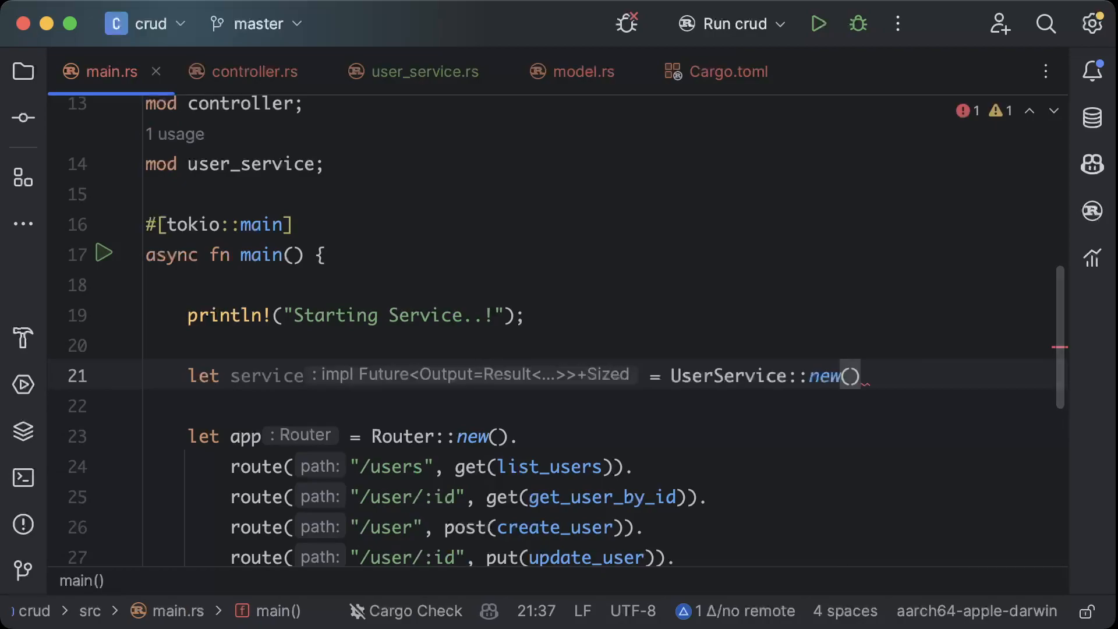
{"action": "type", "text": "."}
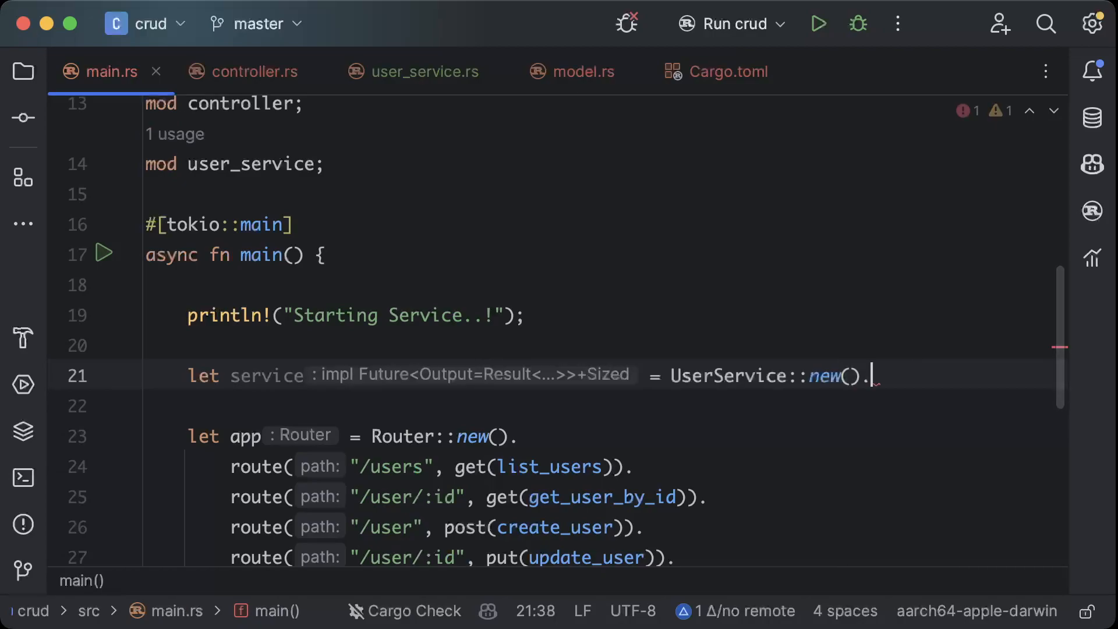
{"action": "type", "text": "await."}
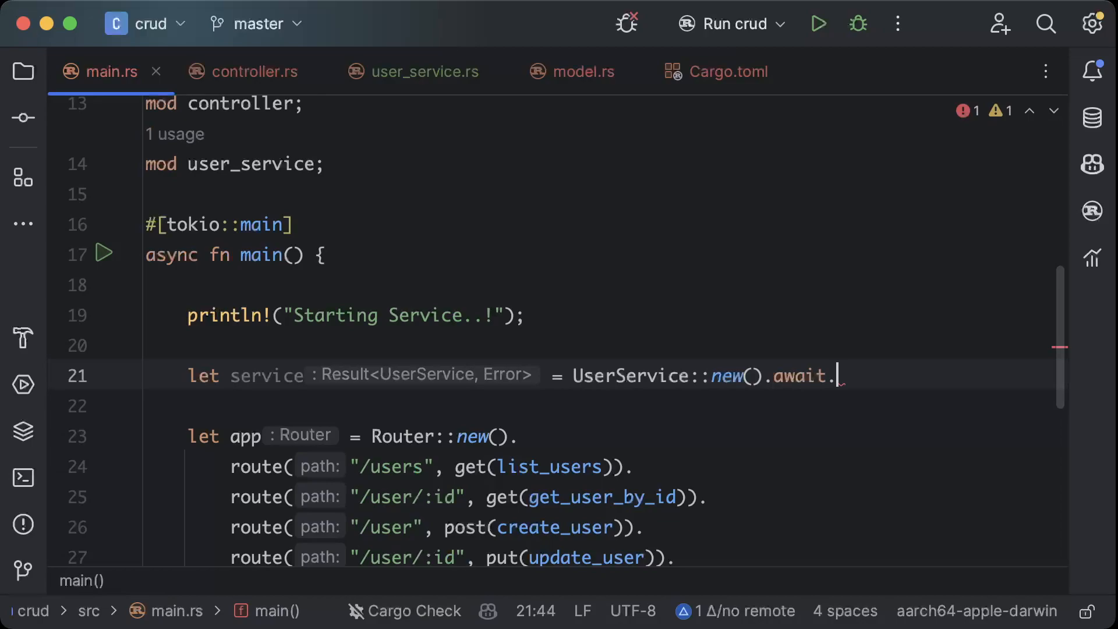
{"action": "type", "text": "unwrap();"}
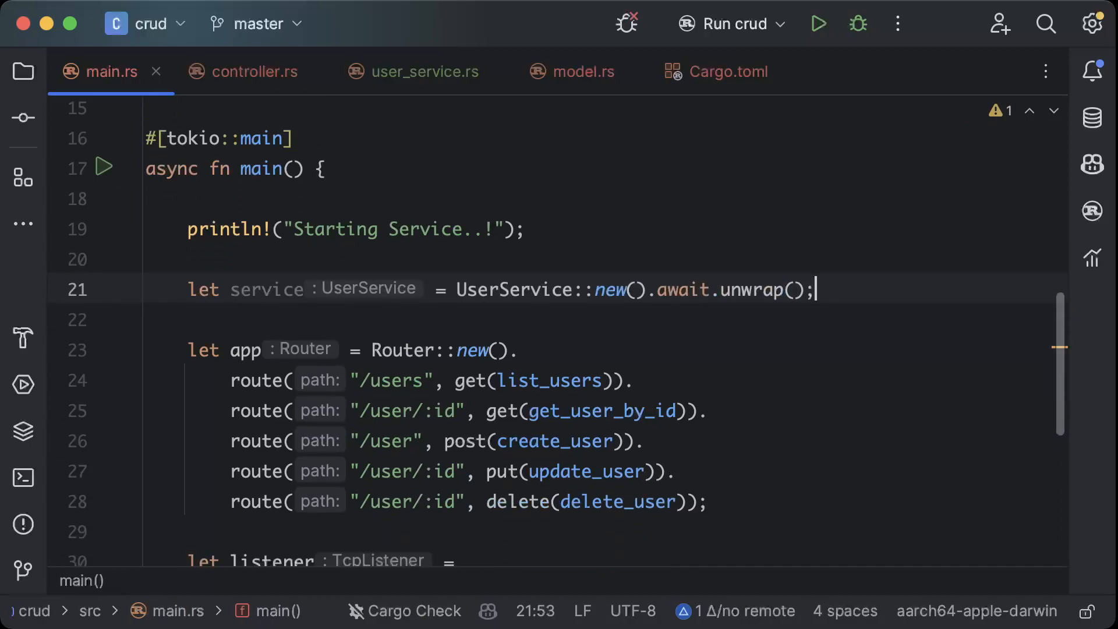
{"action": "double_click", "coordinate": [266, 290]}
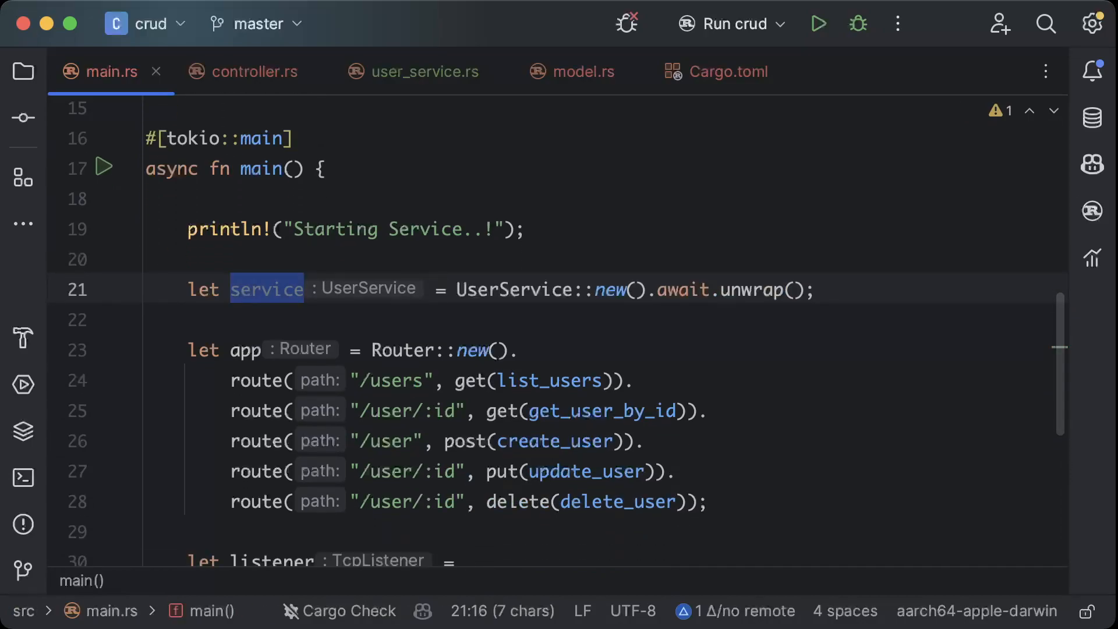
Step: End the Router chain with .layer(Extension(service)) to share the user service with the routes
{"action": "scroll", "scroll_direction": "down", "scroll_amount": 3}
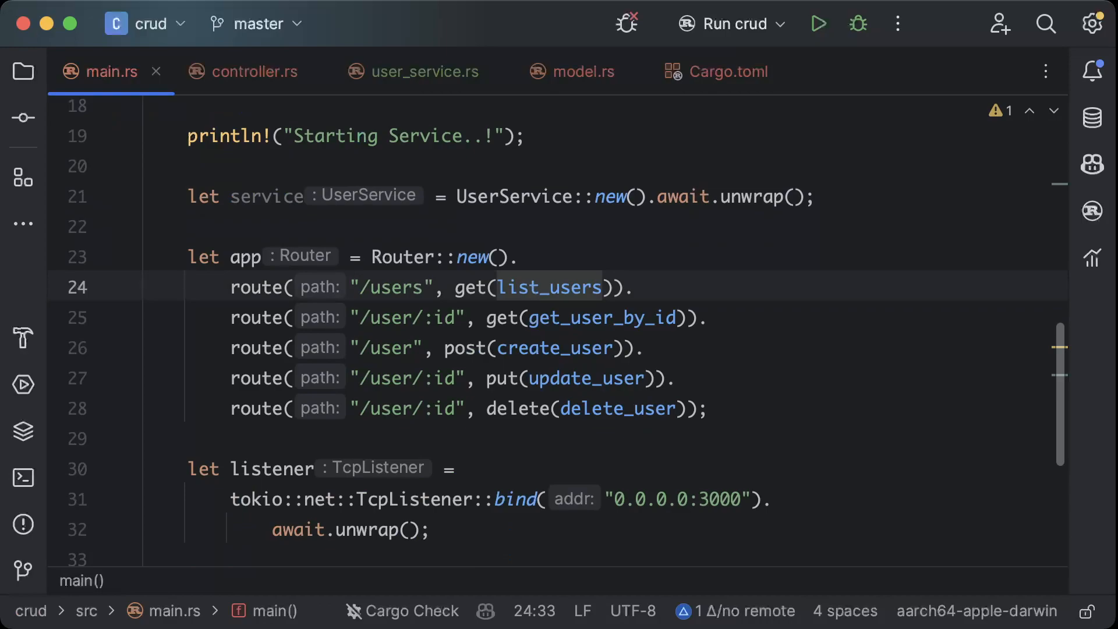
{"action": "key", "text": "Enter"}
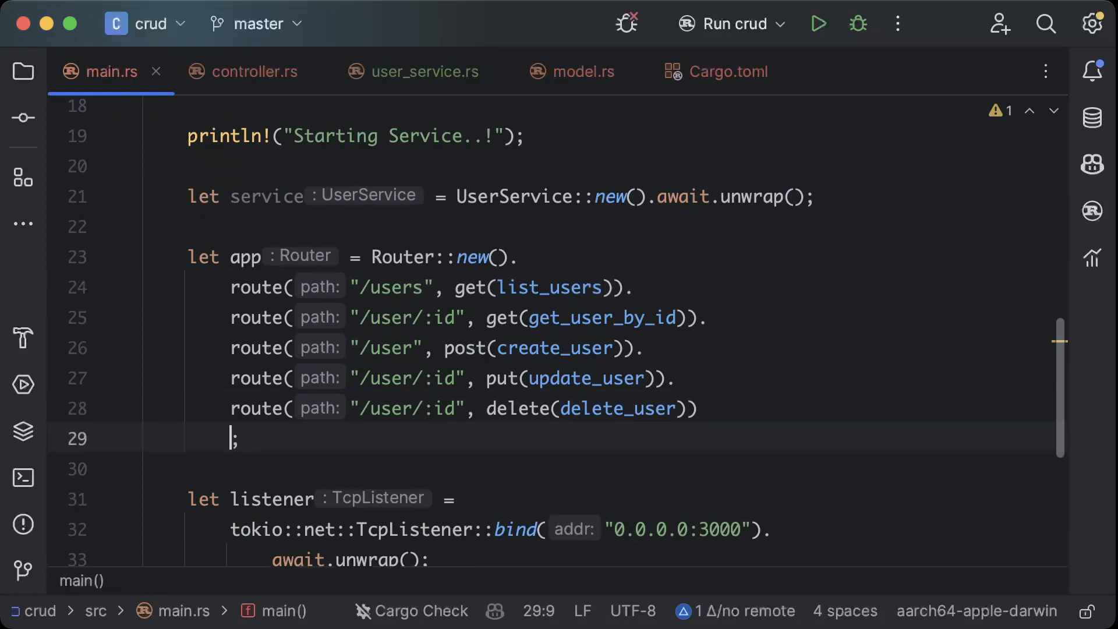
{"action": "type", "text": ".layer("}
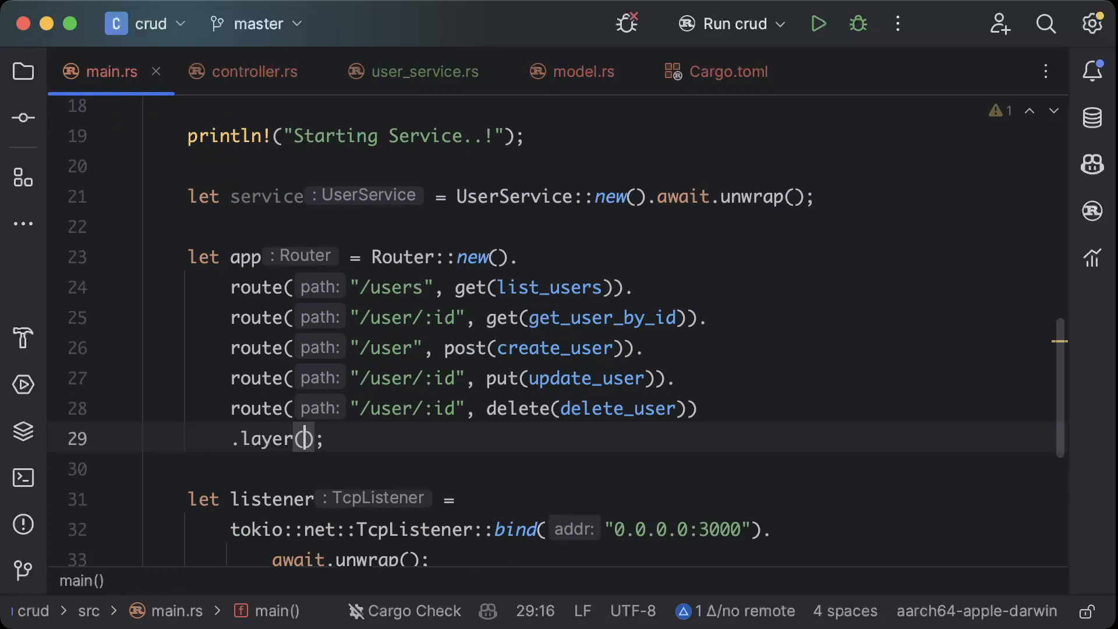
{"action": "type", "text": "Extension"}
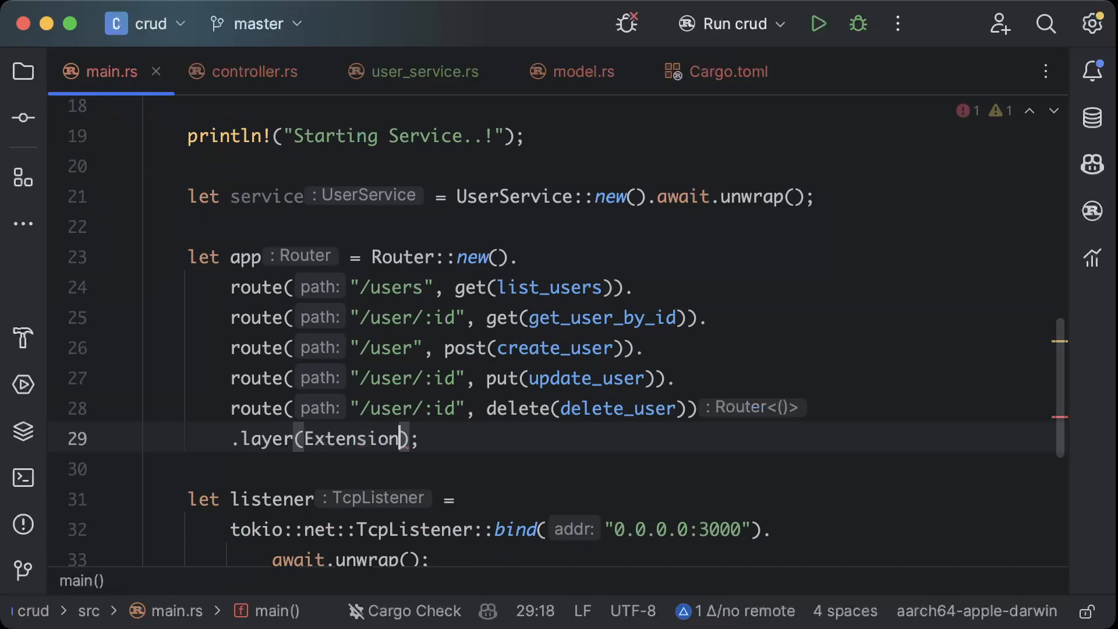
{"action": "type", "text": "s"}
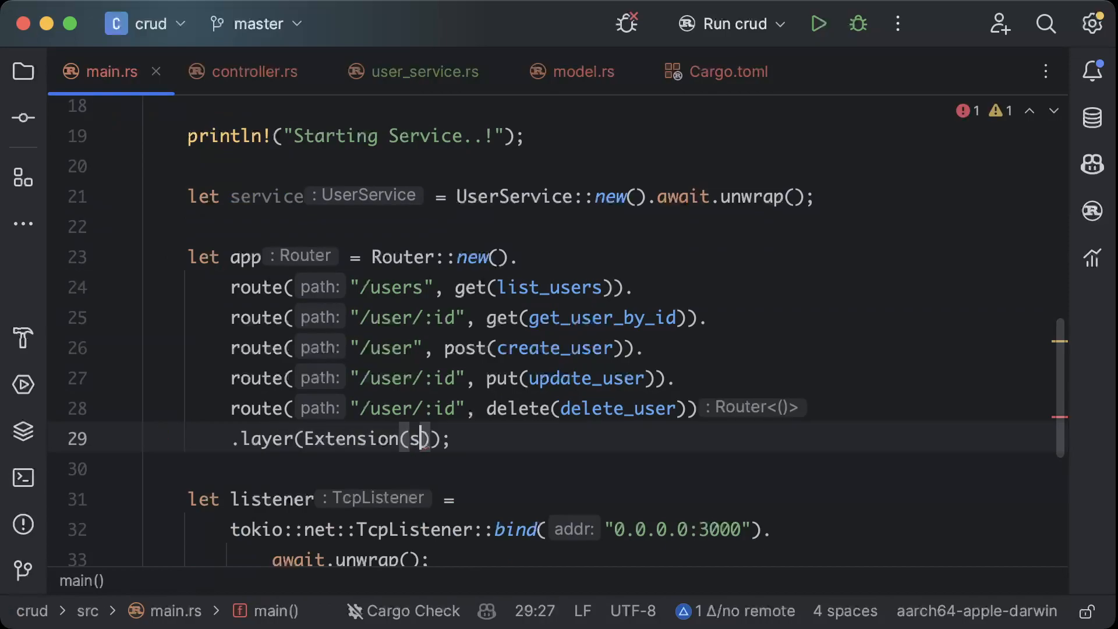
{"action": "type", "text": "ervice"}
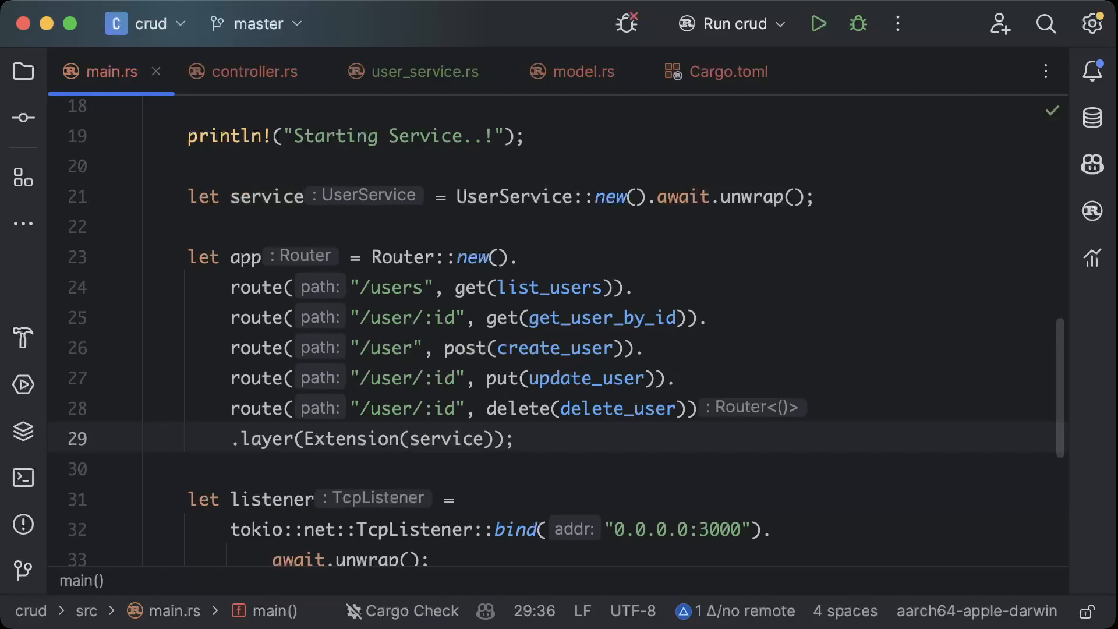
{"action": "left_click", "coordinate": [564, 288]}
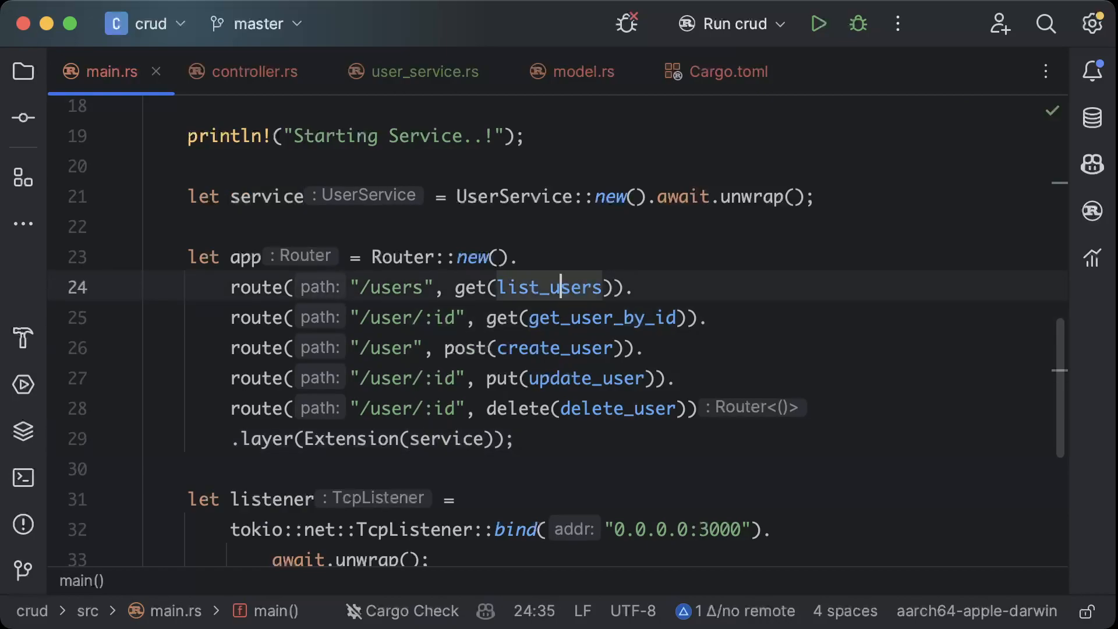
{"action": "scroll", "scroll_direction": "down", "scroll_amount": 3}
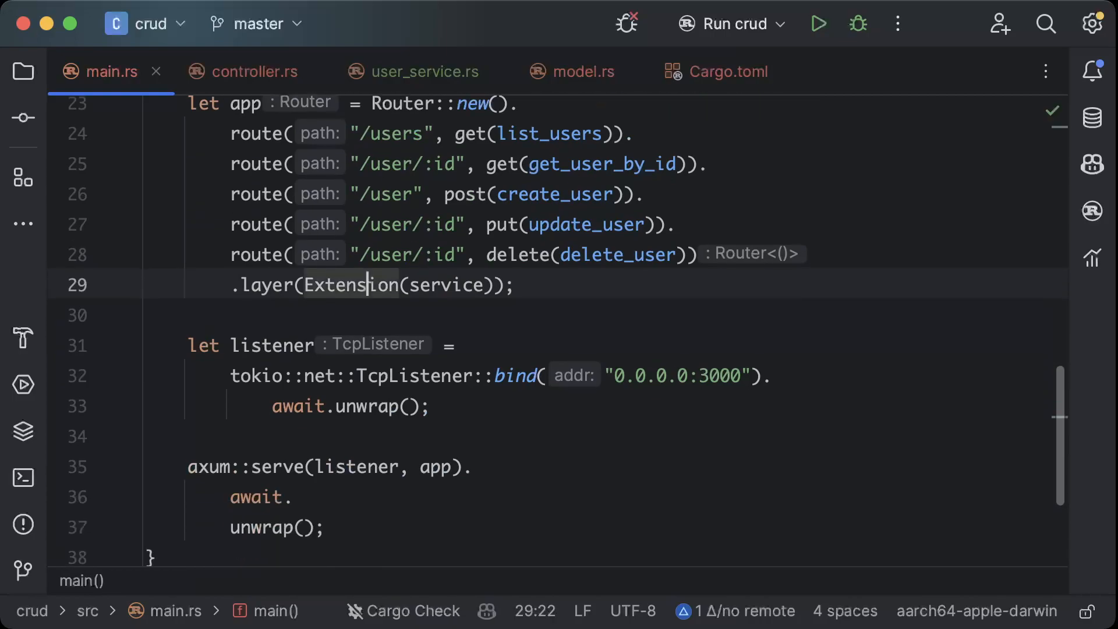
Step: Add println!("Listening....!") on the blank line before the server starts
{"action": "left_click", "coordinate": [151, 435]}
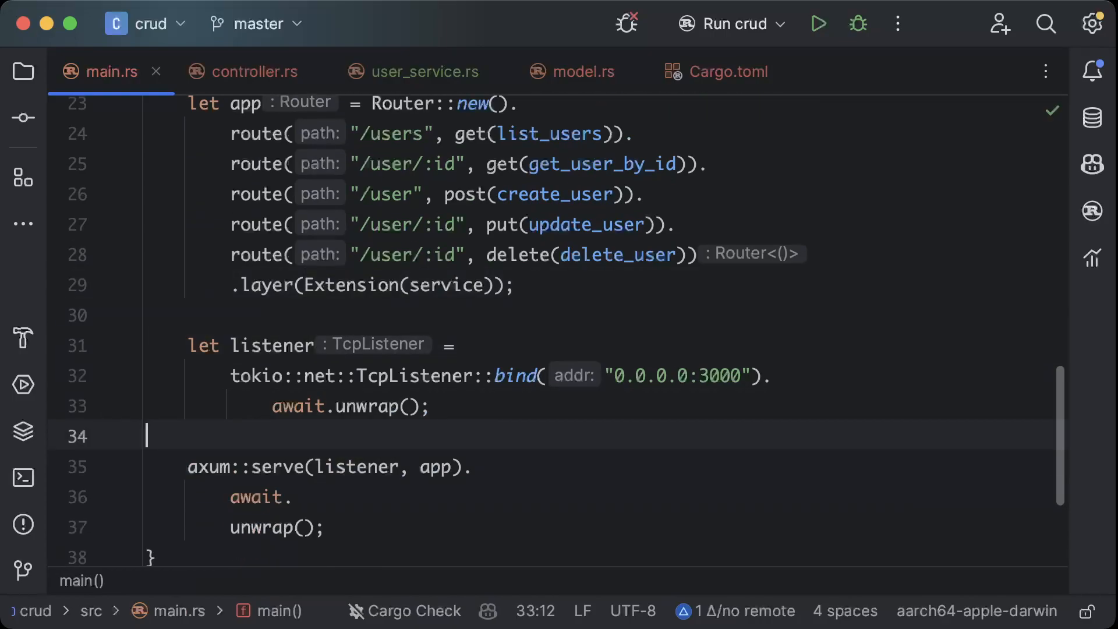
{"action": "type", "text": "println!(\"\")"}
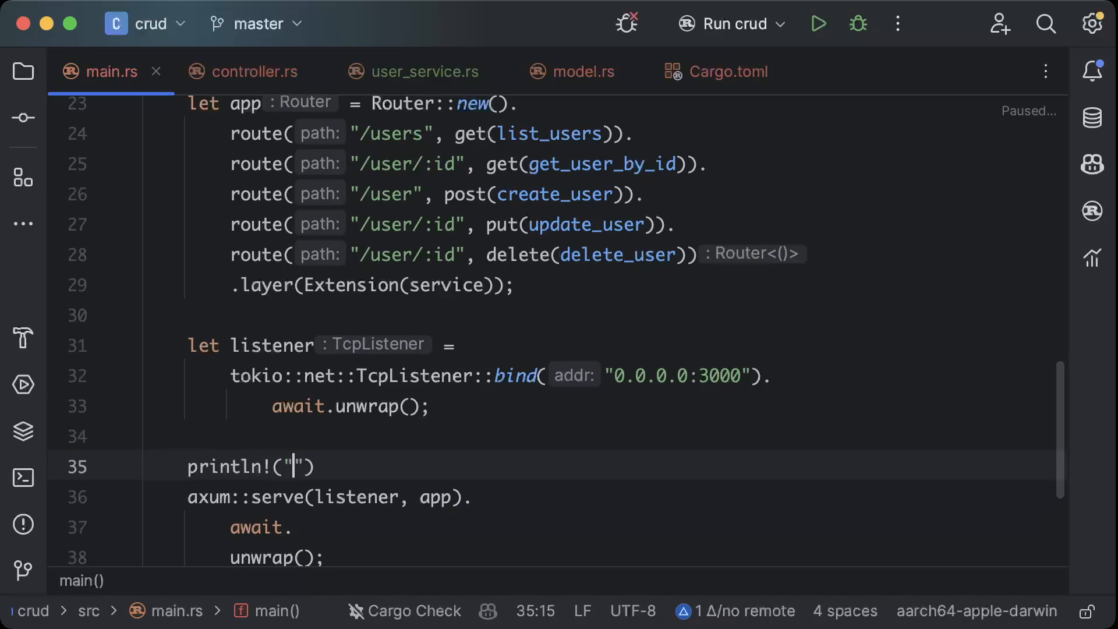
{"action": "type", "text": "Lis"}
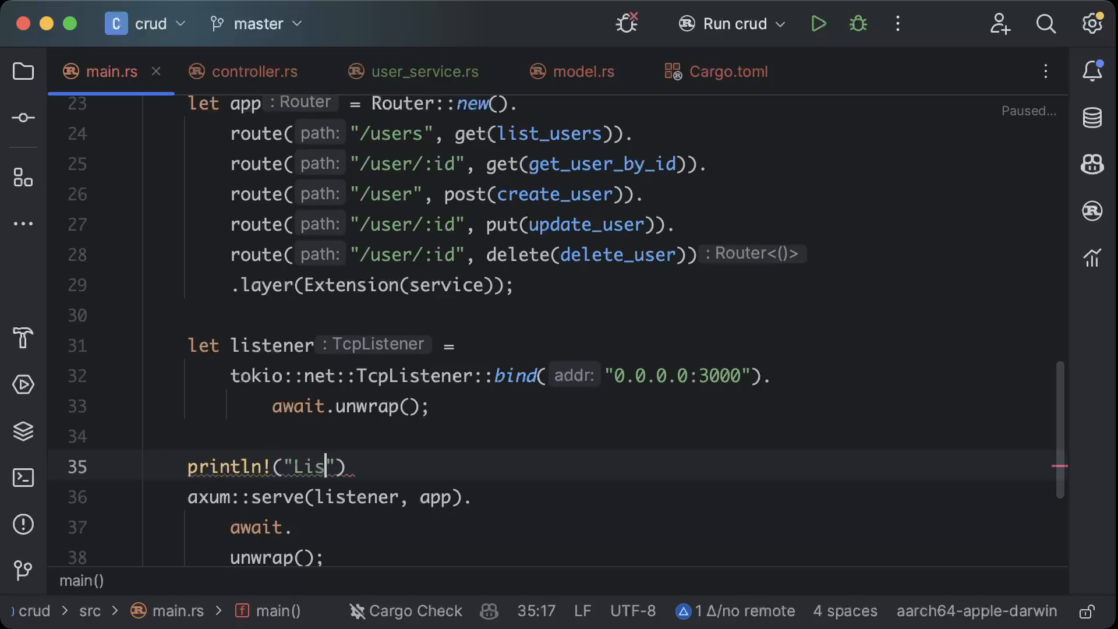
{"action": "type", "text": "tening....!"}
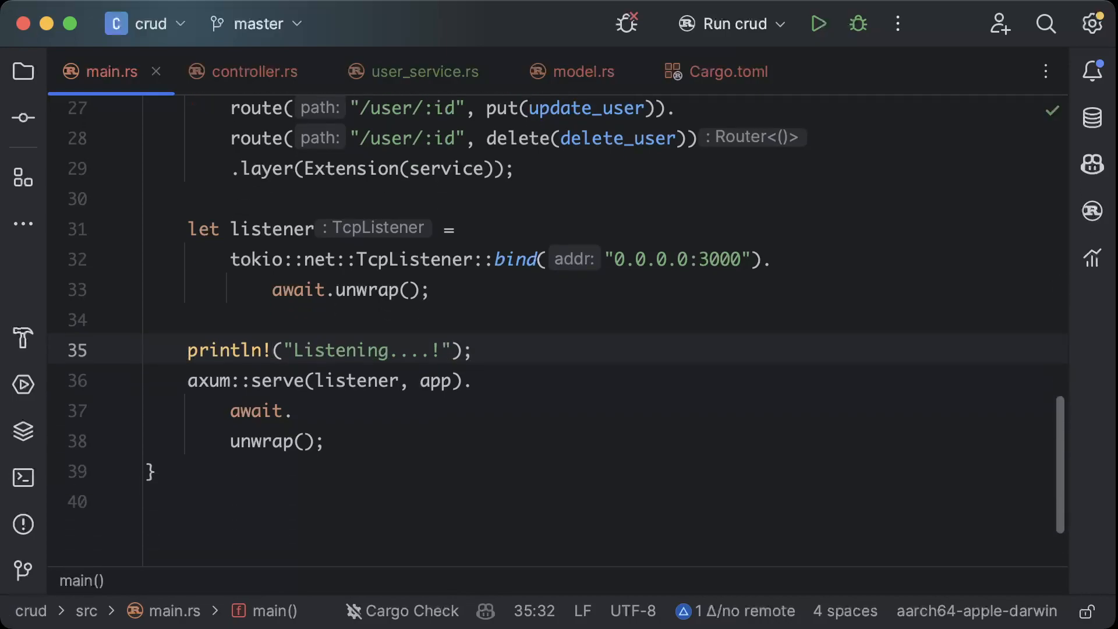
Step: Review the router and imports in main.rs, then move to the controller file
{"action": "scroll", "scroll_direction": "up", "scroll_amount": 3}
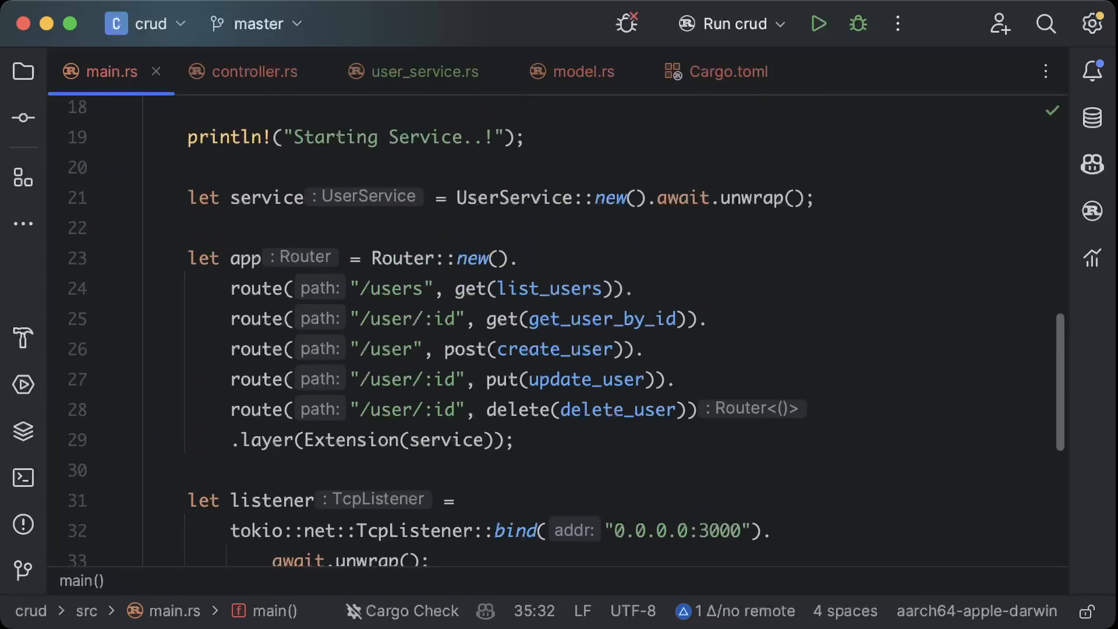
{"action": "scroll", "scroll_direction": "up", "scroll_amount": 3}
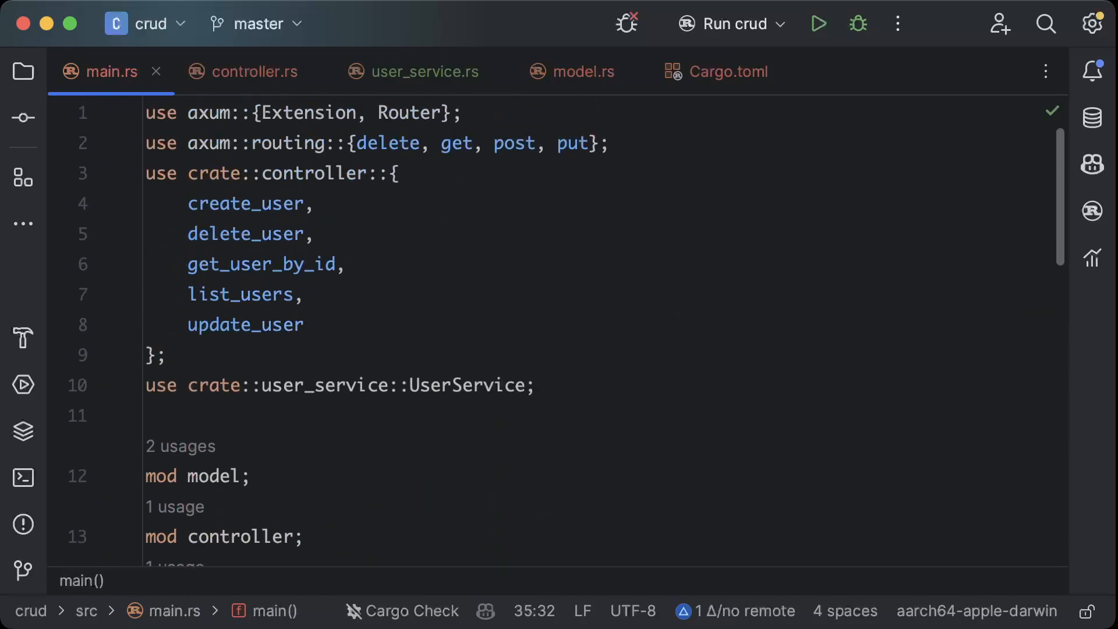
{"action": "left_click", "coordinate": [253, 71]}
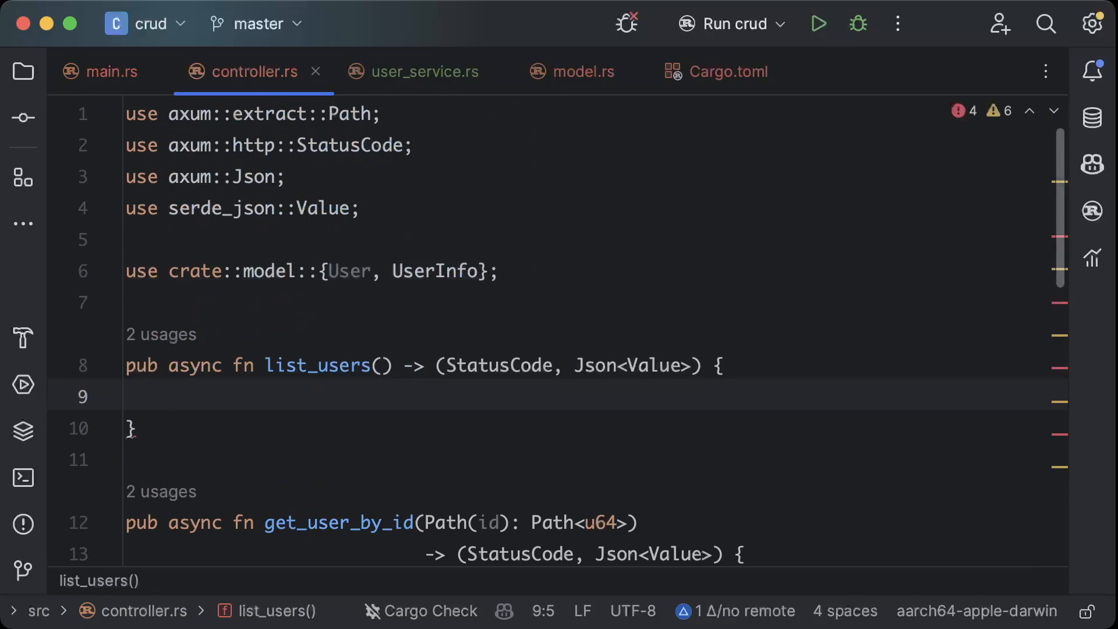
Step: Derive sqlx's FromRow on the User struct in model.rs after checking the list_users query
{"action": "left_click", "coordinate": [571, 72]}
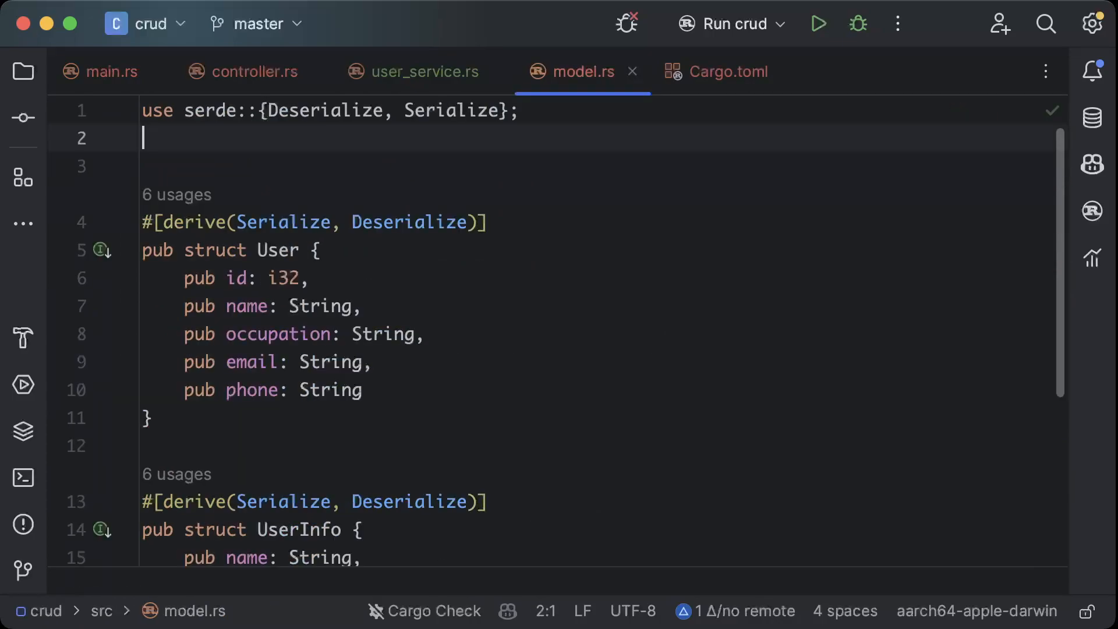
{"action": "left_click", "coordinate": [422, 71]}
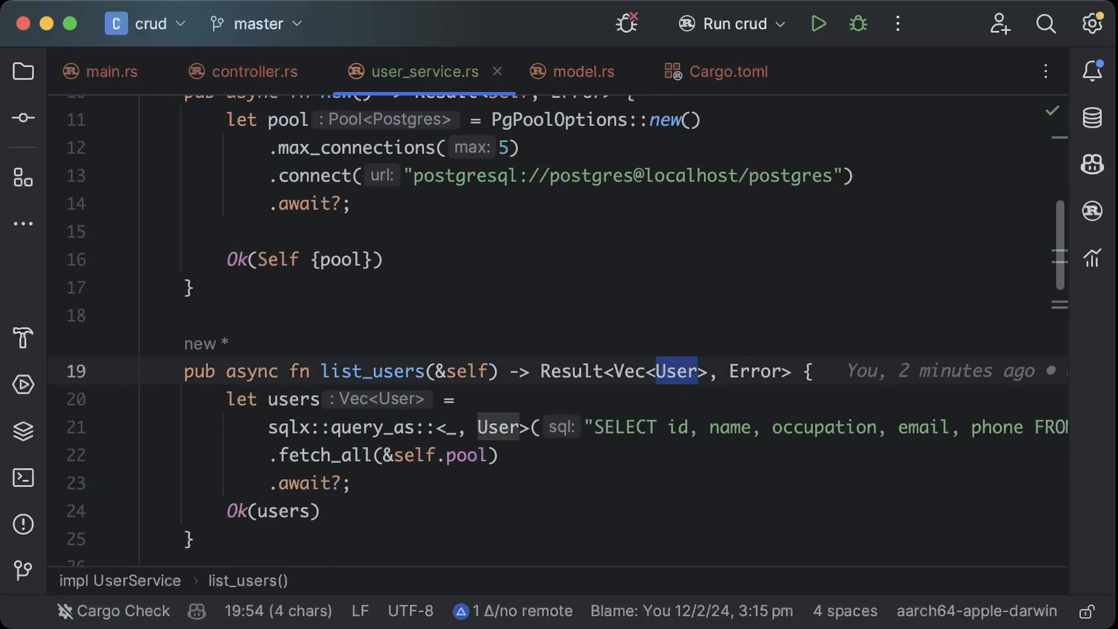
{"action": "scroll", "scroll_direction": "up", "scroll_amount": 3}
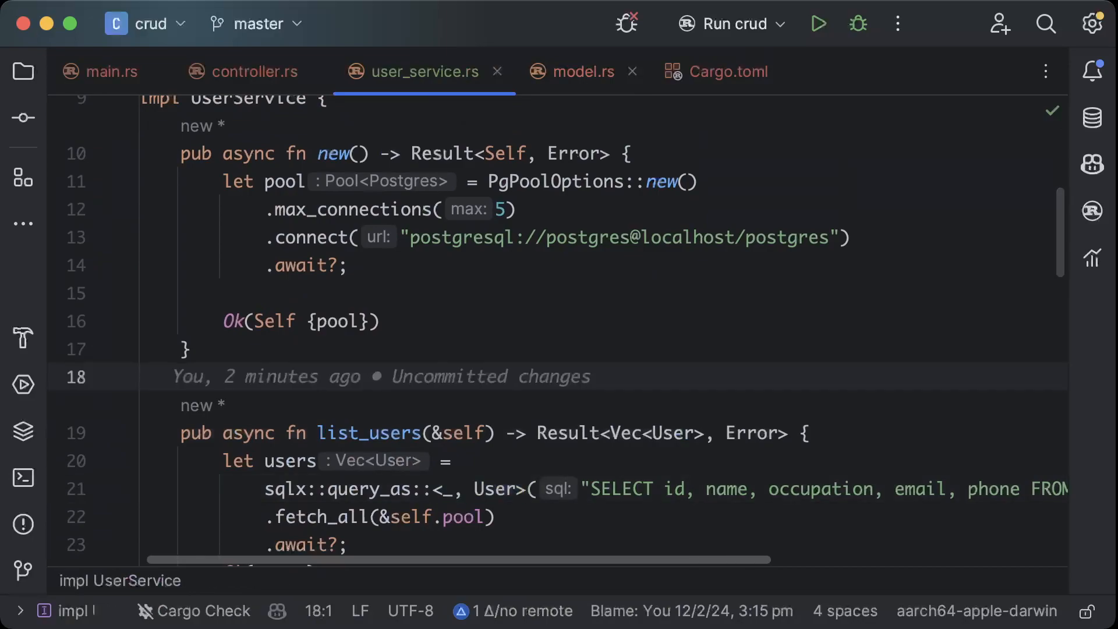
{"action": "left_click", "coordinate": [571, 71]}
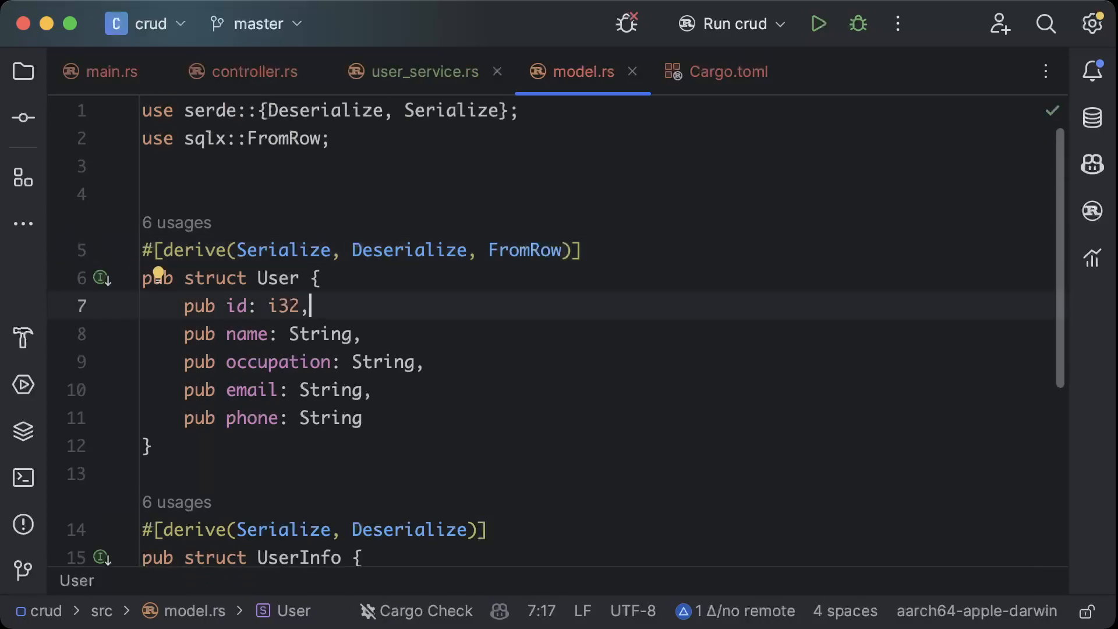
{"action": "left_click", "coordinate": [249, 71]}
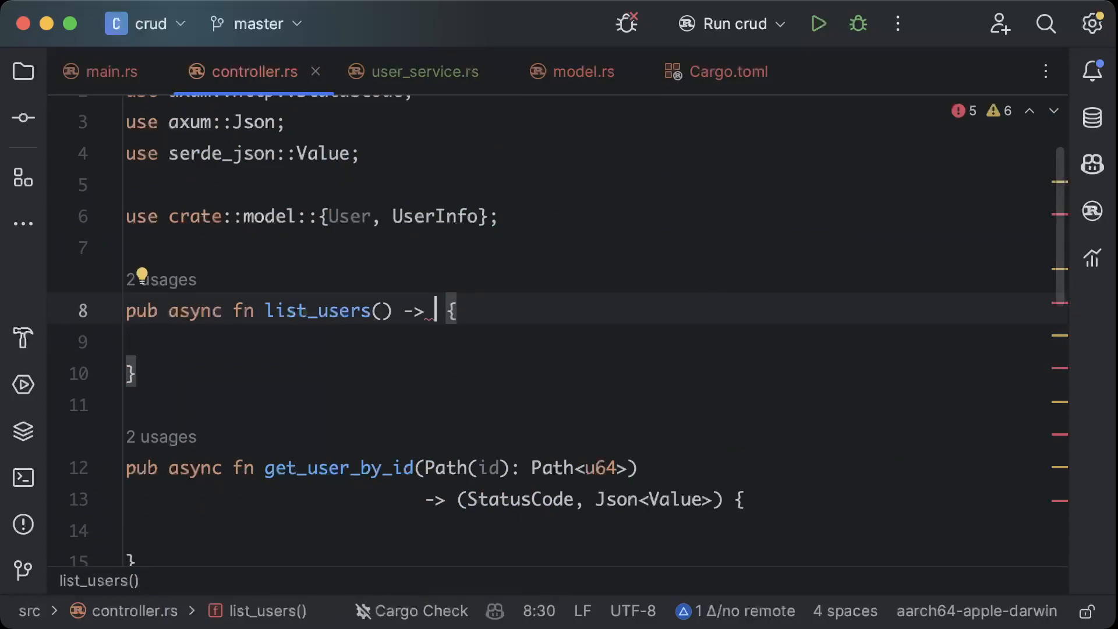
Step: Change list_users' return type to Result<Json<Vec<User>>, StatusCode>
{"action": "type", "text": "Result<>"}
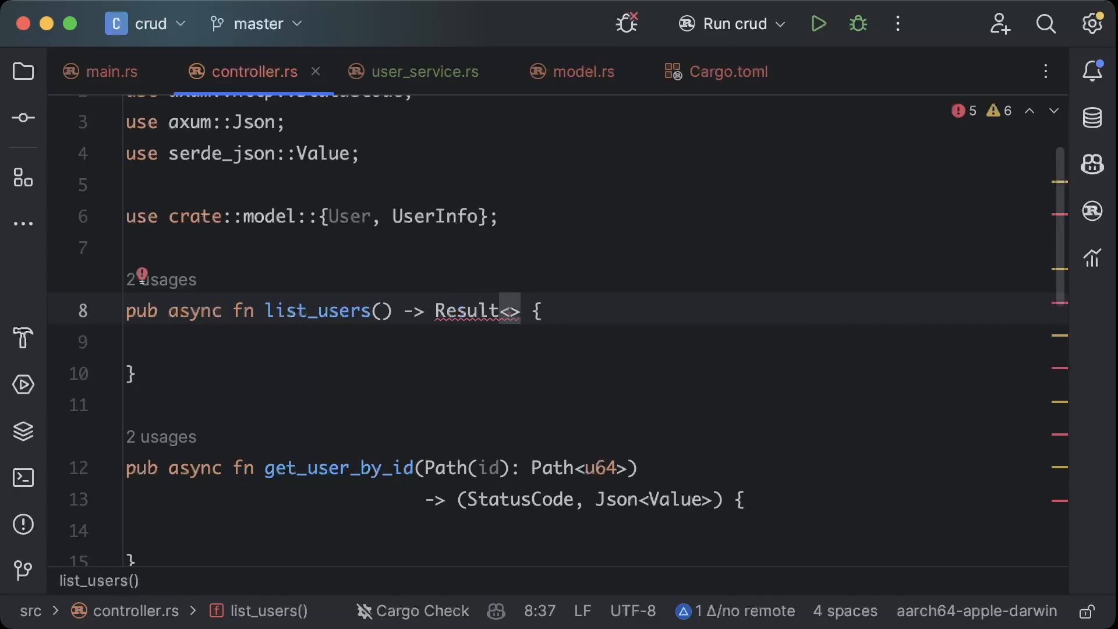
{"action": "type", "text": "Vec<>"}
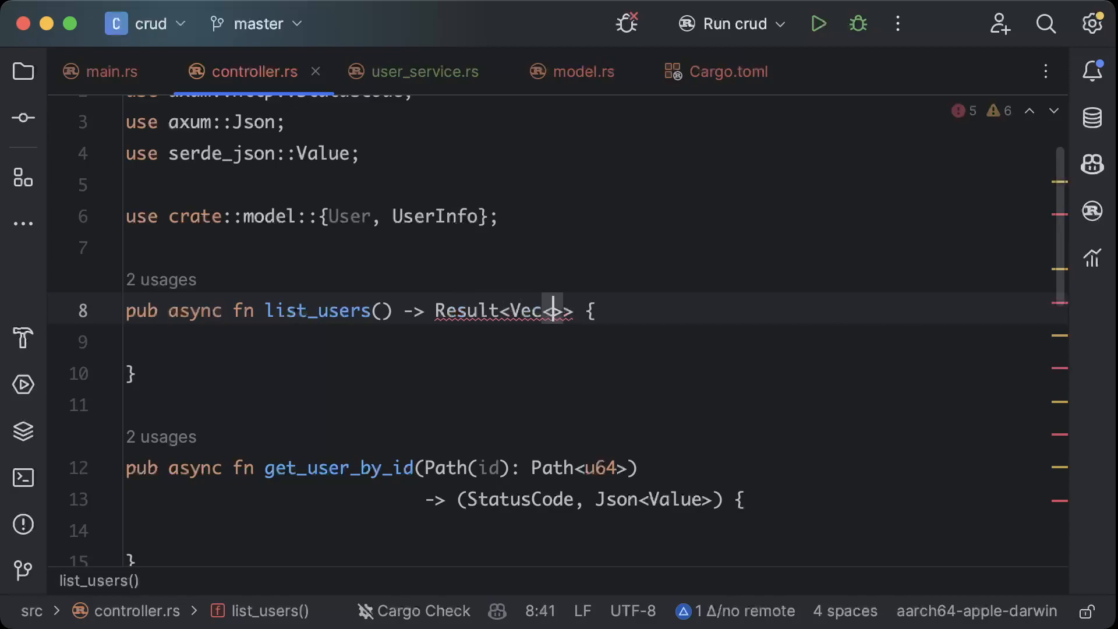
{"action": "type", "text": "User>,"}
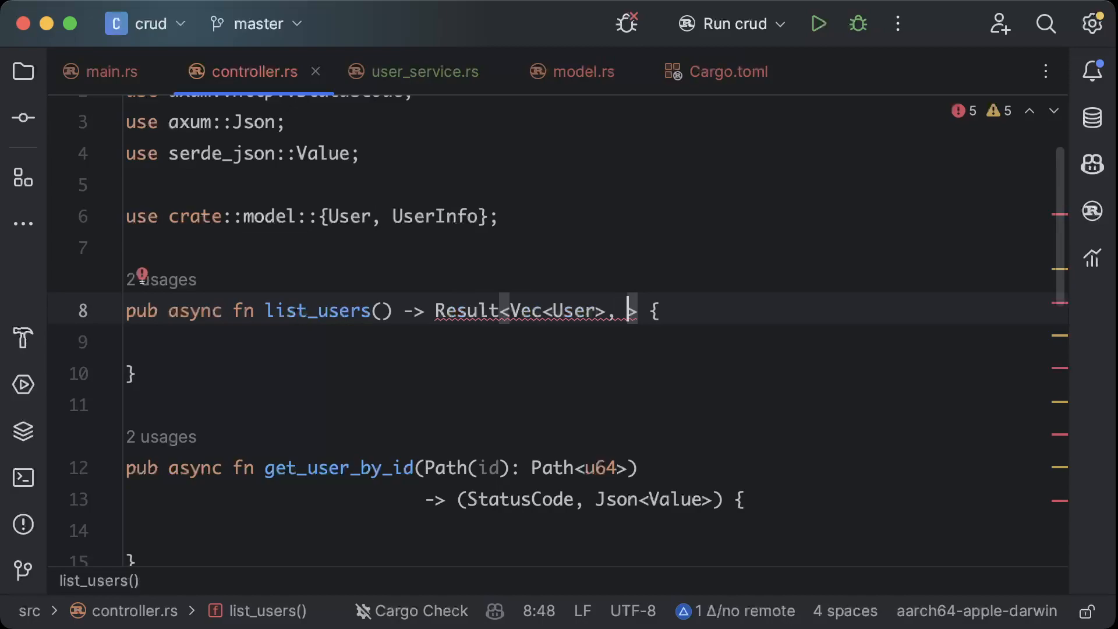
{"action": "type", "text": "StatusCode"}
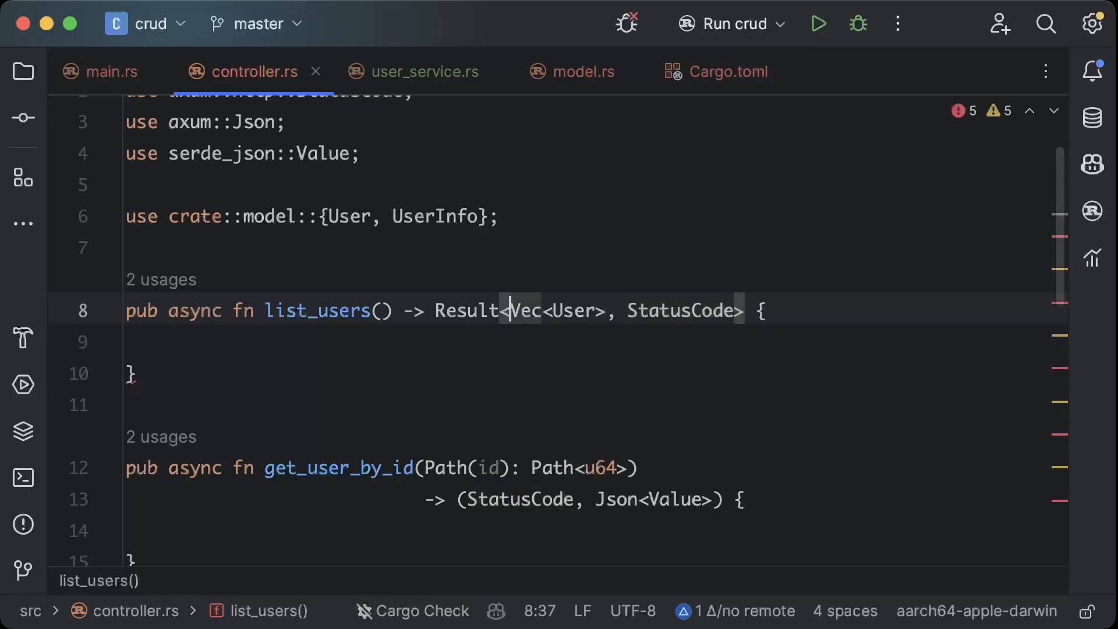
{"action": "type", "text": "Json<"}
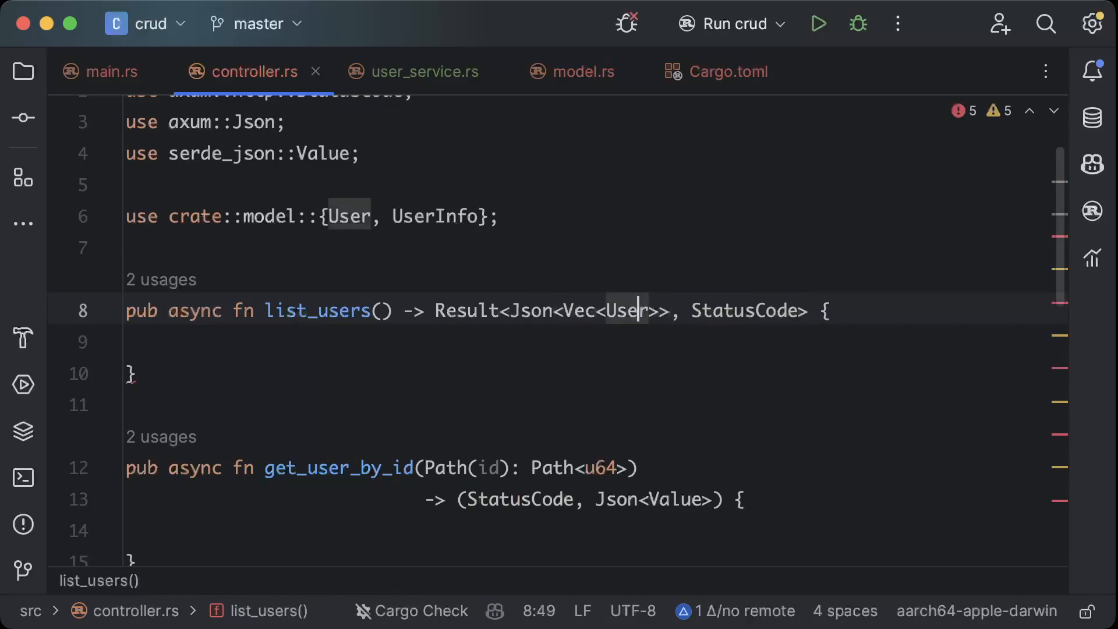
{"action": "left_click", "coordinate": [131, 373]}
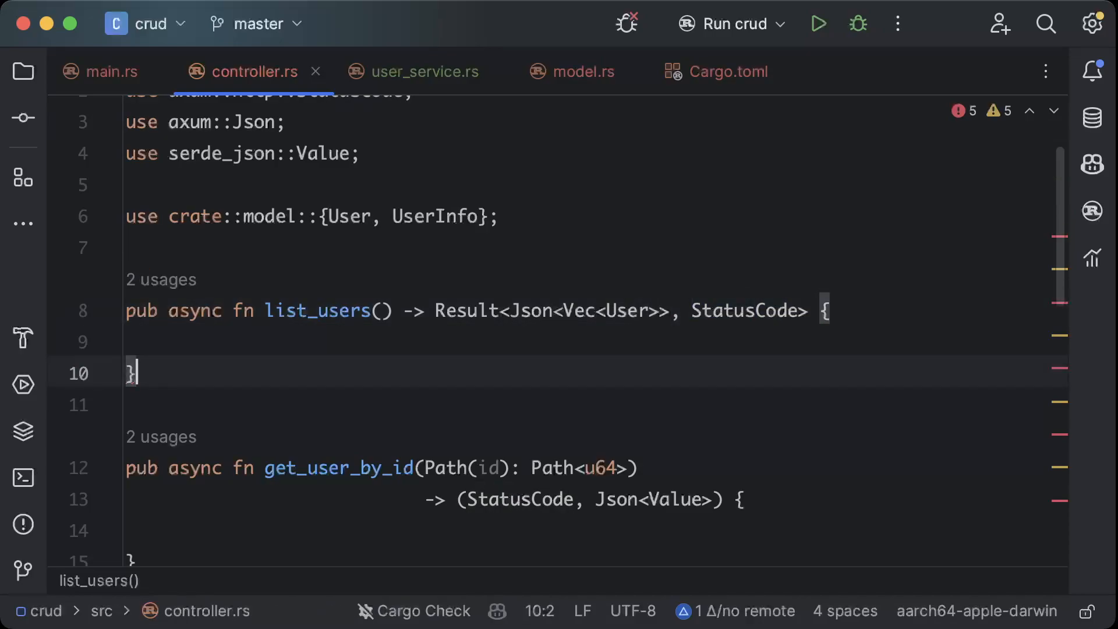
{"action": "left_click", "coordinate": [383, 309]}
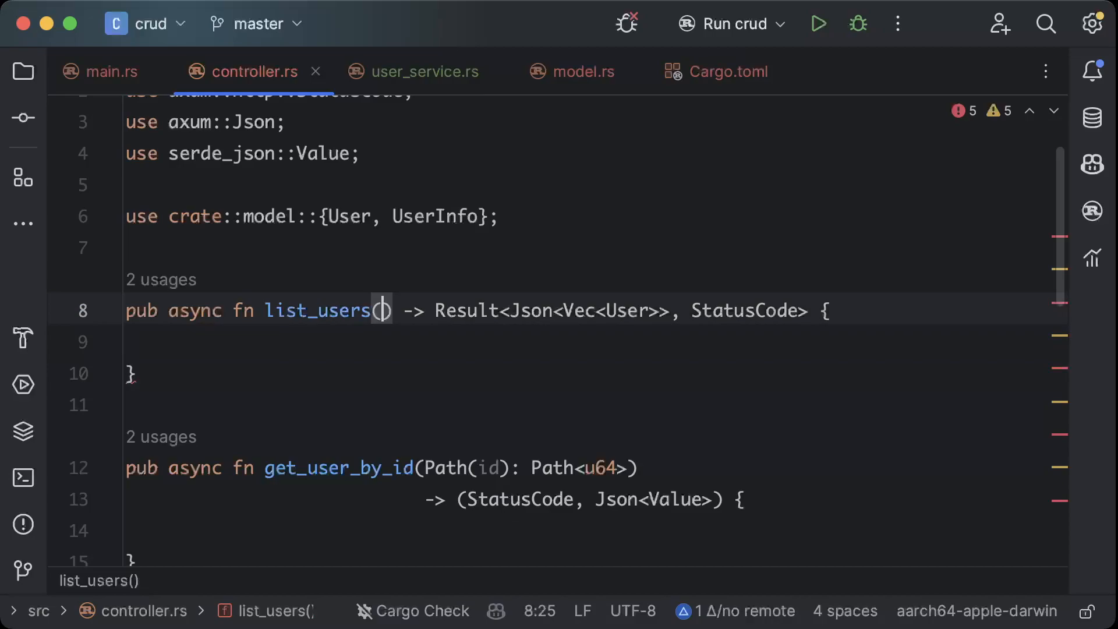
Step: Give list_users a service: Extension<UserService> parameter and call service.list_users().await
{"action": "type", "text": "service: Extension<>"}
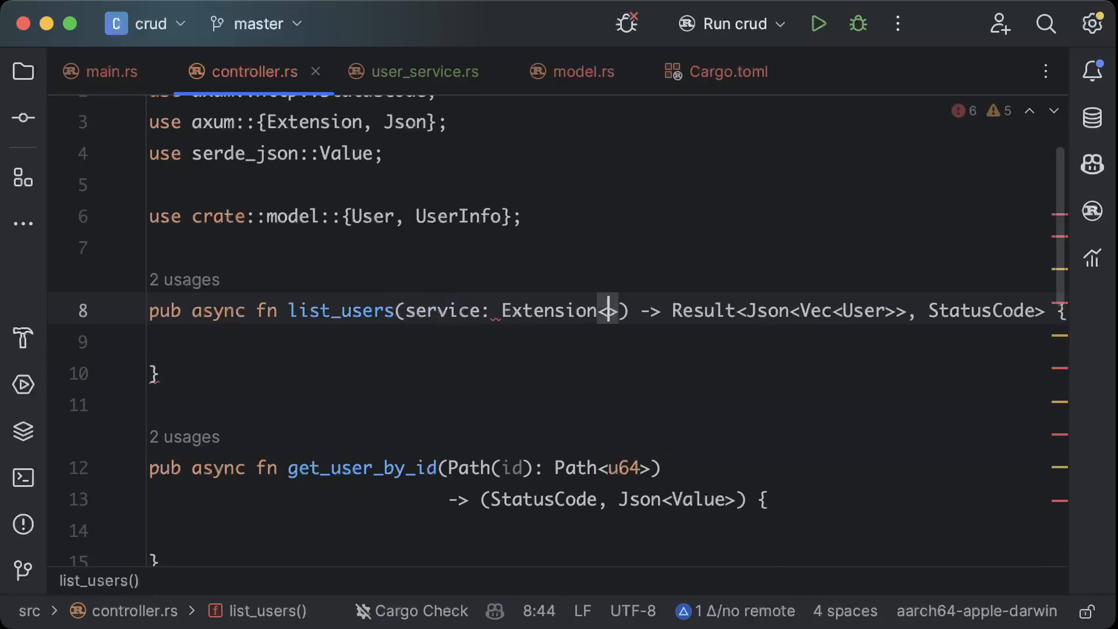
{"action": "type", "text": "UserService"}
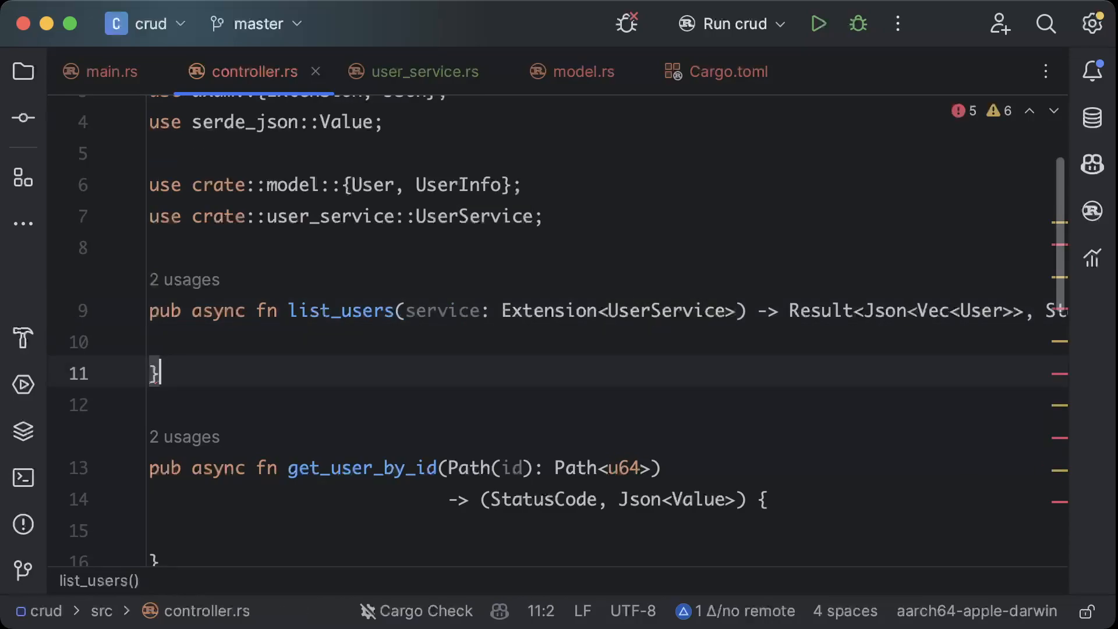
{"action": "type", "text": "service"}
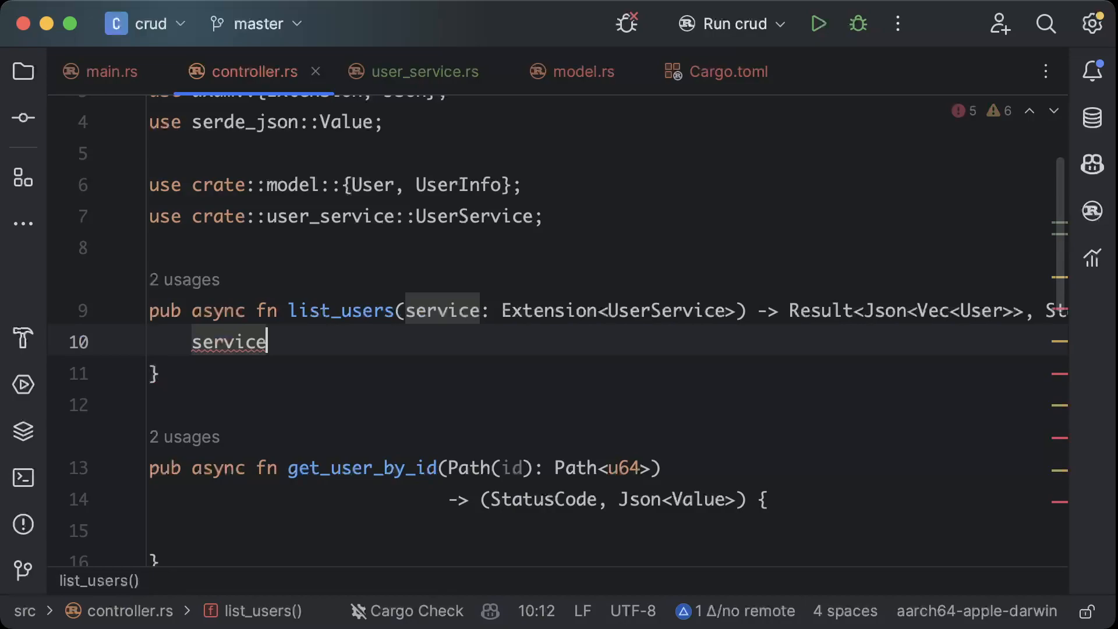
{"action": "type", "text": ".list_users()"}
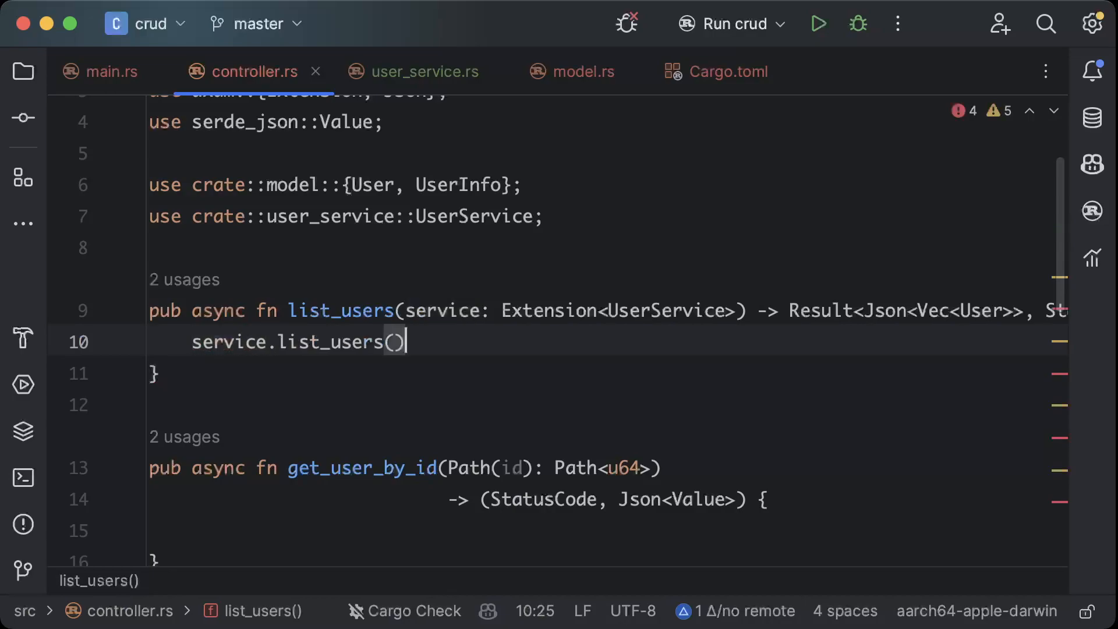
{"action": "type", "text": ".d"}
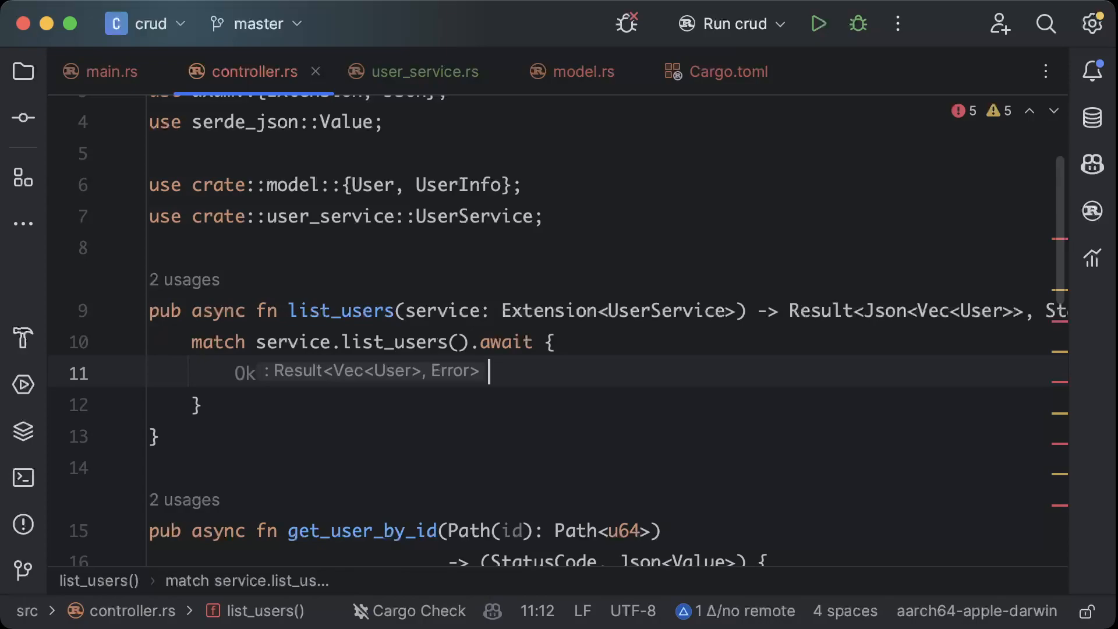
Step: Match the result: Ok returns Json(users), Err logs with eprintln! and returns StatusCode::INTERNAL_SERVER_ERROR
{"action": "type", "text": "(users) =>"}
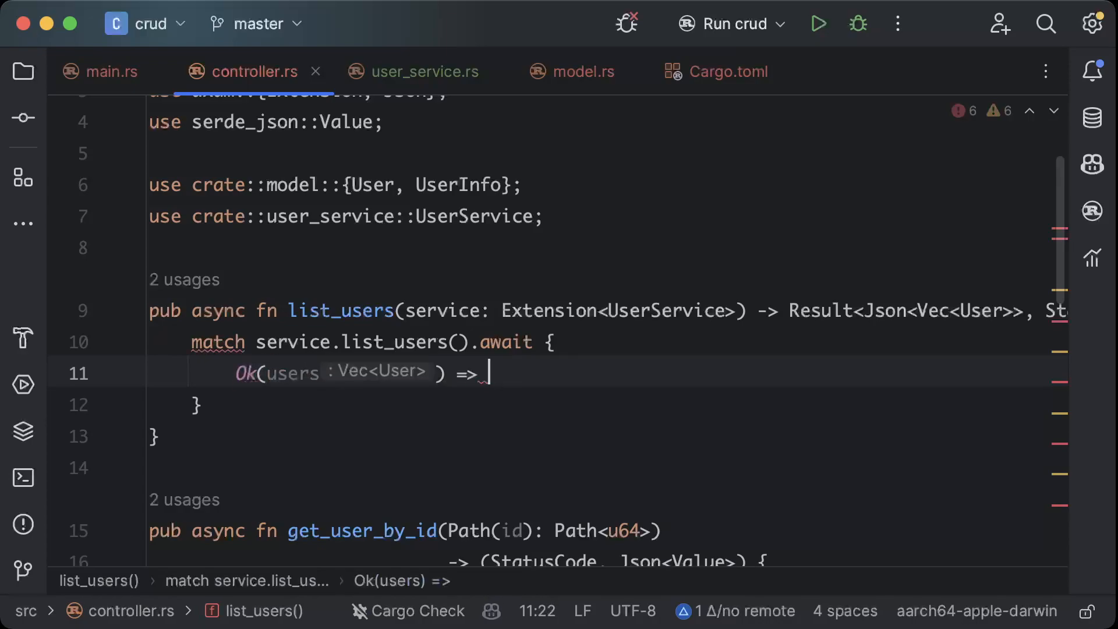
{"action": "type", "text": "Ok(j)"}
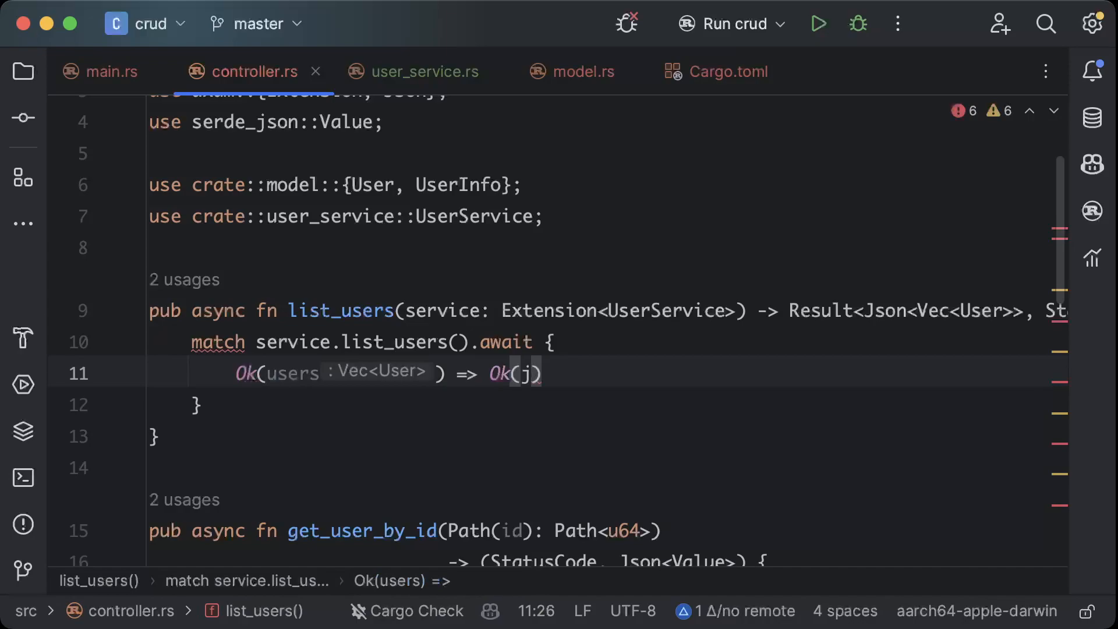
{"action": "type", "text": "son(users"}
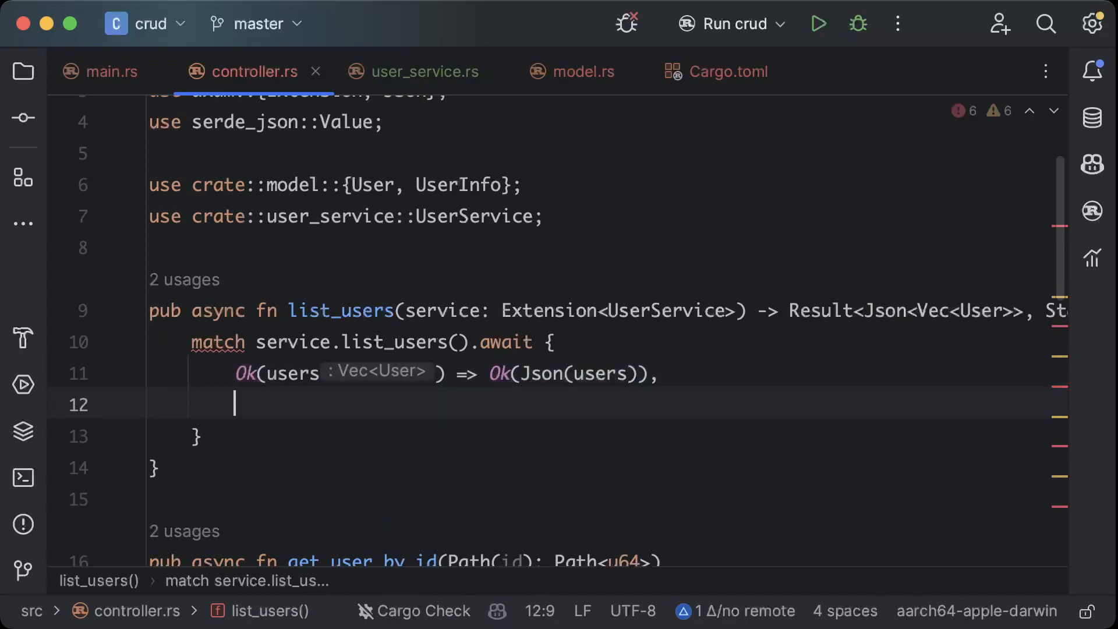
{"action": "type", "text": "Err(e)"}
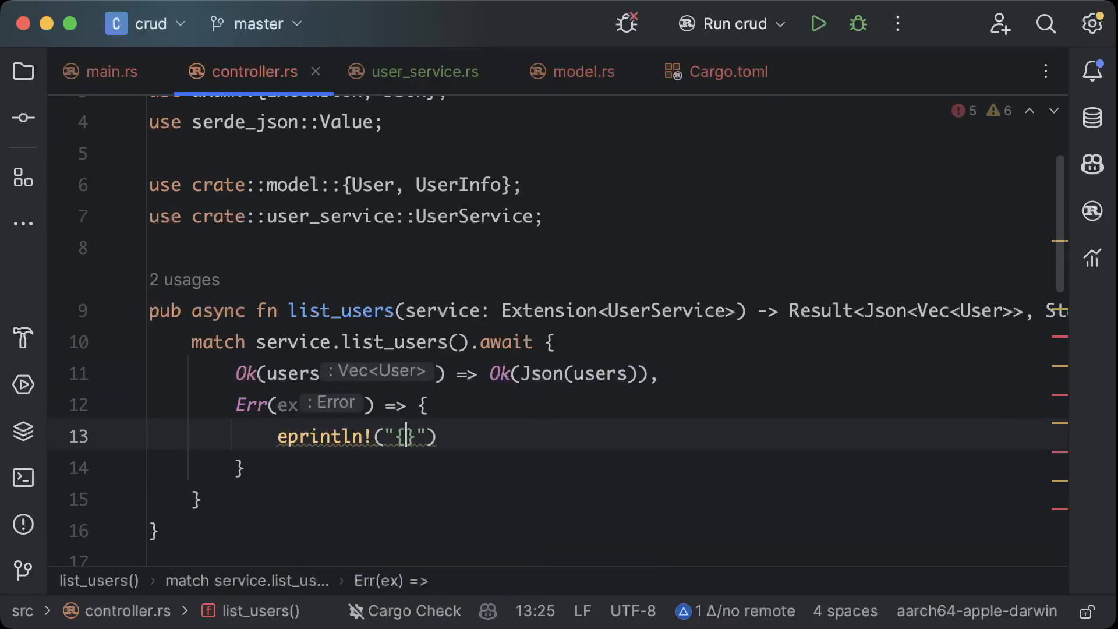
{"action": "type", "text": ":?}\",ex"}
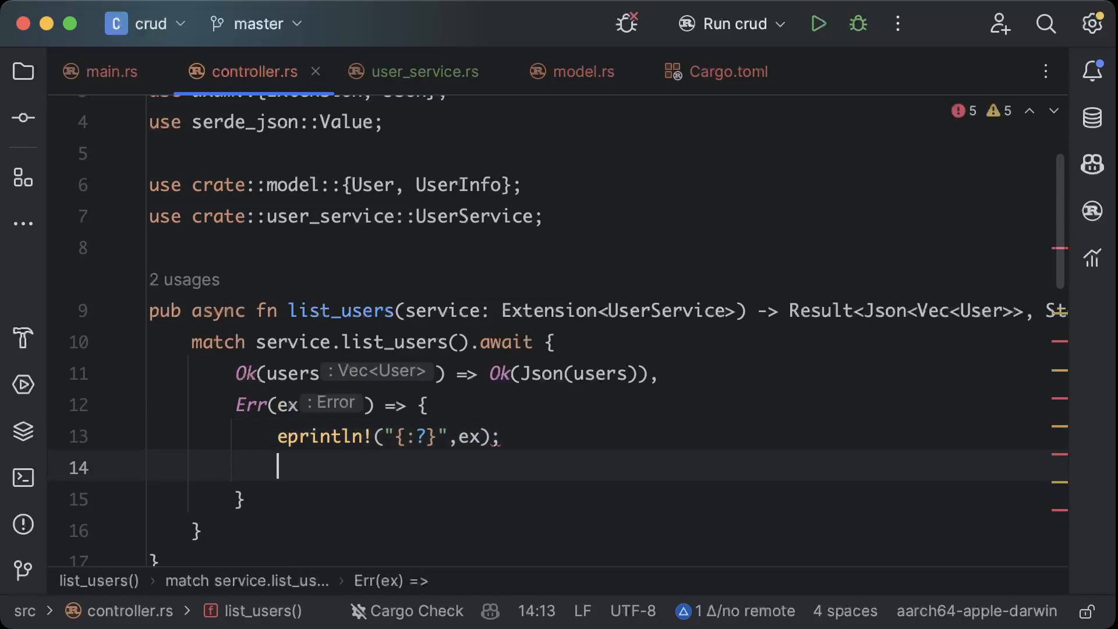
{"action": "type", "text": "Ok"}
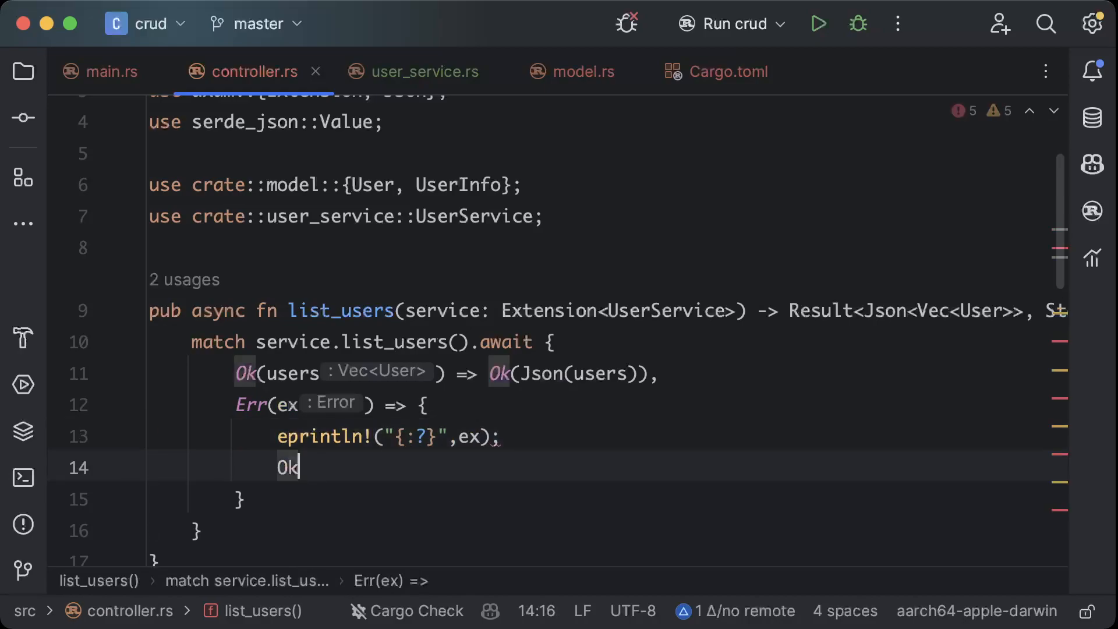
{"action": "key", "text": "Backspace"}
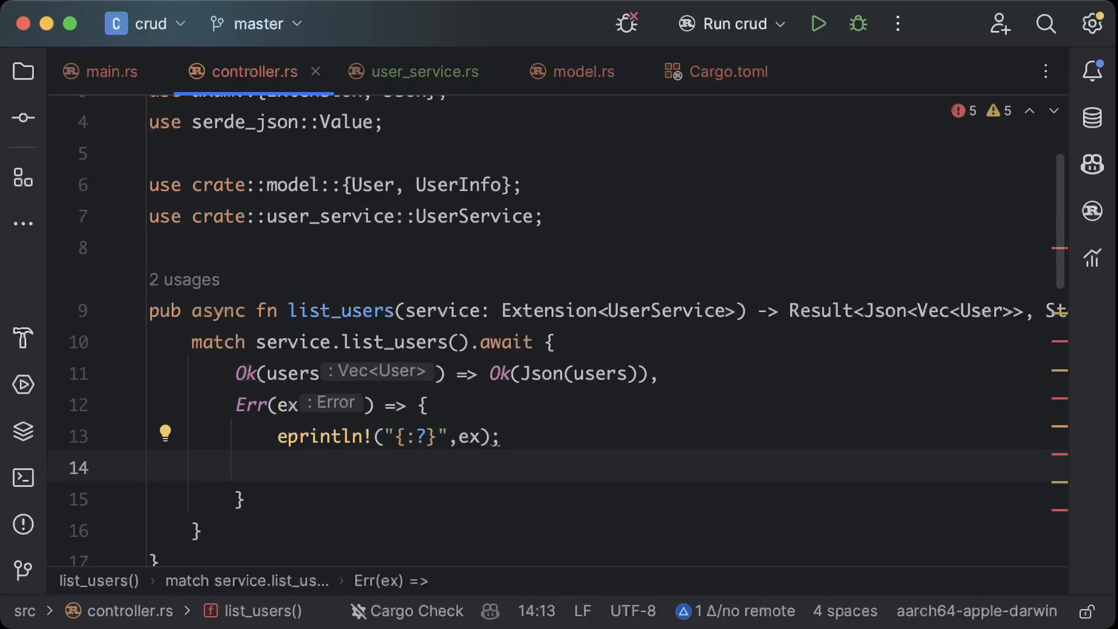
{"action": "type", "text": "Err()"}
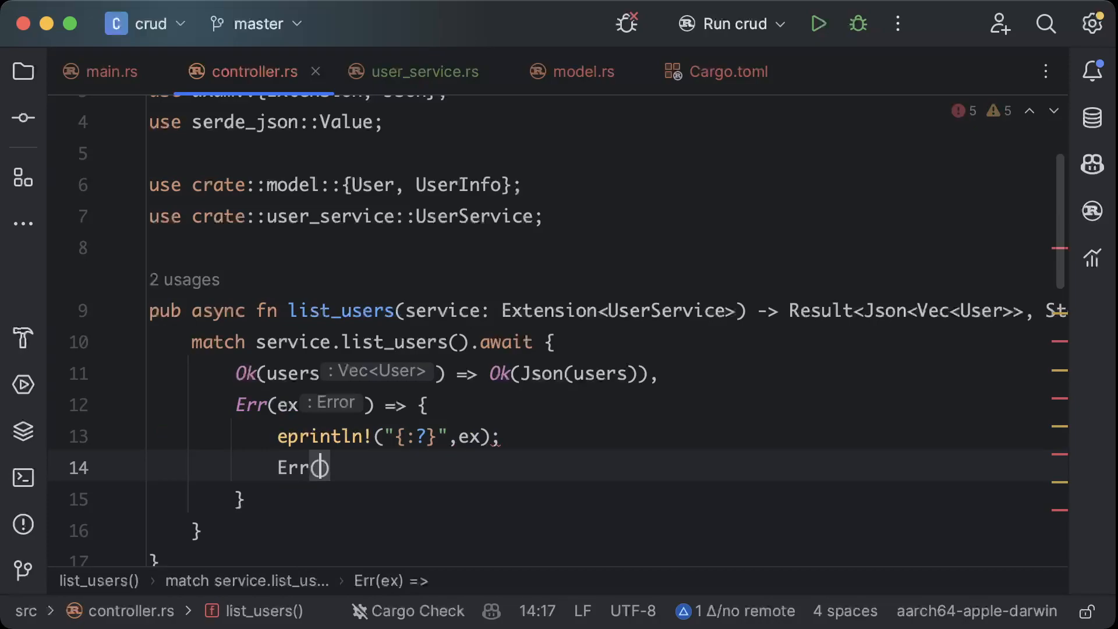
{"action": "type", "text": "StatusCode"}
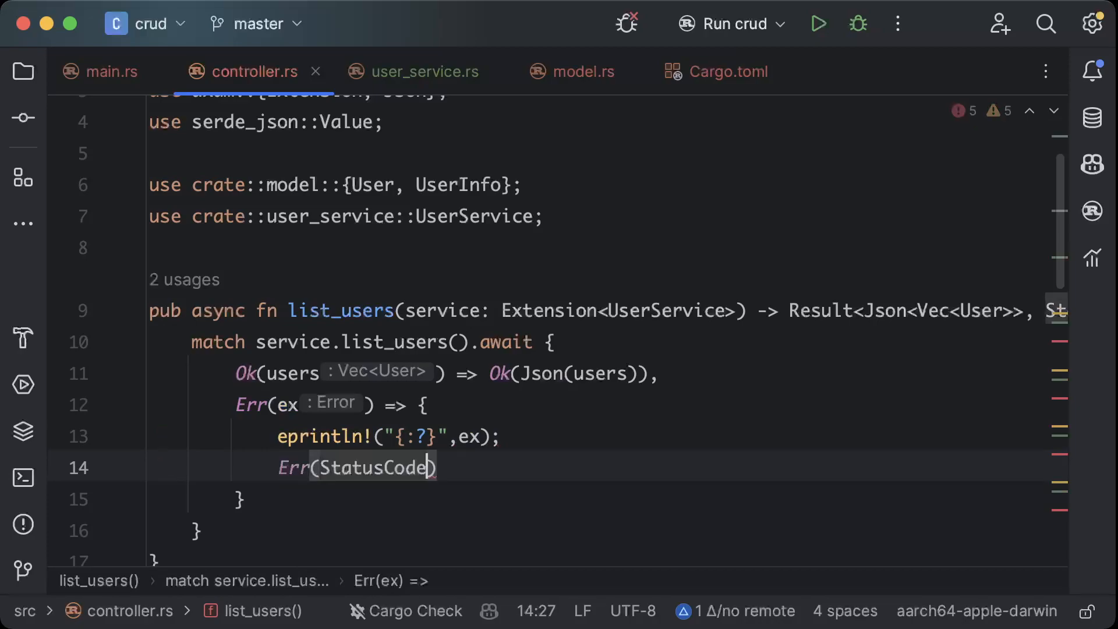
{"action": "type", "text": "::INTERNAL_SERVER_ERROR"}
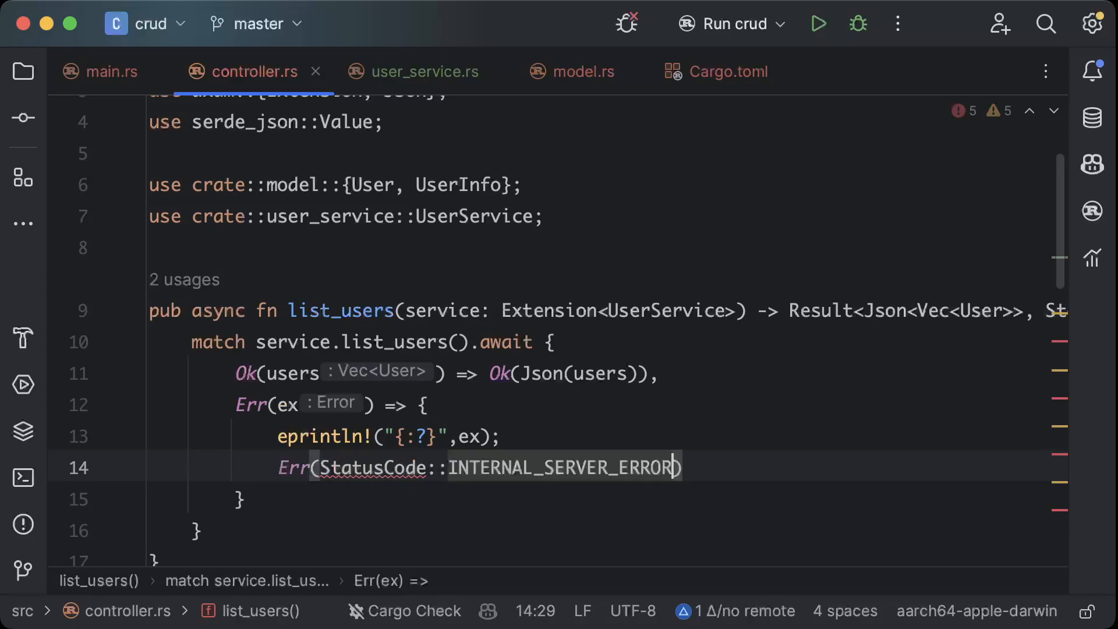
Step: Fill in get_user_by_id matching service.get_users_by_id(id).await to Ok(Json(user)) or a logged INTERNAL_SERVER_ERROR
{"action": "scroll", "scroll_direction": "down", "scroll_amount": 3}
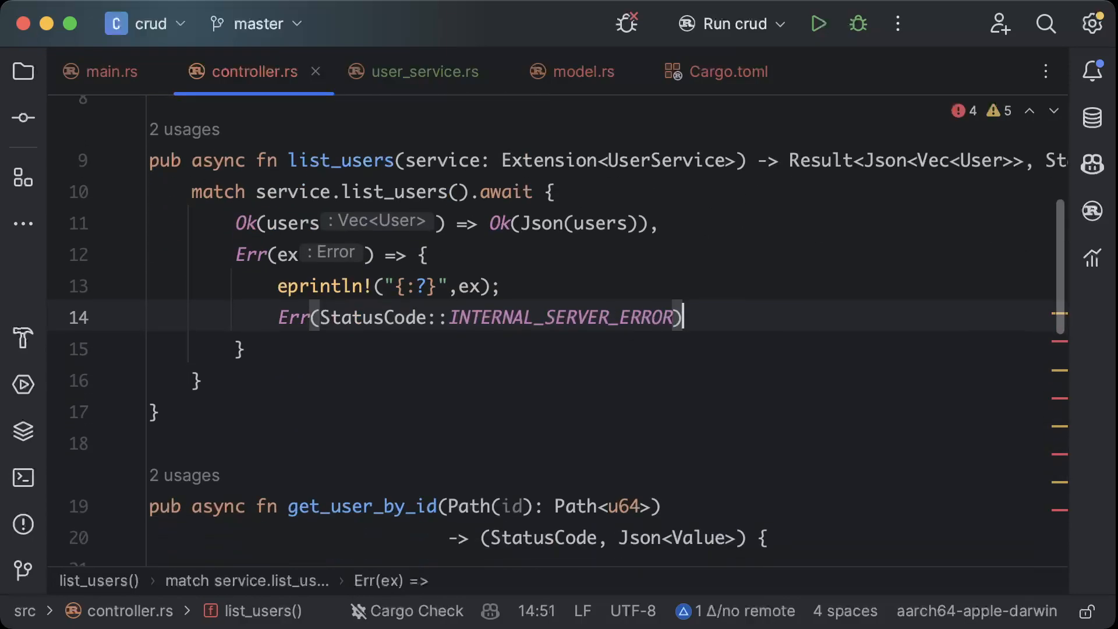
{"action": "scroll", "scroll_direction": "down", "scroll_amount": 3}
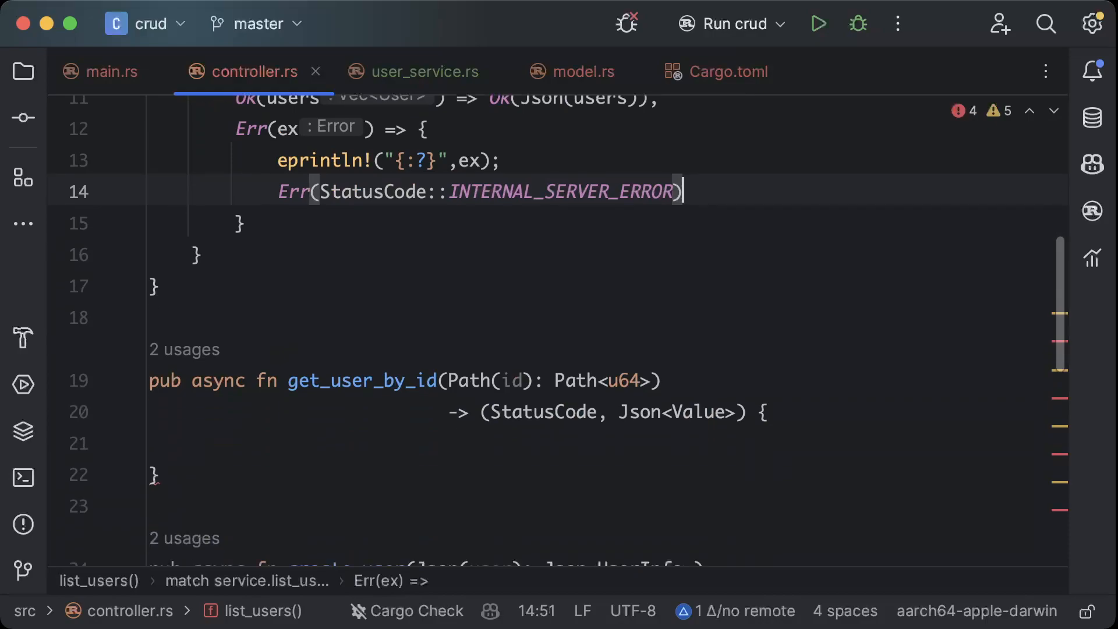
{"action": "scroll", "scroll_direction": "up", "scroll_amount": 3}
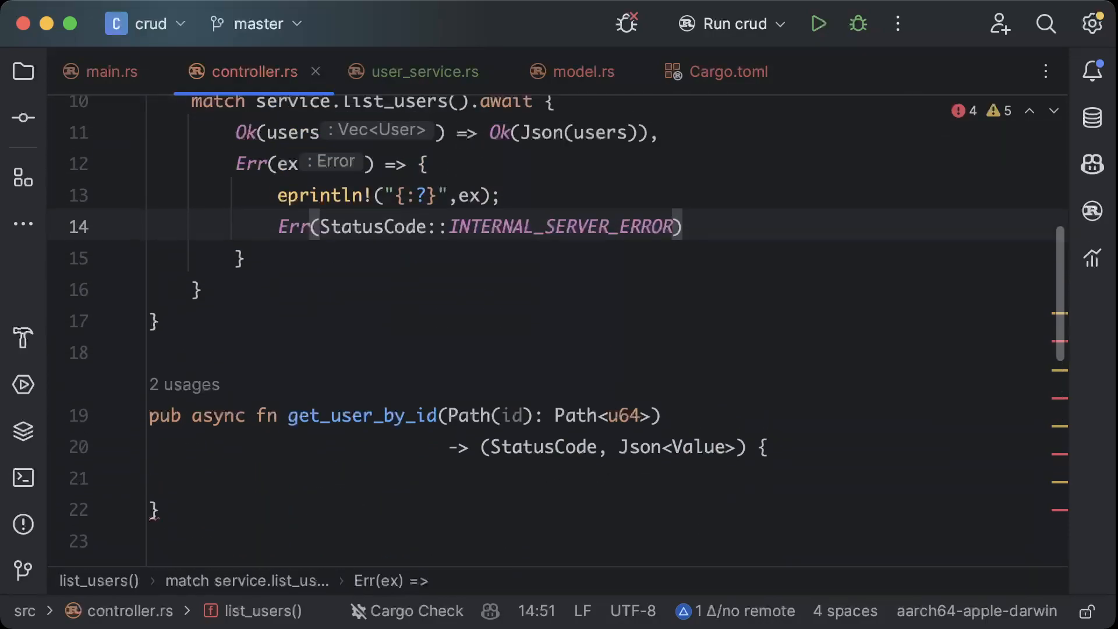
{"action": "scroll", "scroll_direction": "up", "scroll_amount": 3}
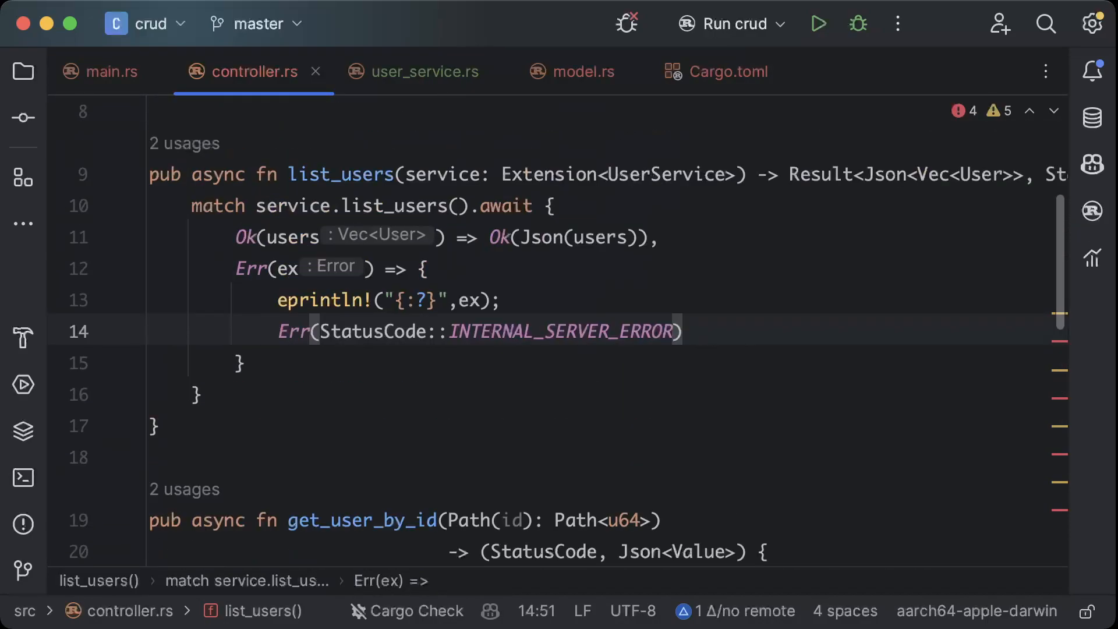
{"action": "scroll", "scroll_direction": "down", "scroll_amount": 3}
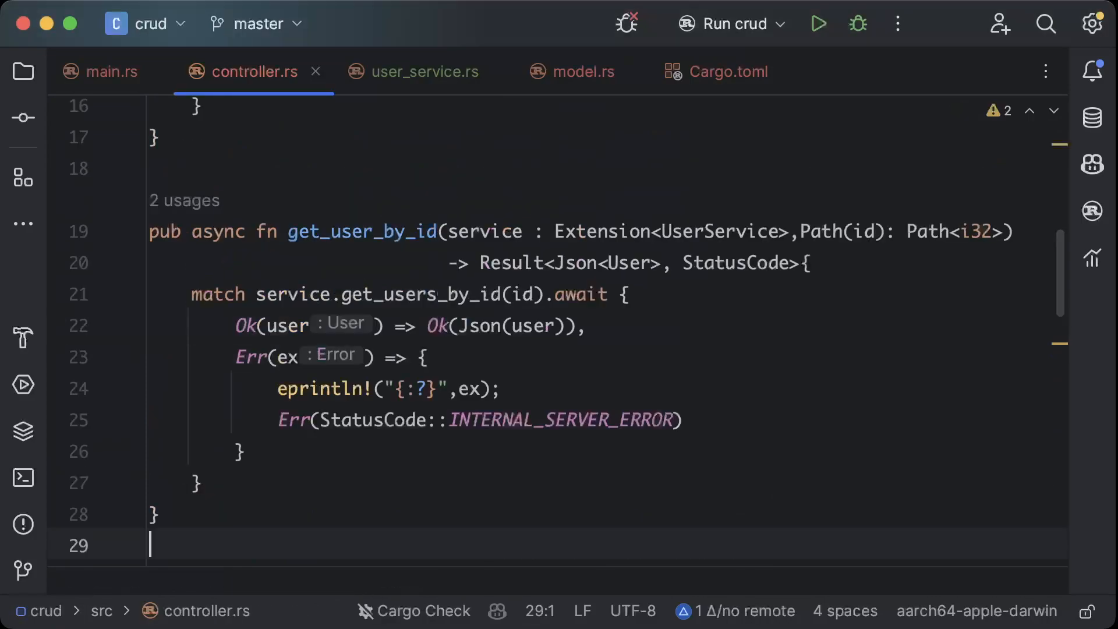
{"action": "scroll", "scroll_direction": "up", "scroll_amount": 3}
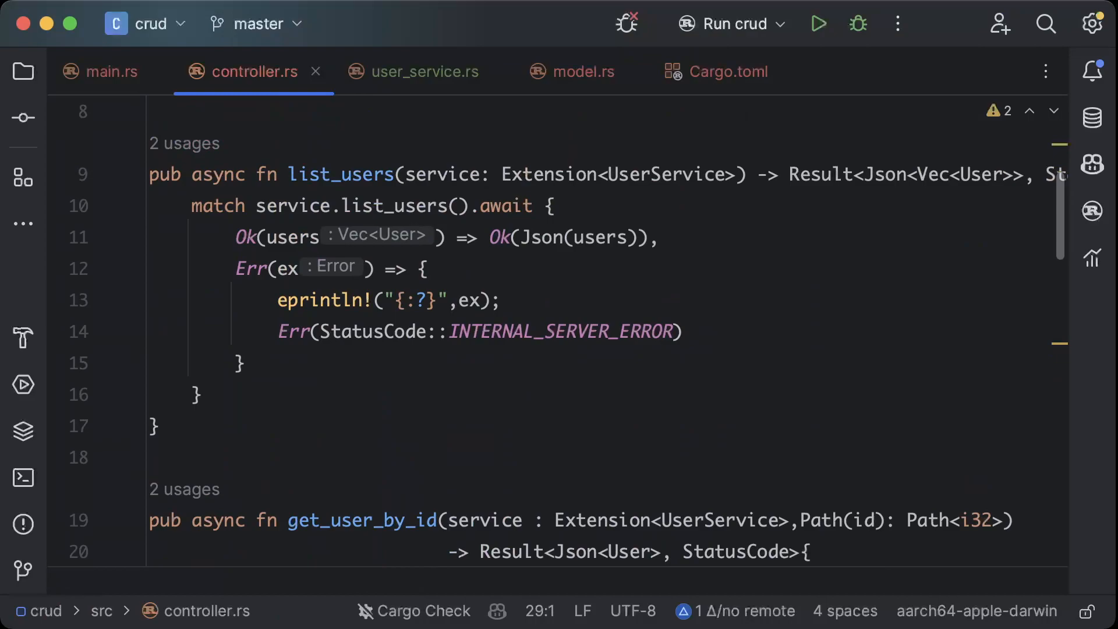
{"action": "left_click", "coordinate": [158, 426]}
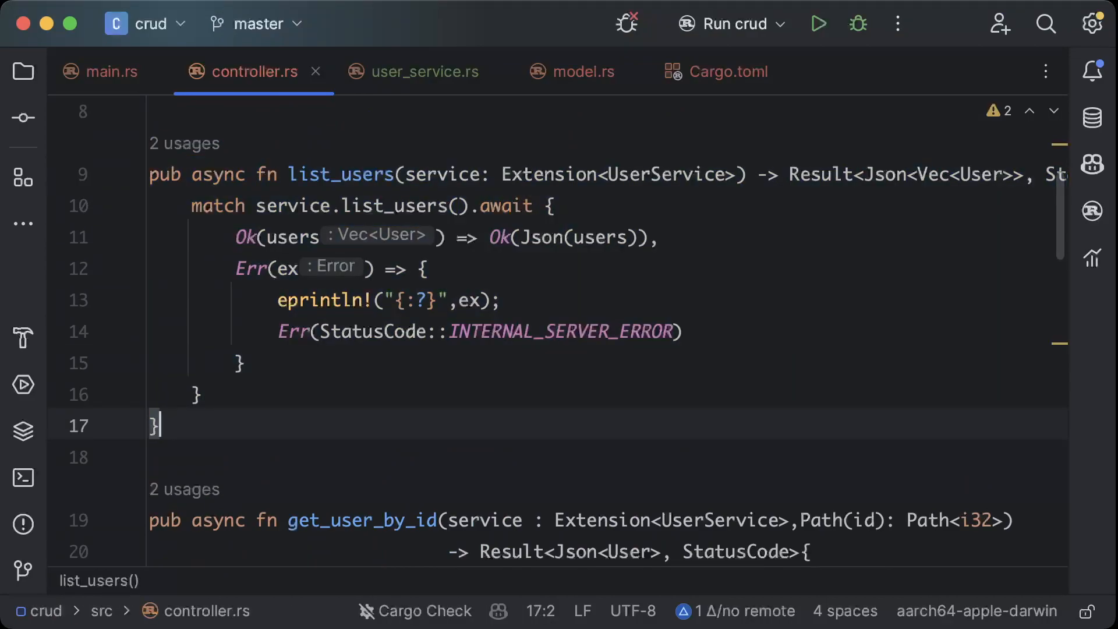
{"action": "scroll", "scroll_direction": "down", "scroll_amount": 3}
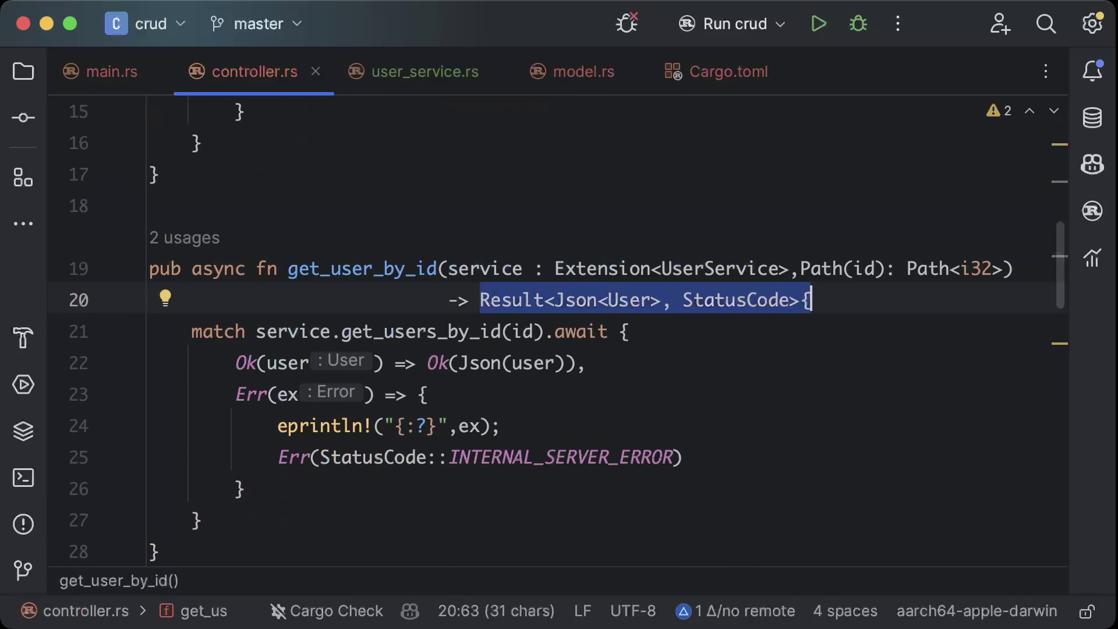
{"action": "double_click", "coordinate": [735, 299]}
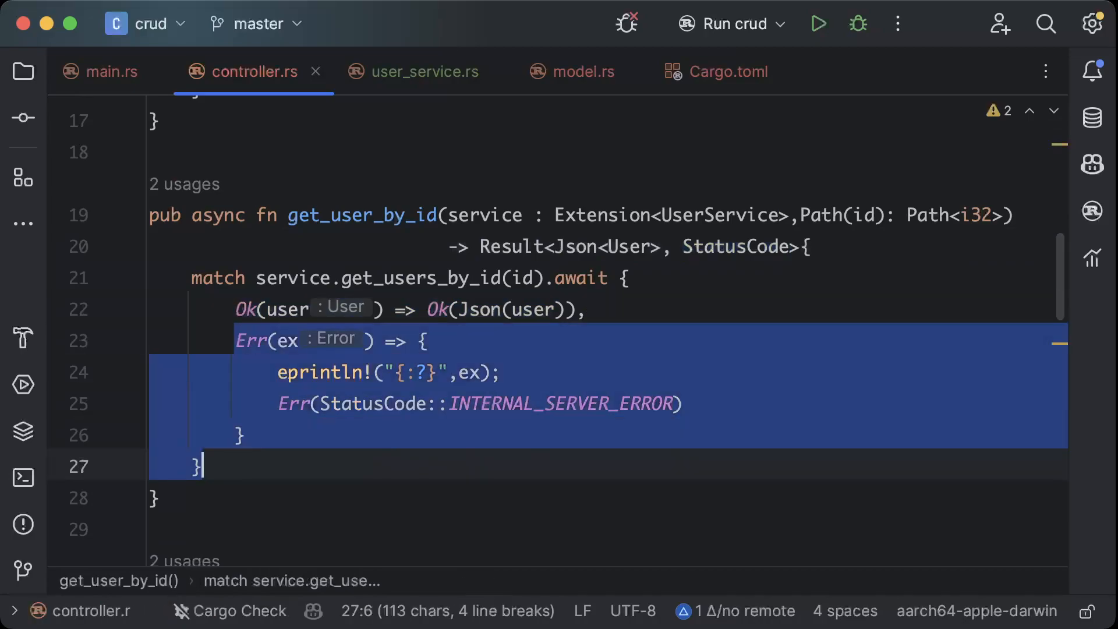
{"action": "scroll", "scroll_direction": "up", "scroll_amount": 3}
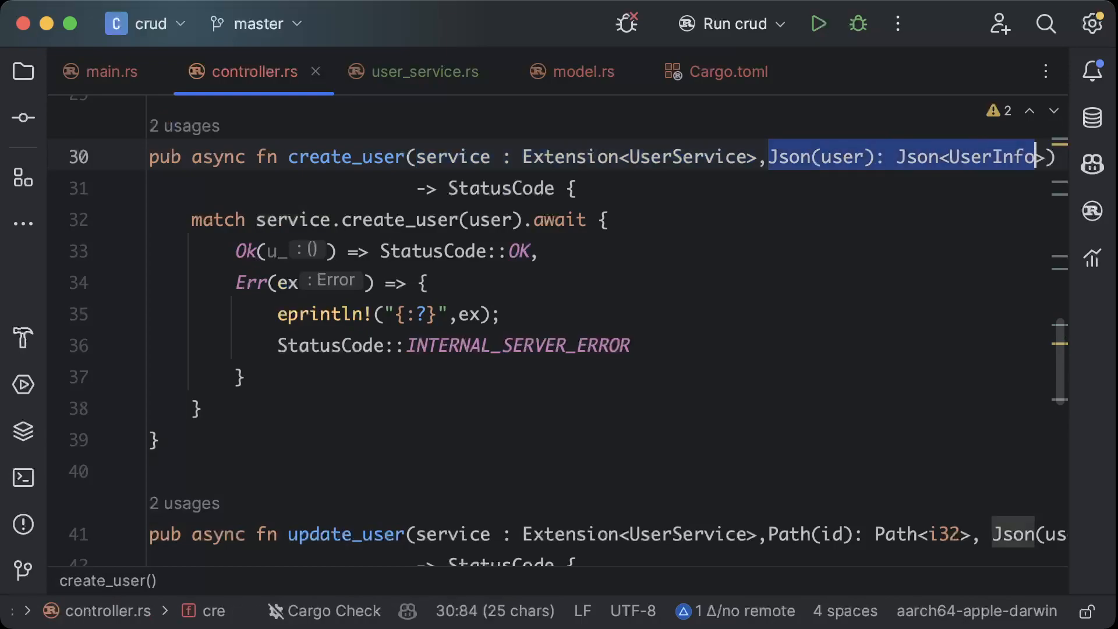
Step: Inspect create_user's StatusCode return type and its error arm
{"action": "left_click", "coordinate": [540, 250]}
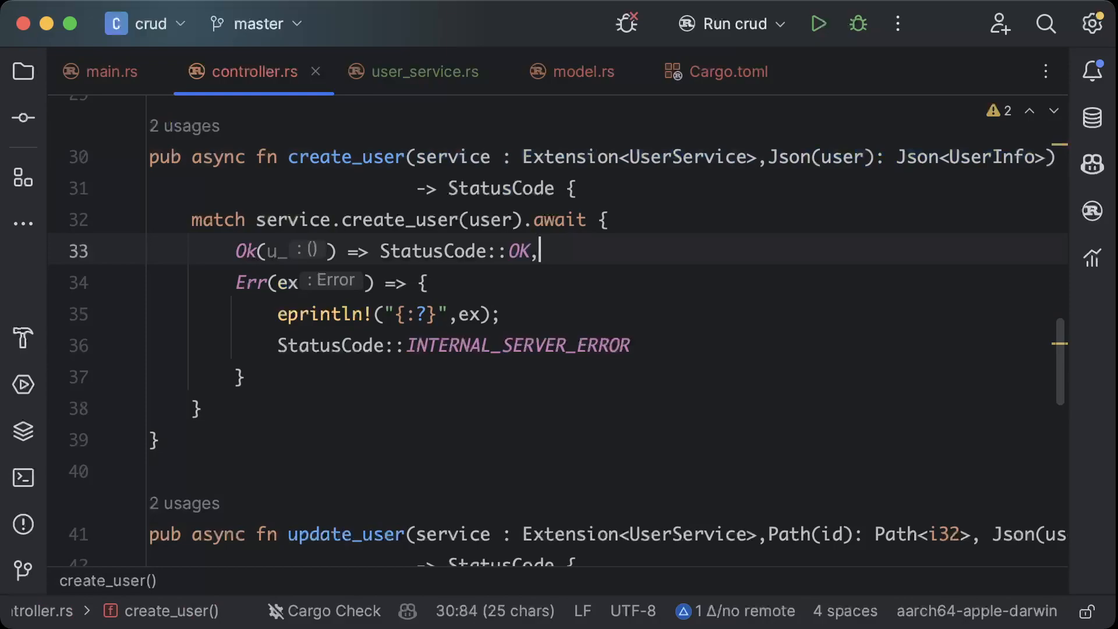
{"action": "left_click", "coordinate": [480, 188]}
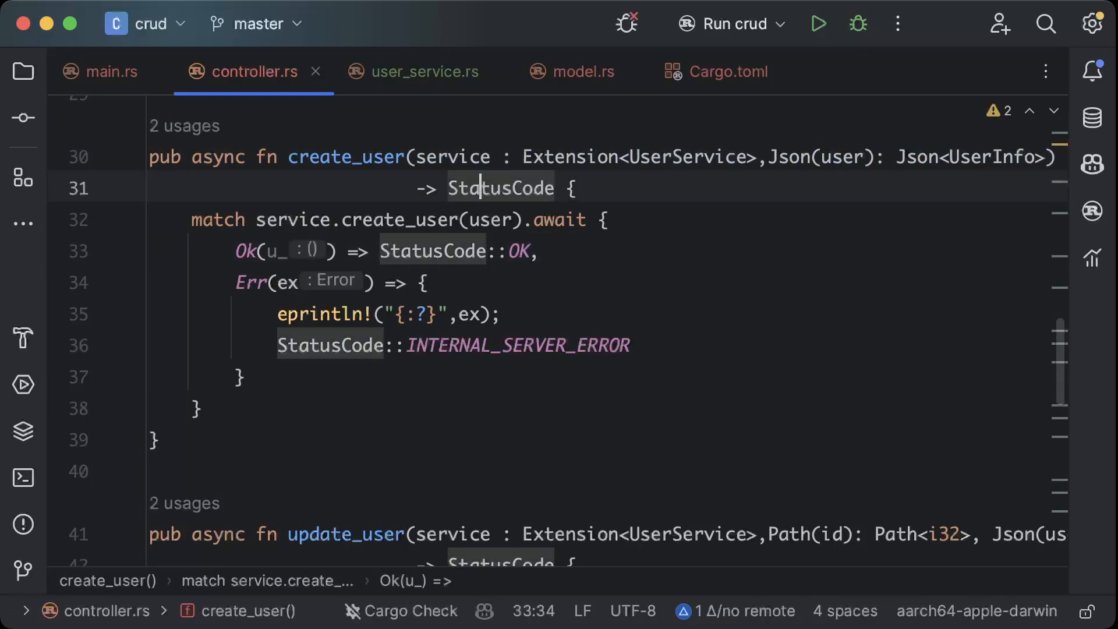
{"action": "double_click", "coordinate": [500, 188]}
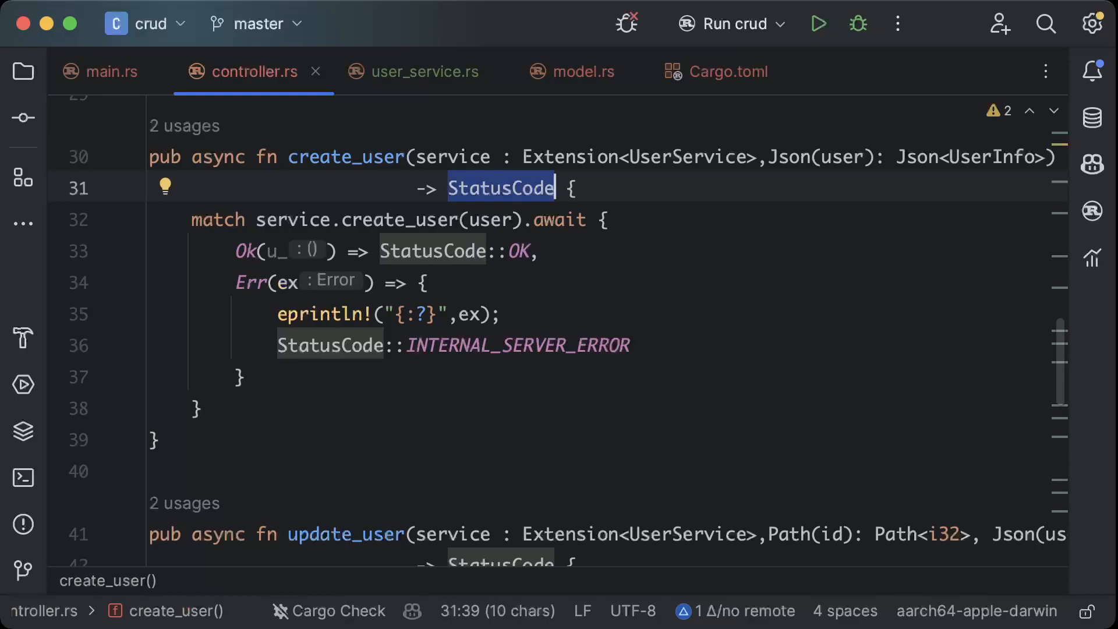
{"action": "left_click", "coordinate": [257, 251]}
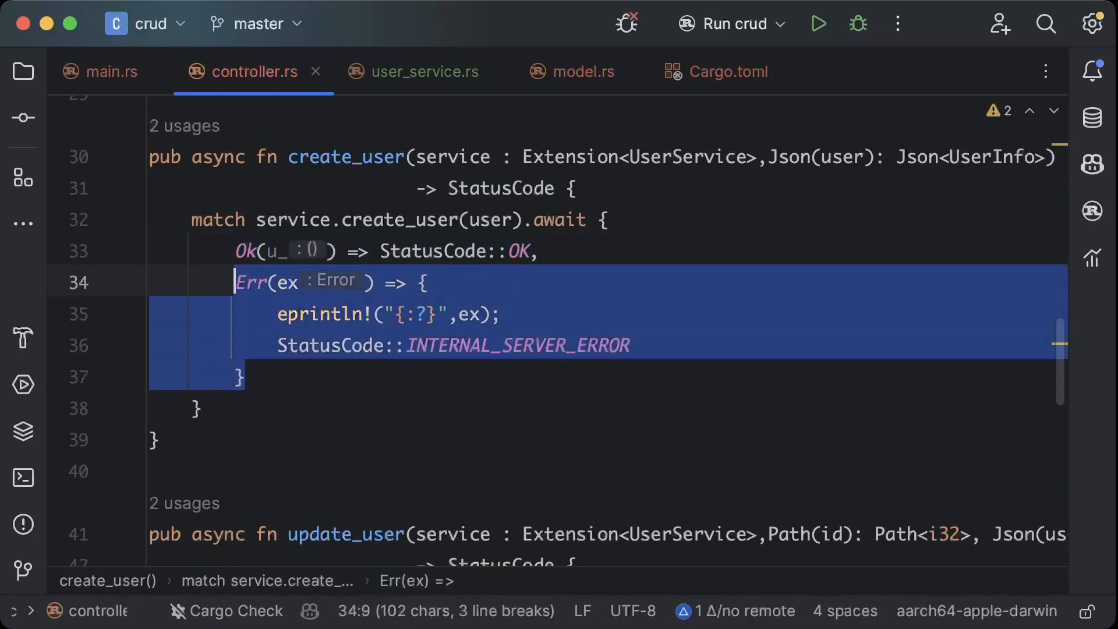
Step: Review update_user and delete_user's OK/NO_CONTENT arms, then bring up main.rs with its imports
{"action": "scroll", "scroll_direction": "down", "scroll_amount": 3}
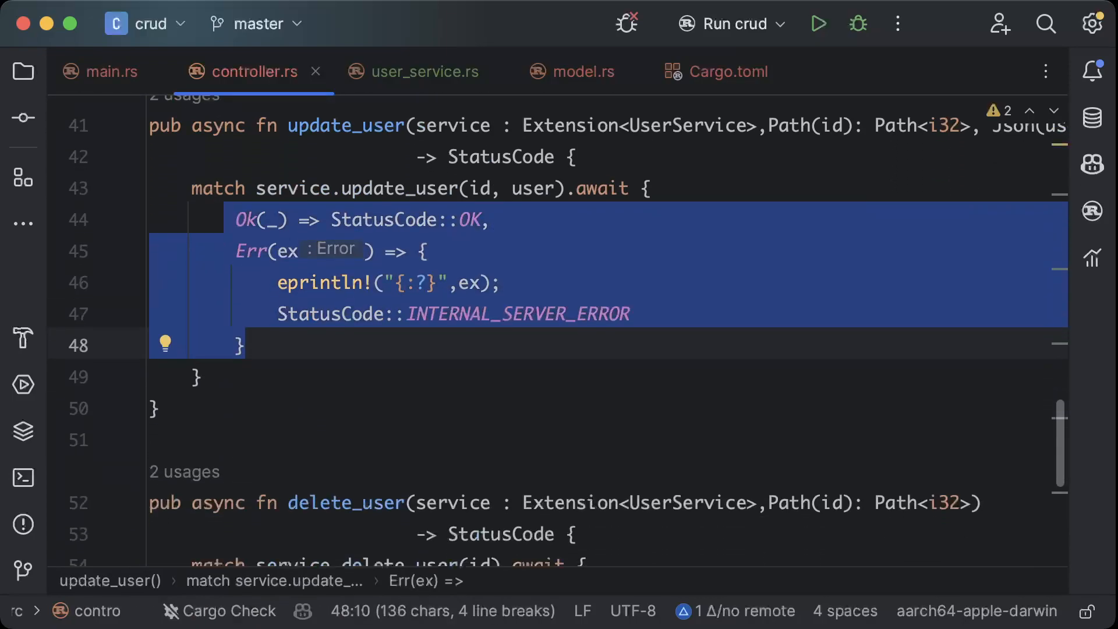
{"action": "scroll", "scroll_direction": "down", "scroll_amount": 3}
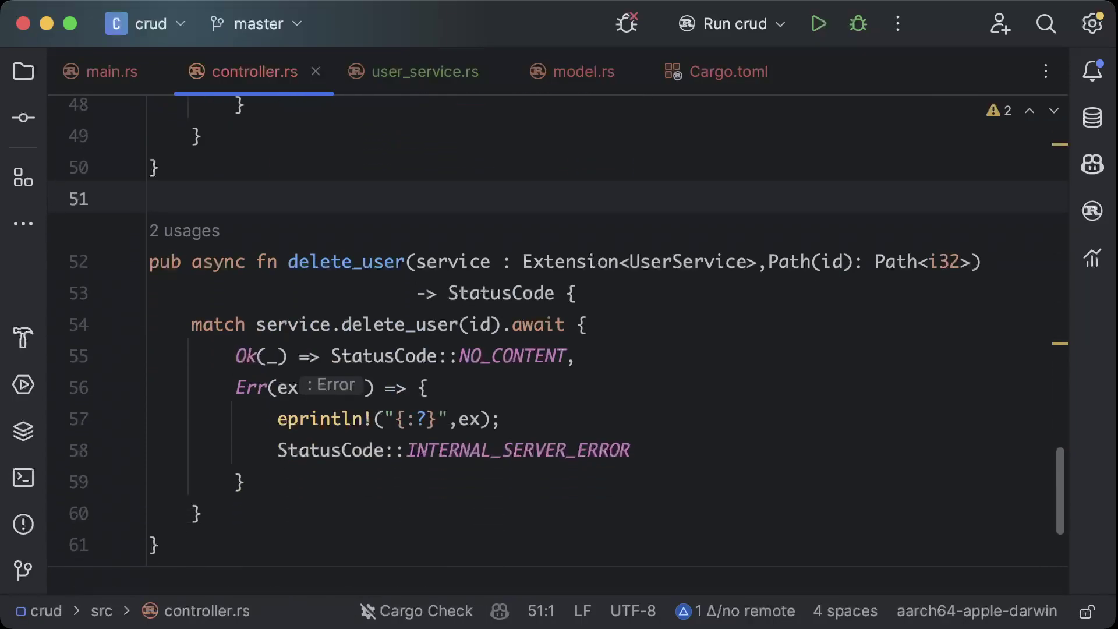
{"action": "double_click", "coordinate": [247, 357]}
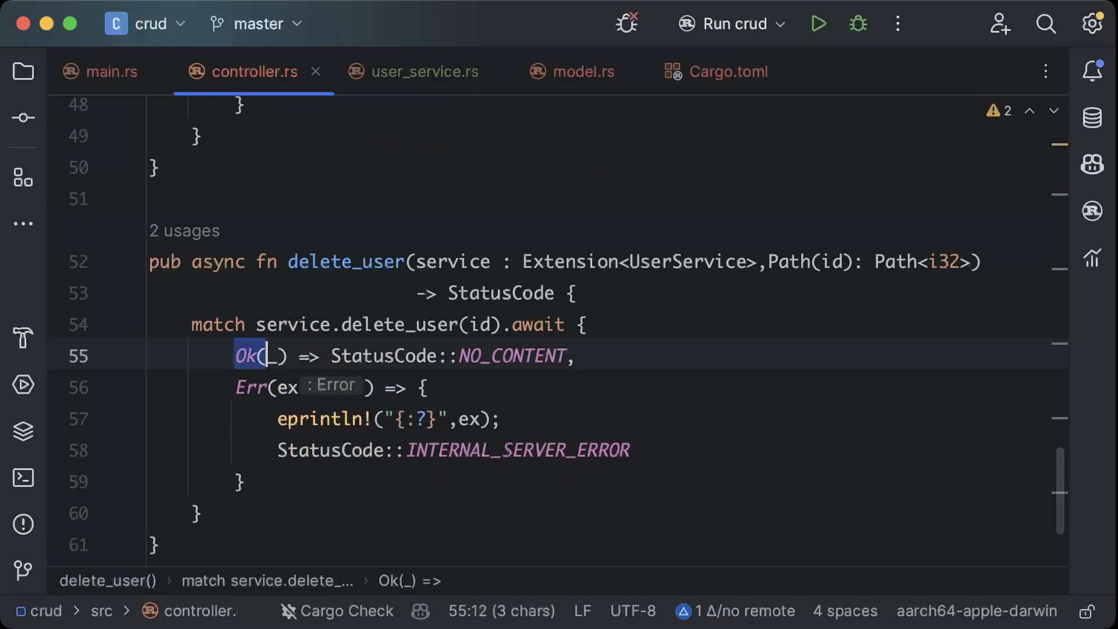
{"action": "left_click", "coordinate": [246, 481]}
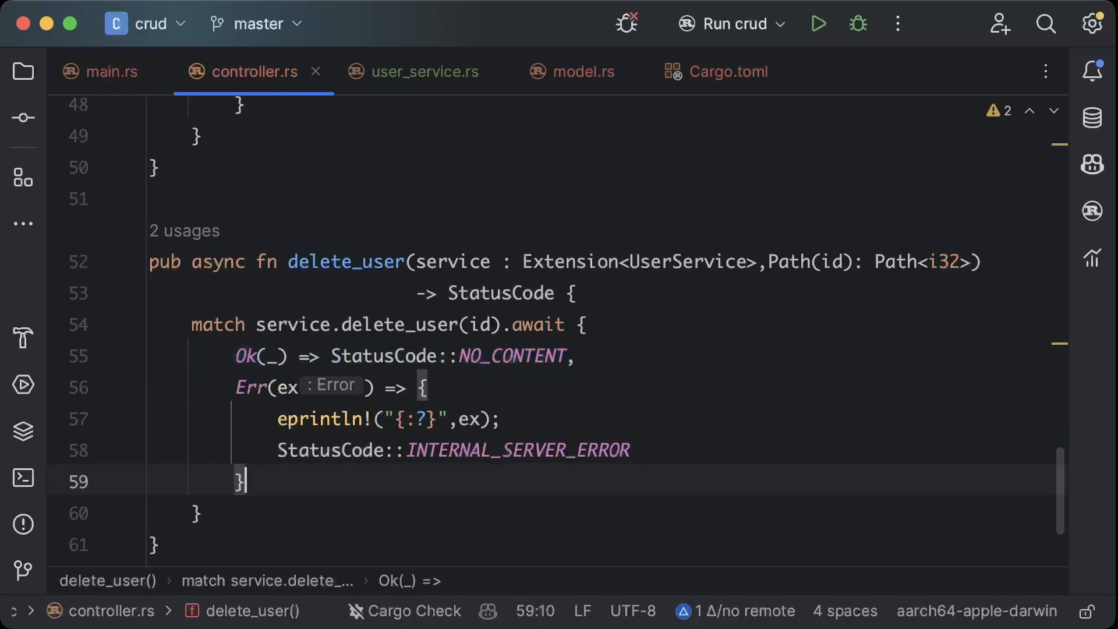
{"action": "scroll", "scroll_direction": "up", "scroll_amount": 3}
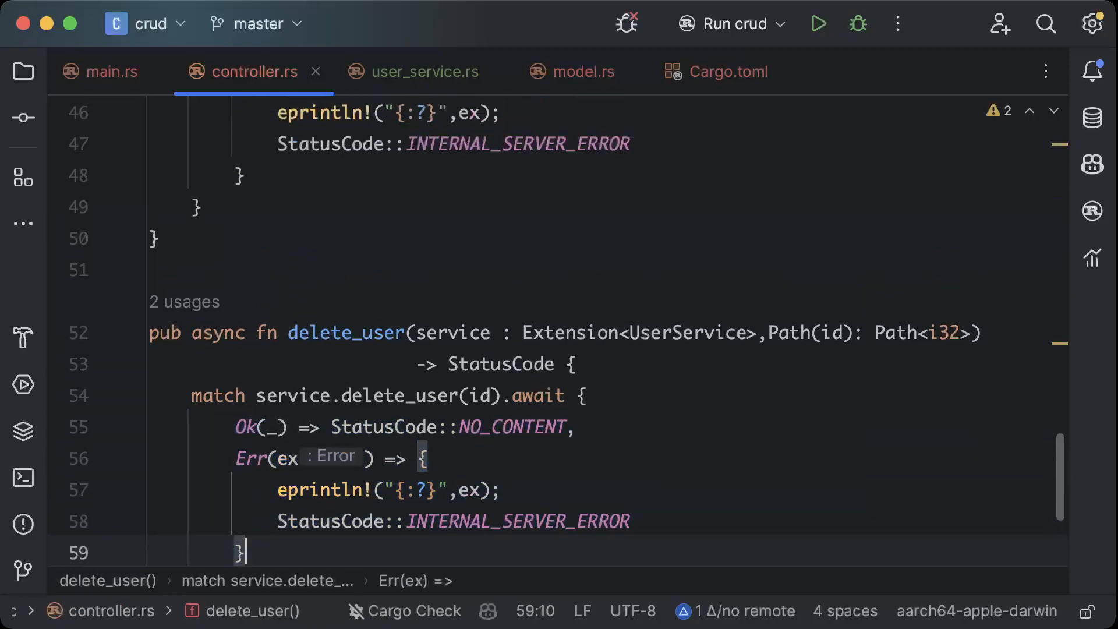
{"action": "scroll", "scroll_direction": "up", "scroll_amount": 3}
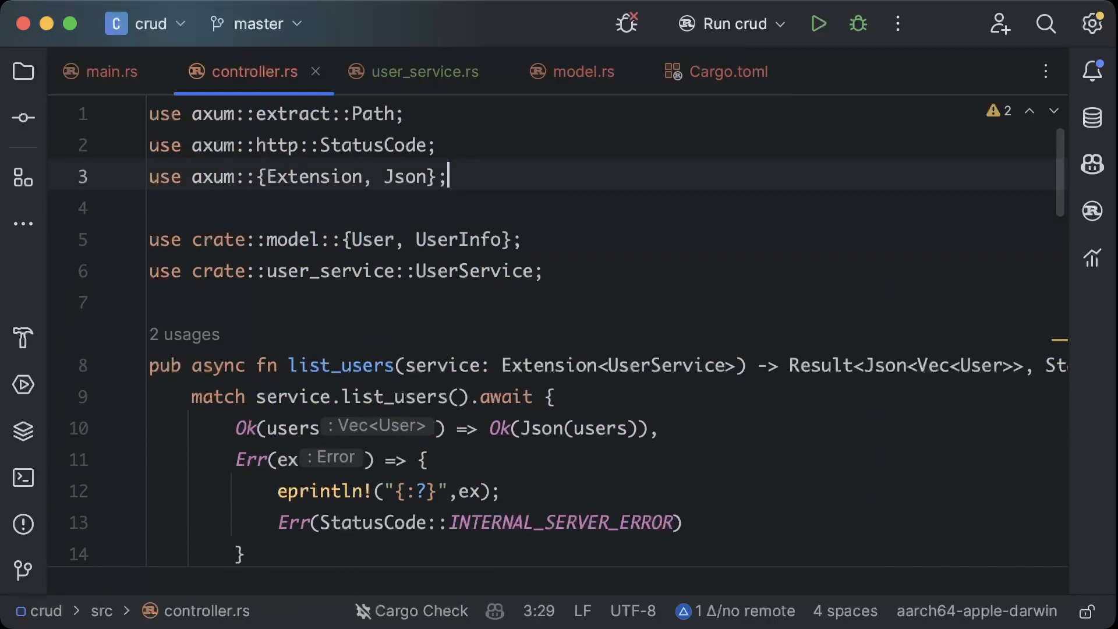
{"action": "left_click", "coordinate": [108, 71]}
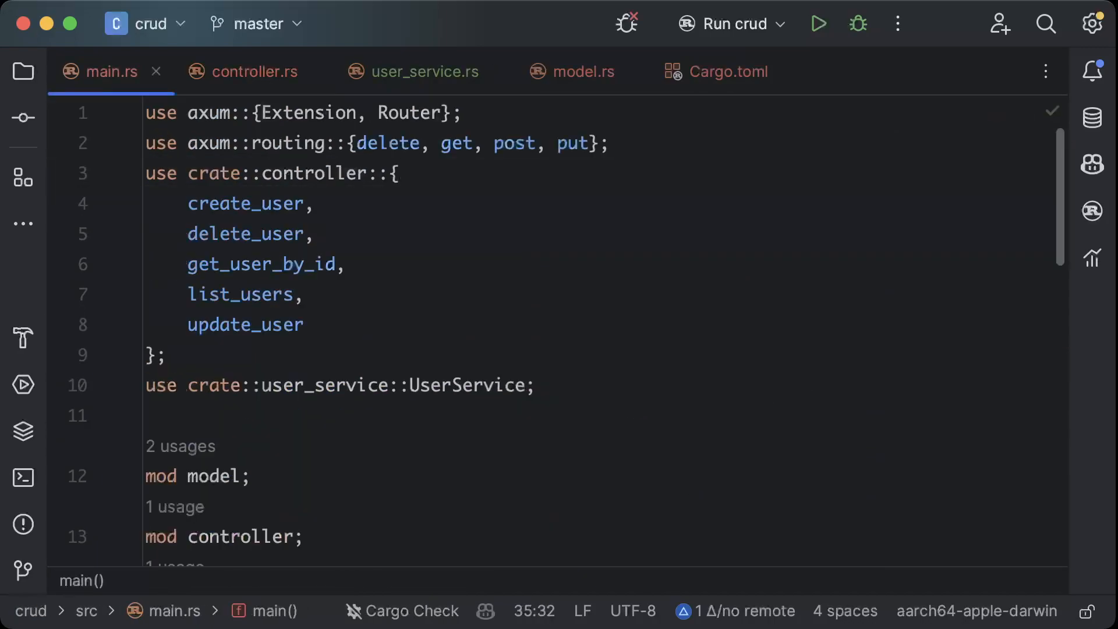
{"action": "scroll", "scroll_direction": "down", "scroll_amount": 3}
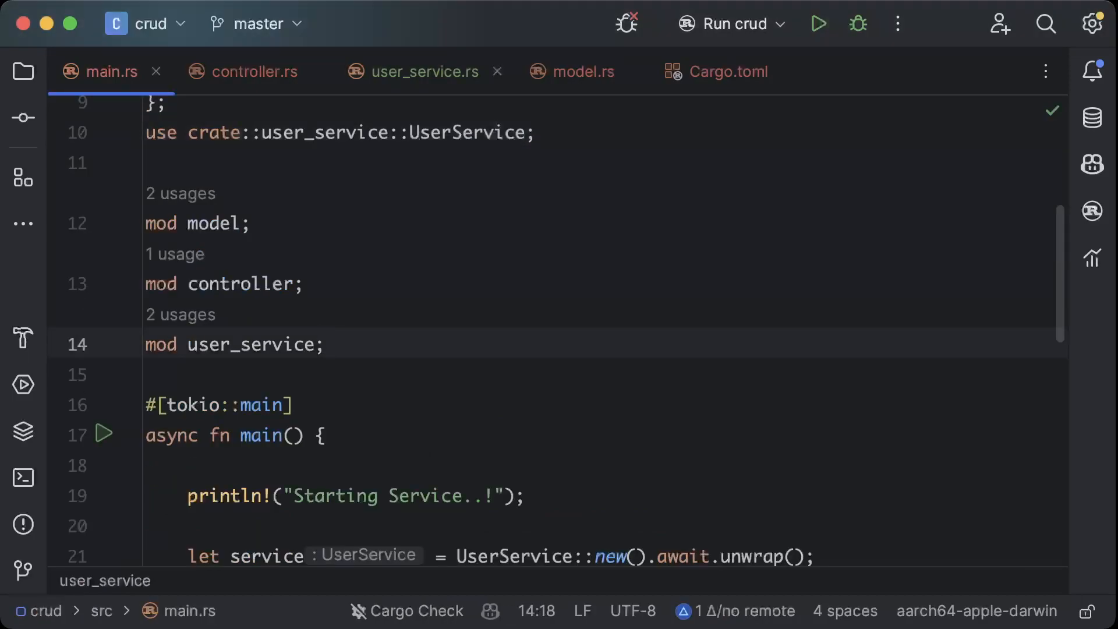
Step: Add #[derive(Clone)] above pub struct UserService and check the routes in main.rs
{"action": "left_click", "coordinate": [423, 71]}
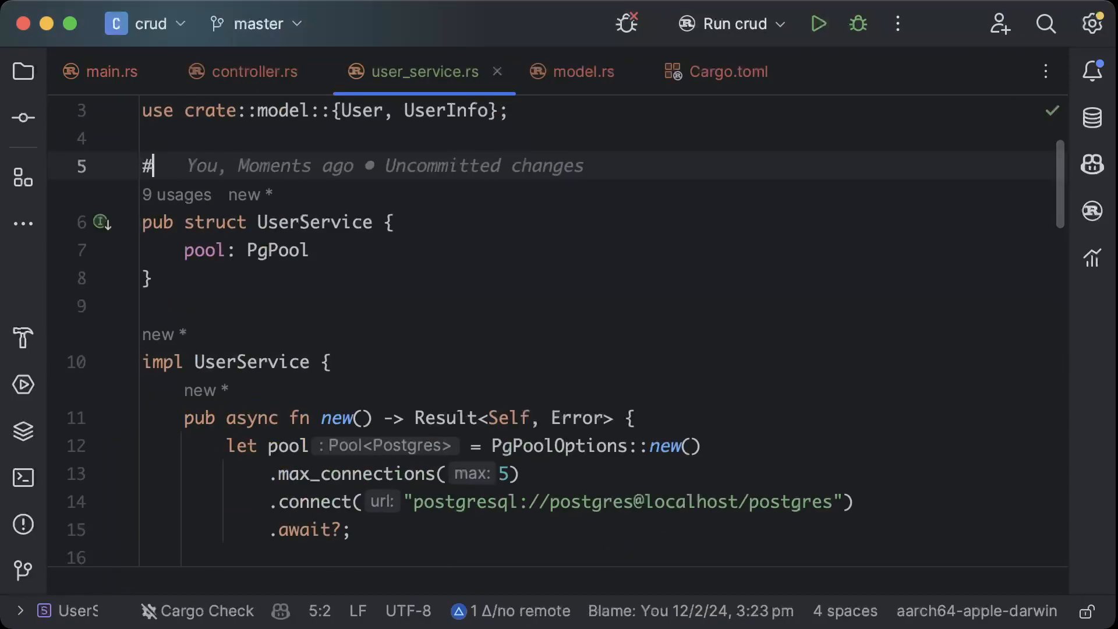
{"action": "type", "text": "[derive(Clone"}
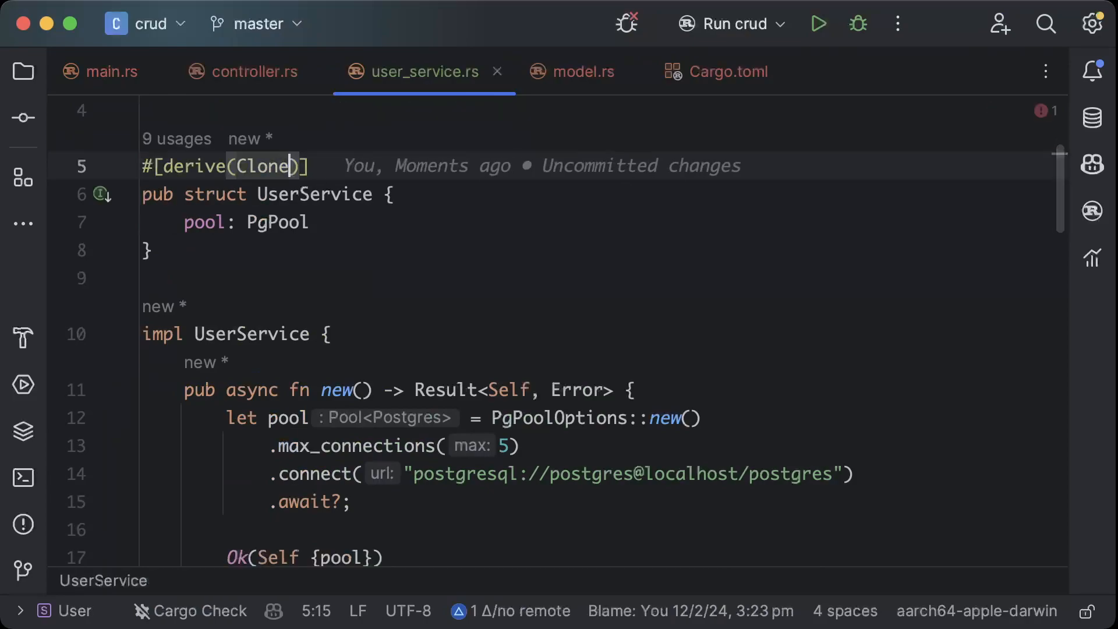
{"action": "left_click", "coordinate": [100, 71]}
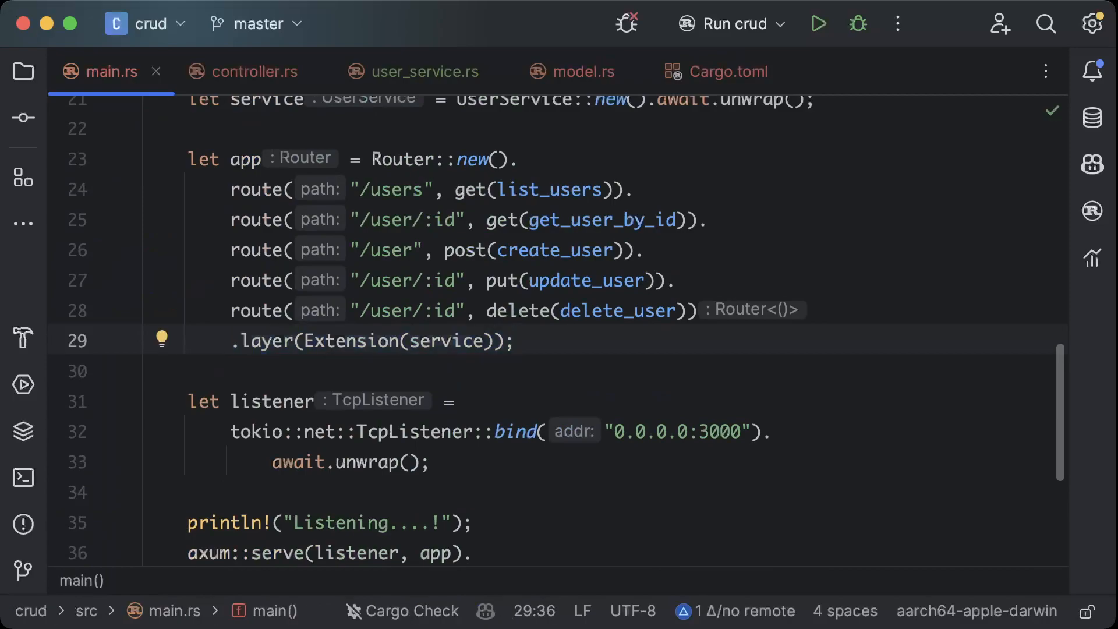
{"action": "scroll", "scroll_direction": "up", "scroll_amount": 3}
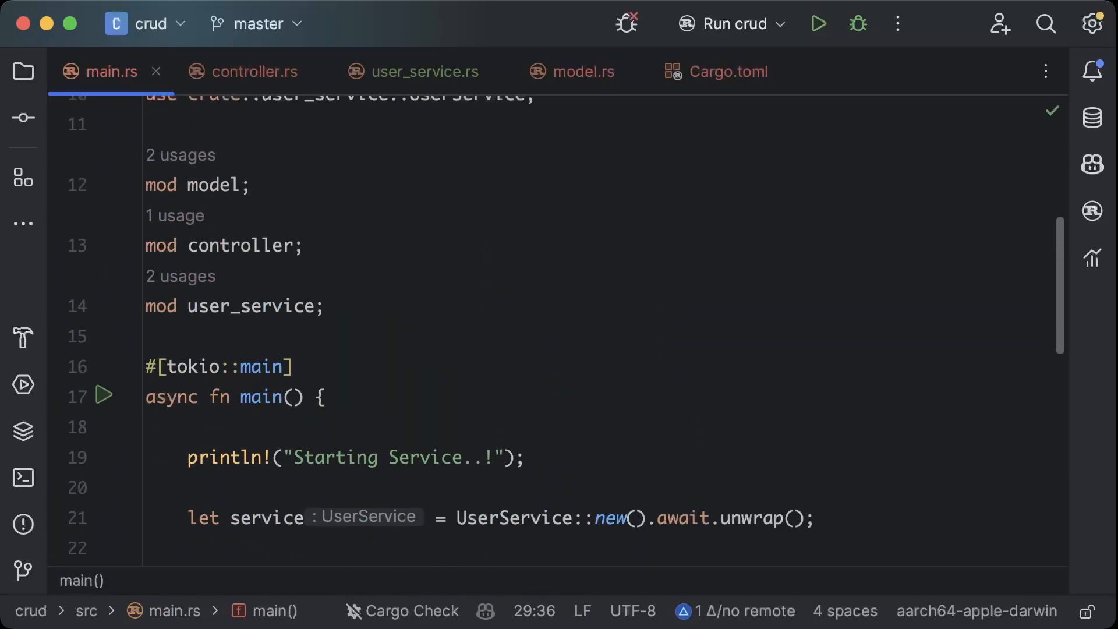
Step: Check create_user's success arm in controller.rs now ignores its value with Ok(_)
{"action": "left_click", "coordinate": [251, 71]}
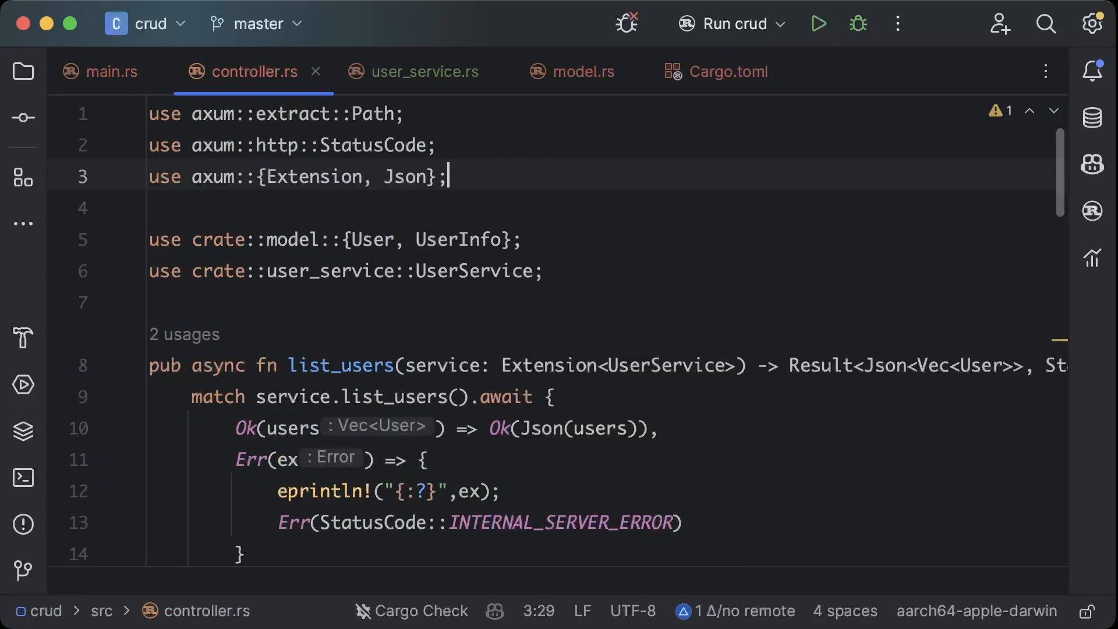
{"action": "scroll", "scroll_direction": "down", "scroll_amount": 3}
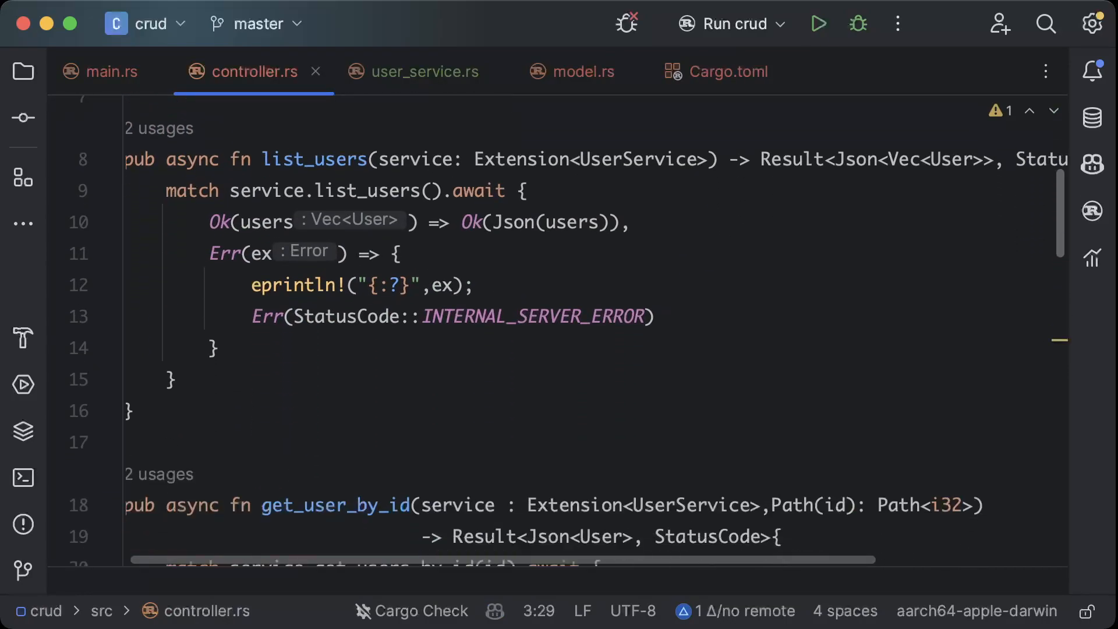
{"action": "scroll", "scroll_direction": "down", "scroll_amount": 3}
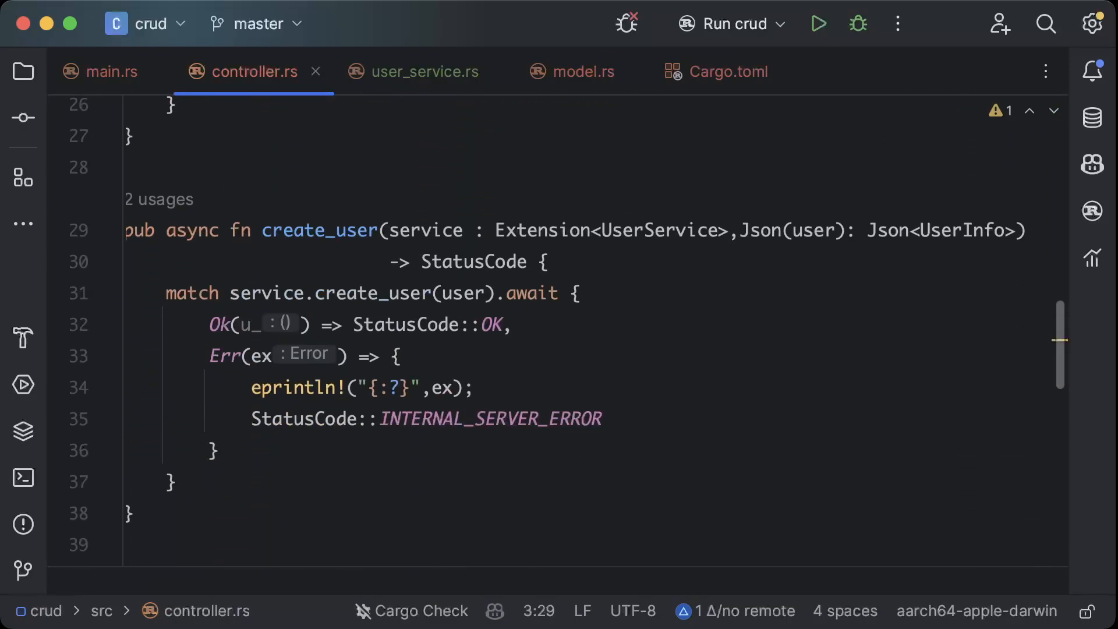
{"action": "left_click", "coordinate": [249, 302]}
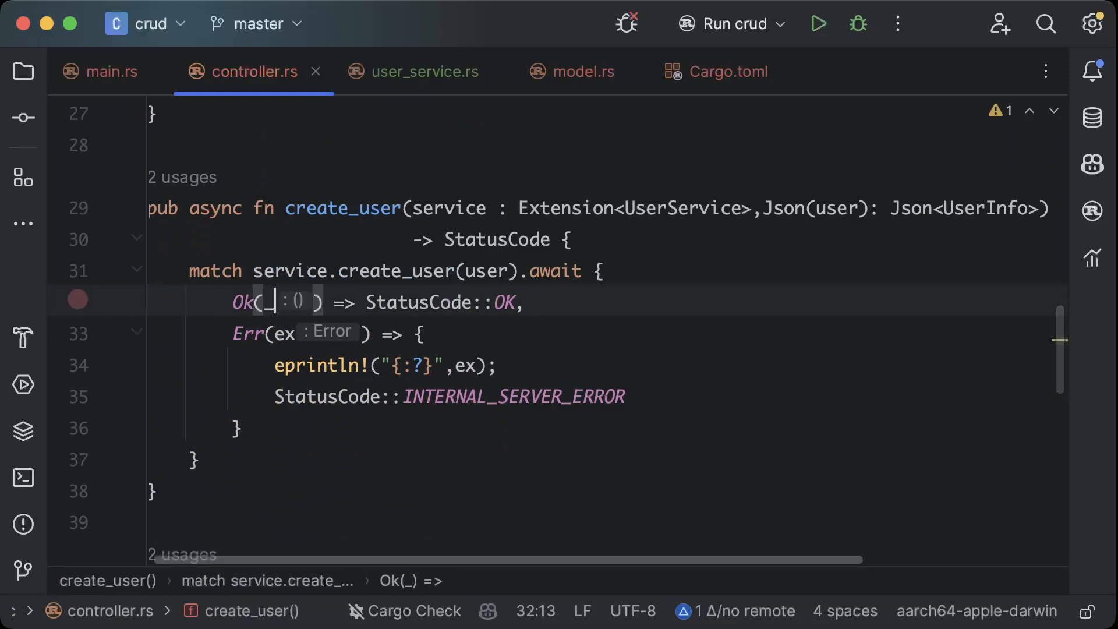
{"action": "scroll", "scroll_direction": "down", "scroll_amount": 3}
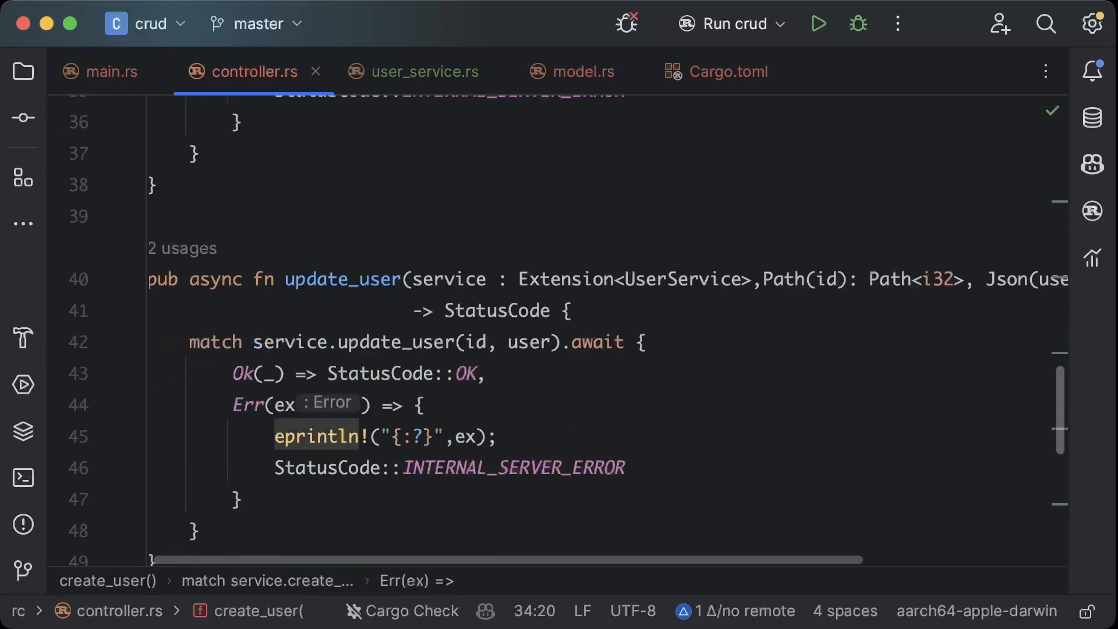
{"action": "scroll", "scroll_direction": "up", "scroll_amount": 3}
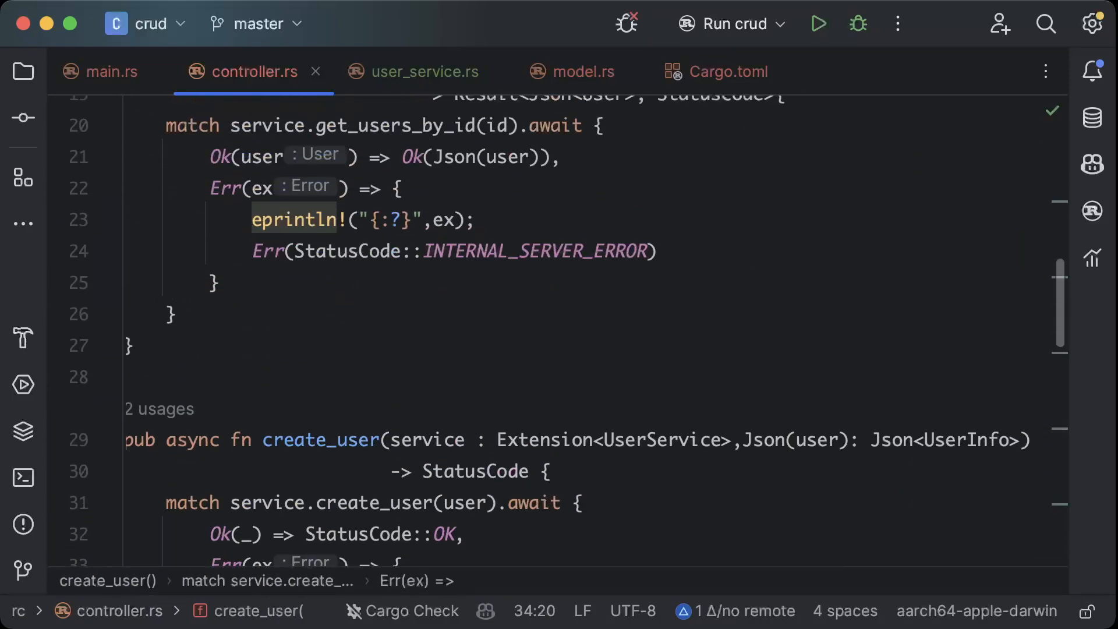
Step: Run cargo run --quiet in the terminal so the service prints Starting Service..! and Listening....!
{"action": "left_click", "coordinate": [24, 477]}
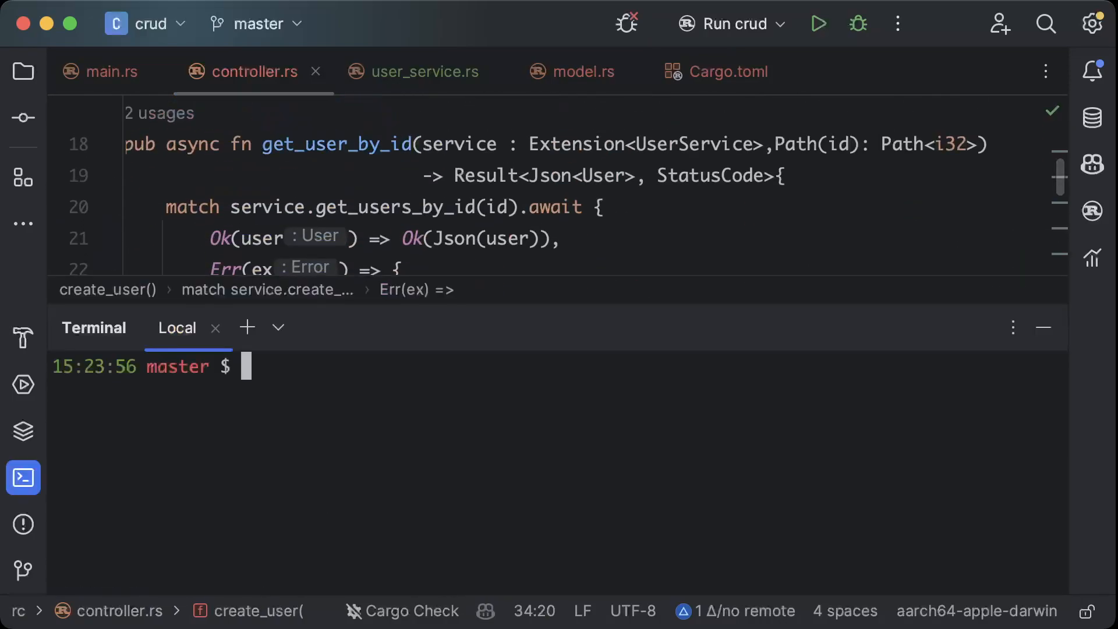
{"action": "type", "text": "c"}
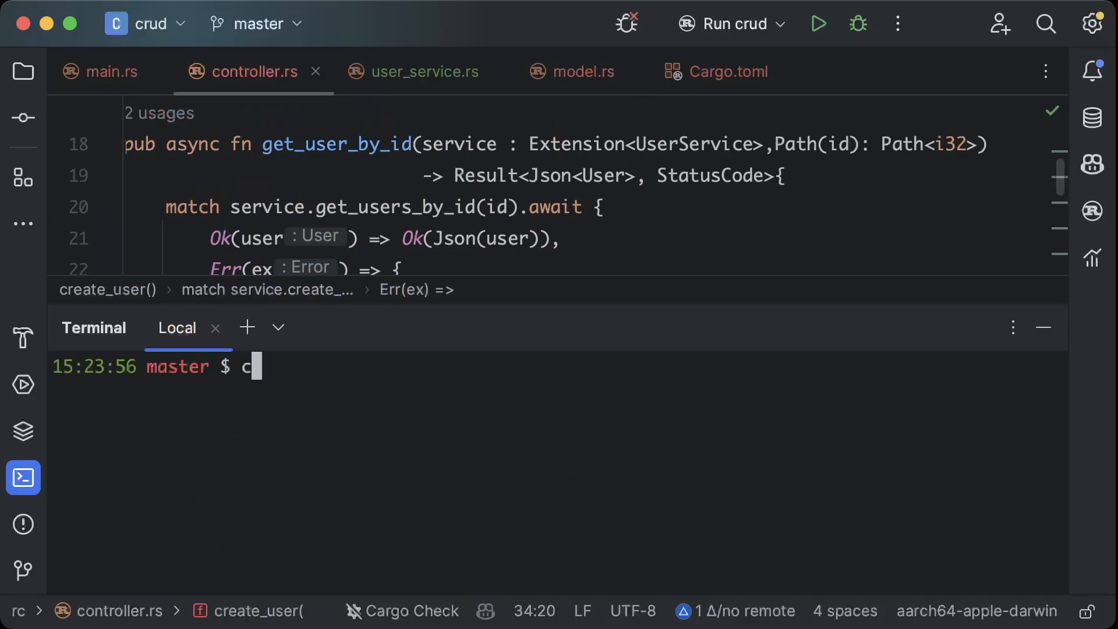
{"action": "type", "text": "argo run --q"}
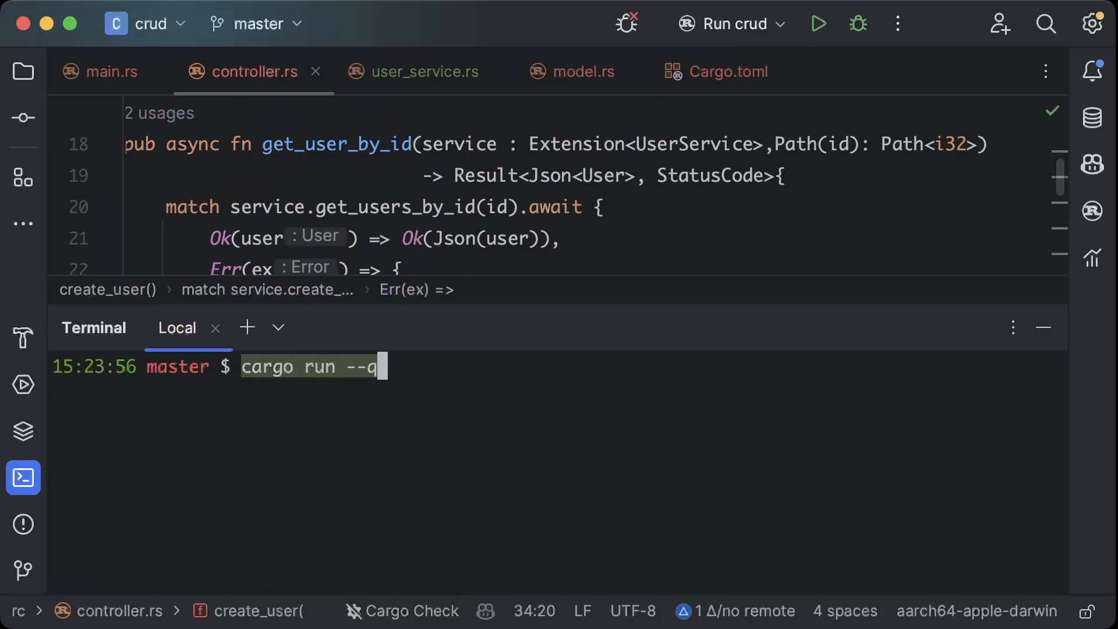
{"action": "type", "text": "uiet"}
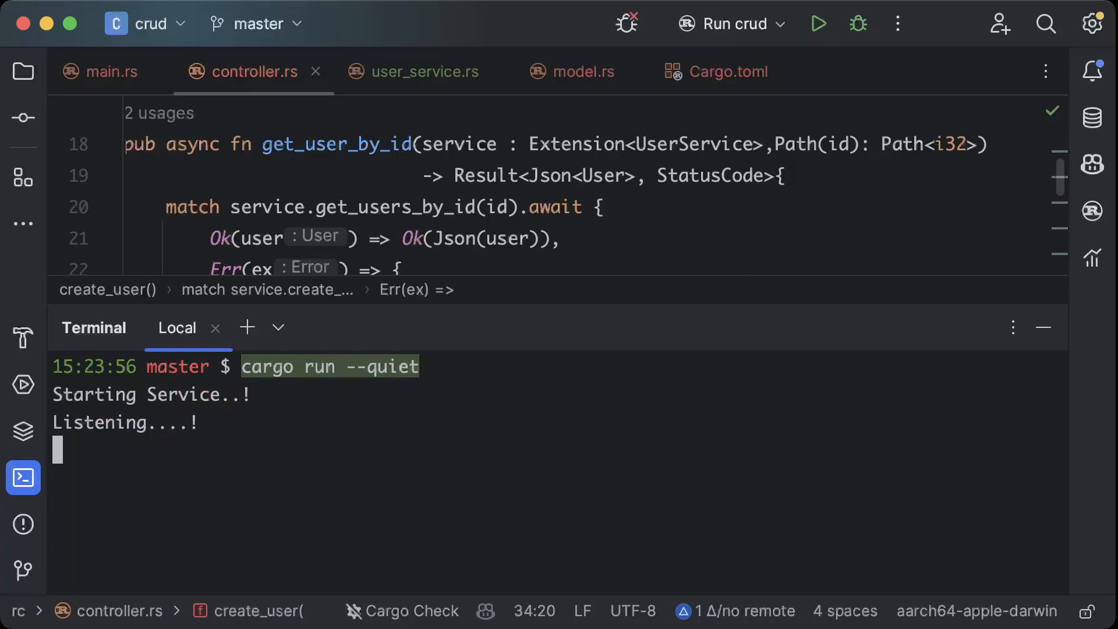
{"action": "scroll", "scroll_direction": "up", "scroll_amount": 3}
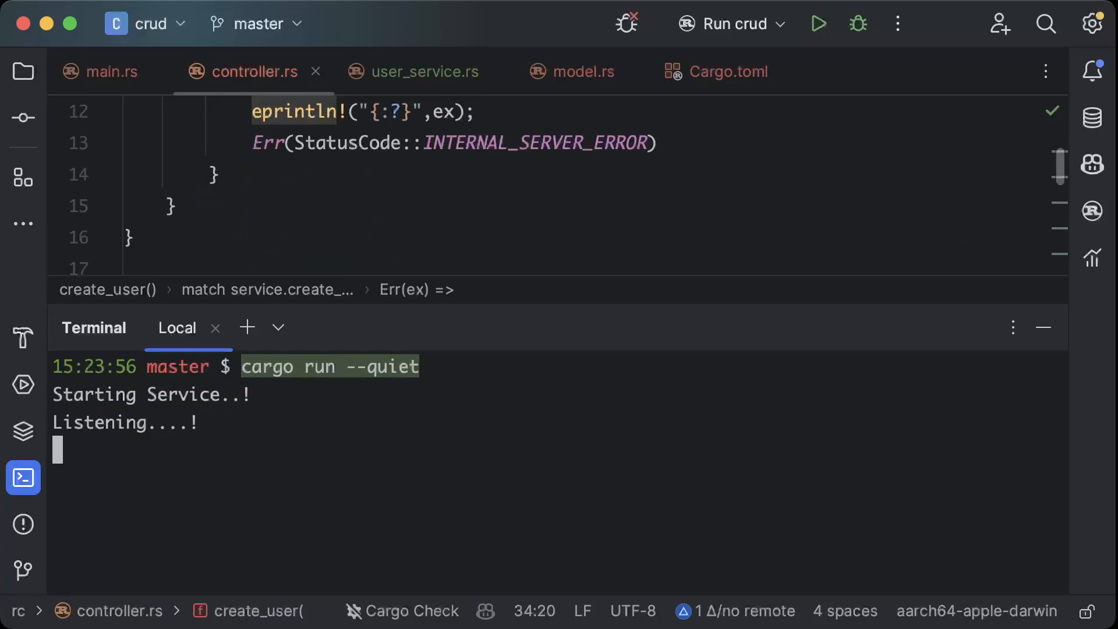
{"action": "scroll", "scroll_direction": "up", "scroll_amount": 3}
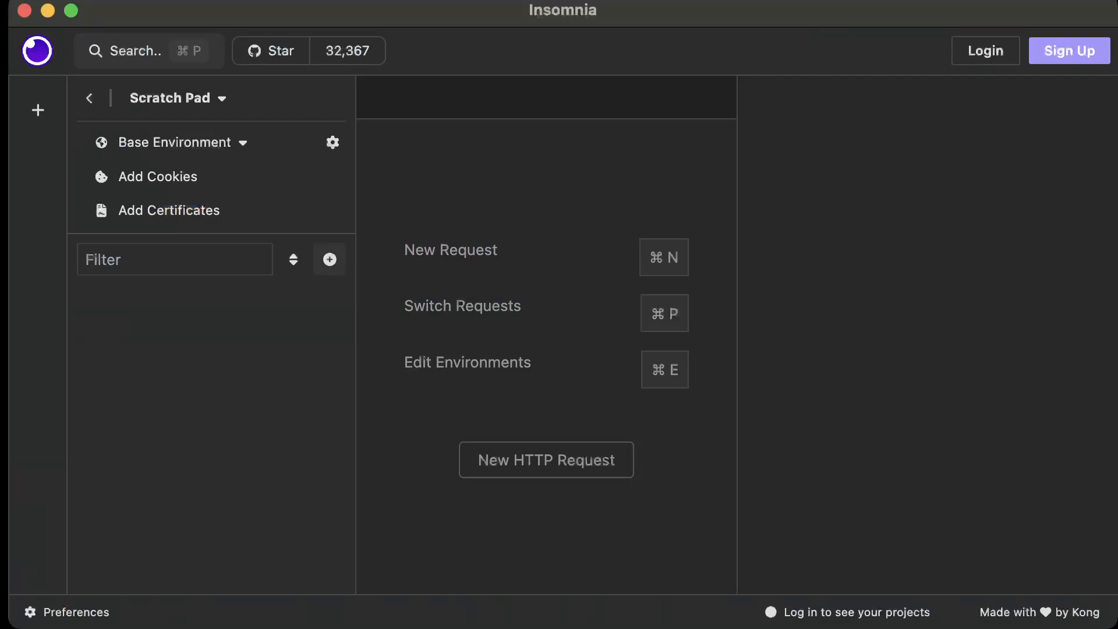
{"action": "left_click", "coordinate": [546, 459]}
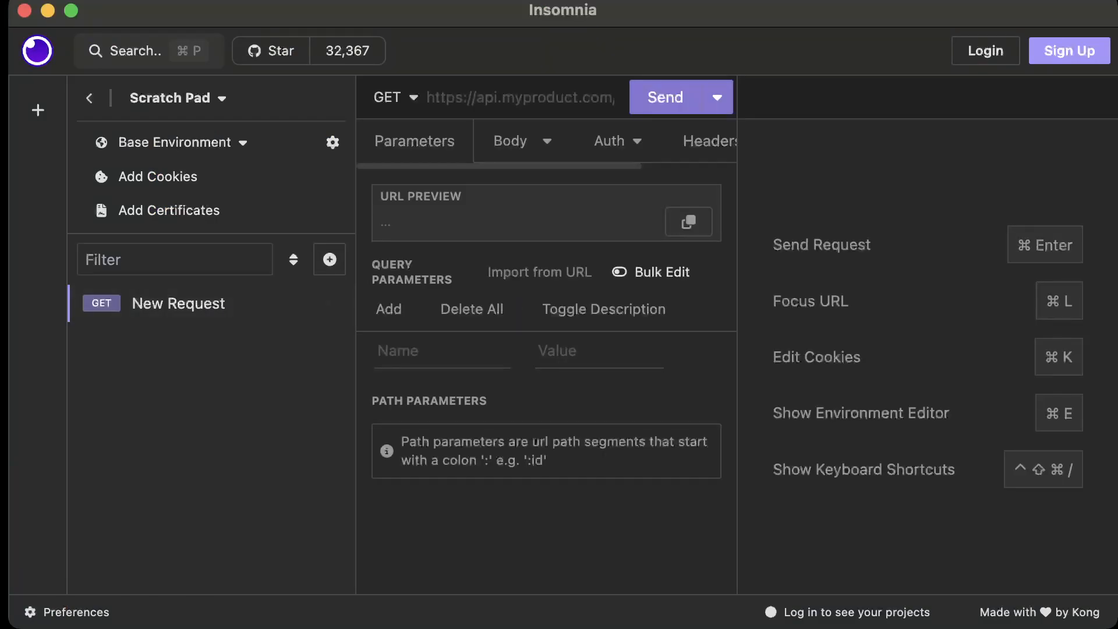
{"action": "type", "text": "ht"}
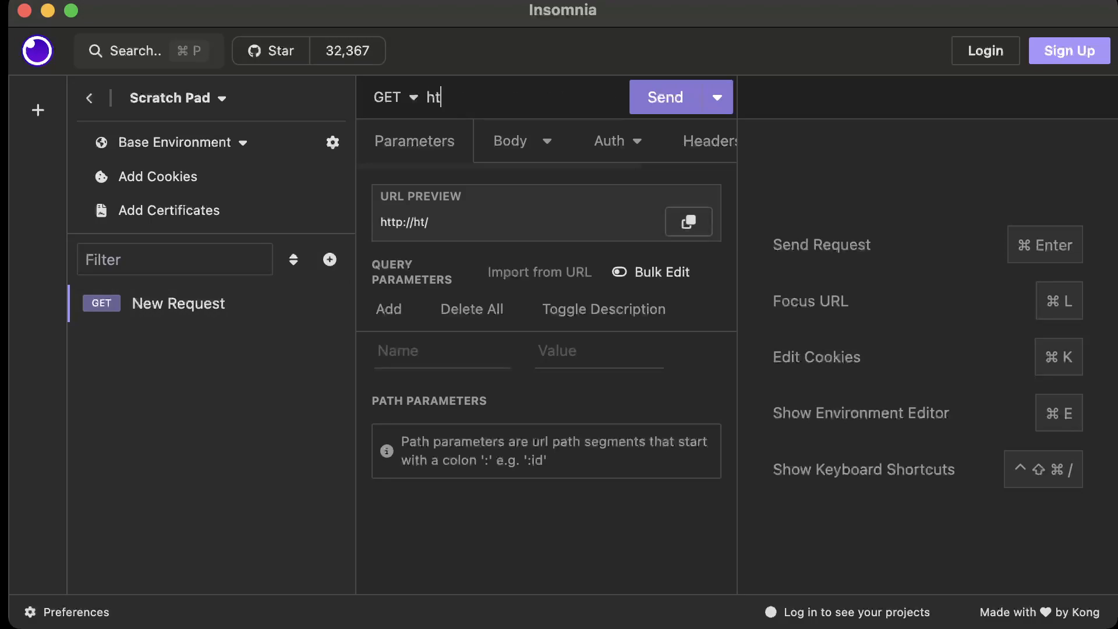
{"action": "type", "text": "tp://"}
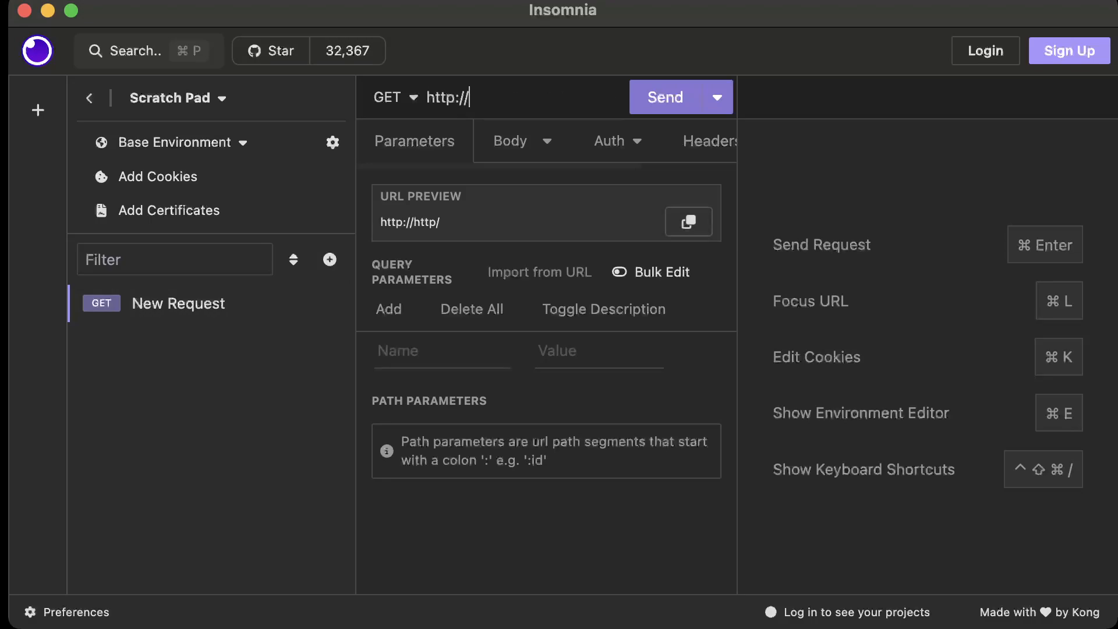
{"action": "type", "text": "localhost:3"}
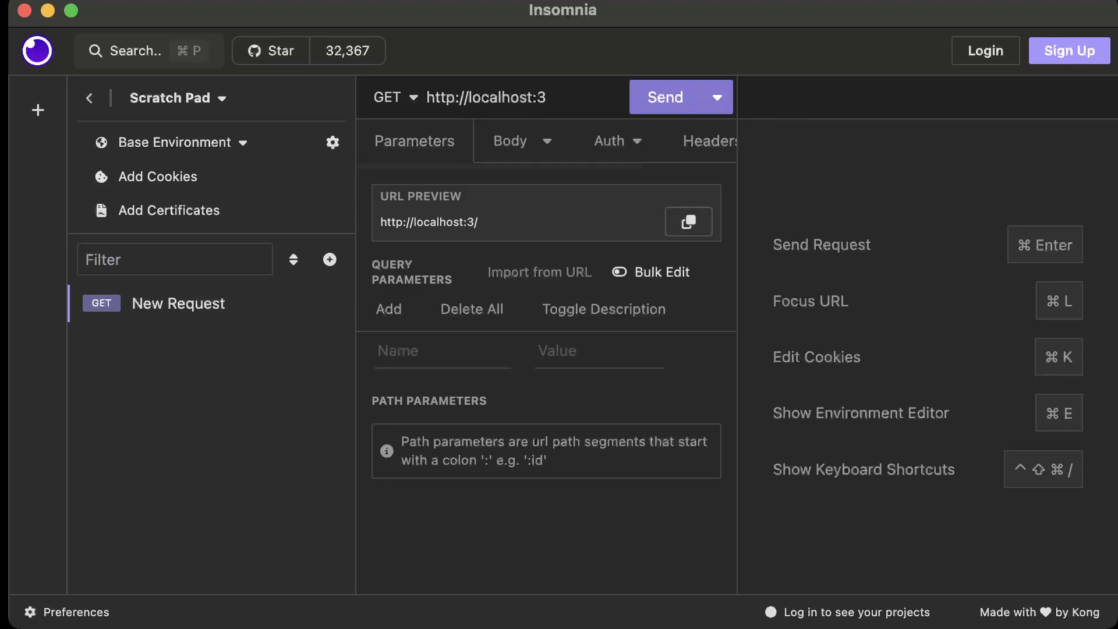
{"action": "type", "text": "000/"}
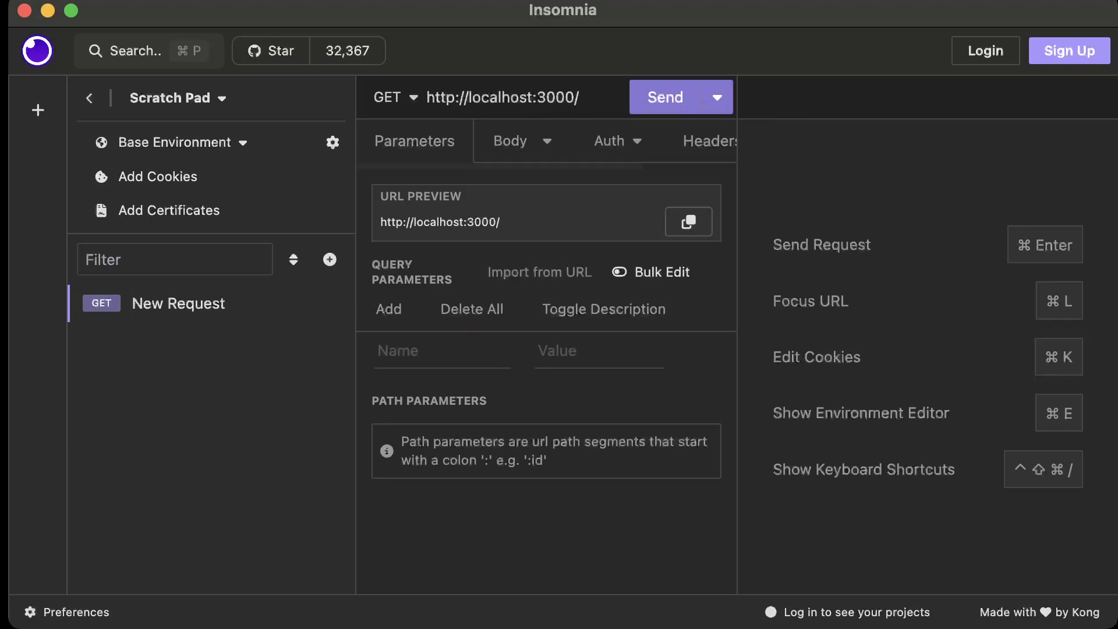
{"action": "type", "text": "/users"}
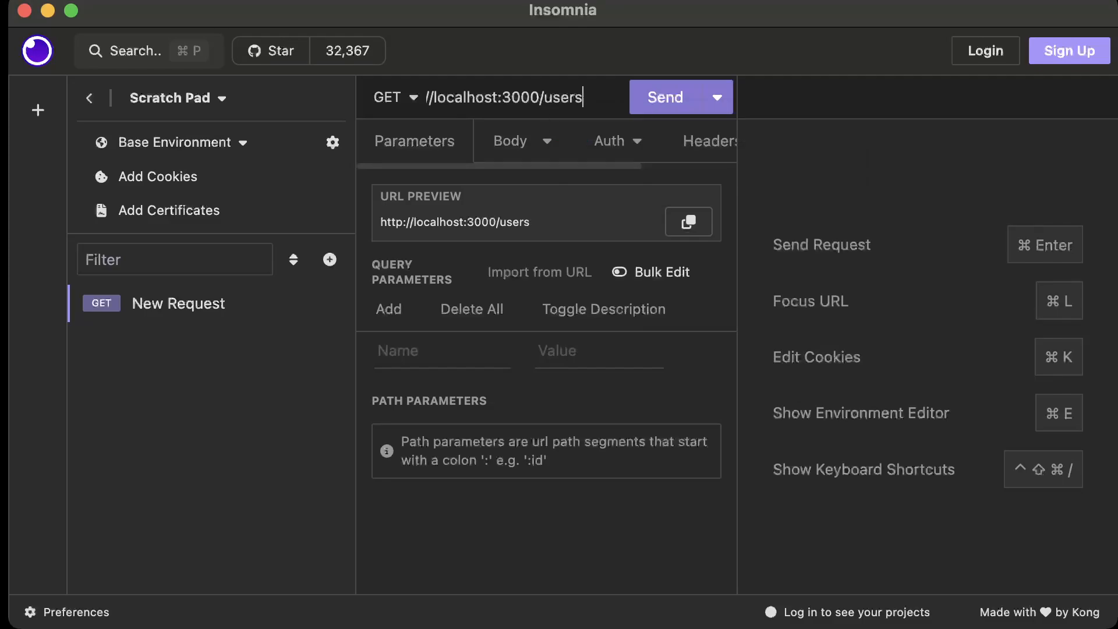
{"action": "left_click", "coordinate": [663, 97]}
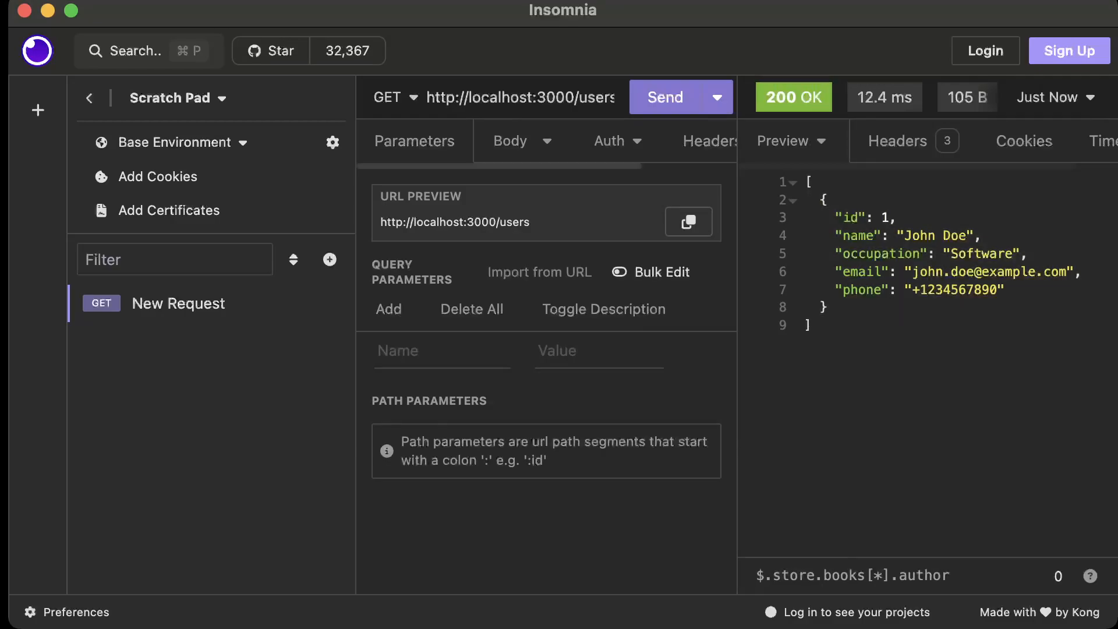
{"action": "left_click", "coordinate": [389, 97]}
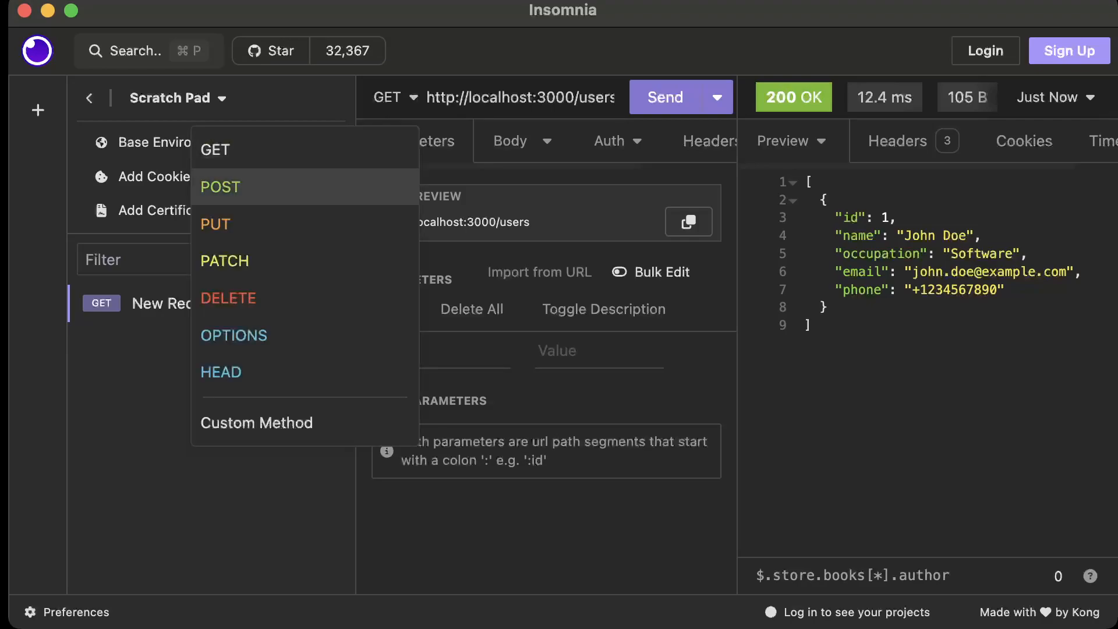
Step: Make the request a POST to /user with a JSON body from the pasted user fields
{"action": "left_click", "coordinate": [220, 186]}
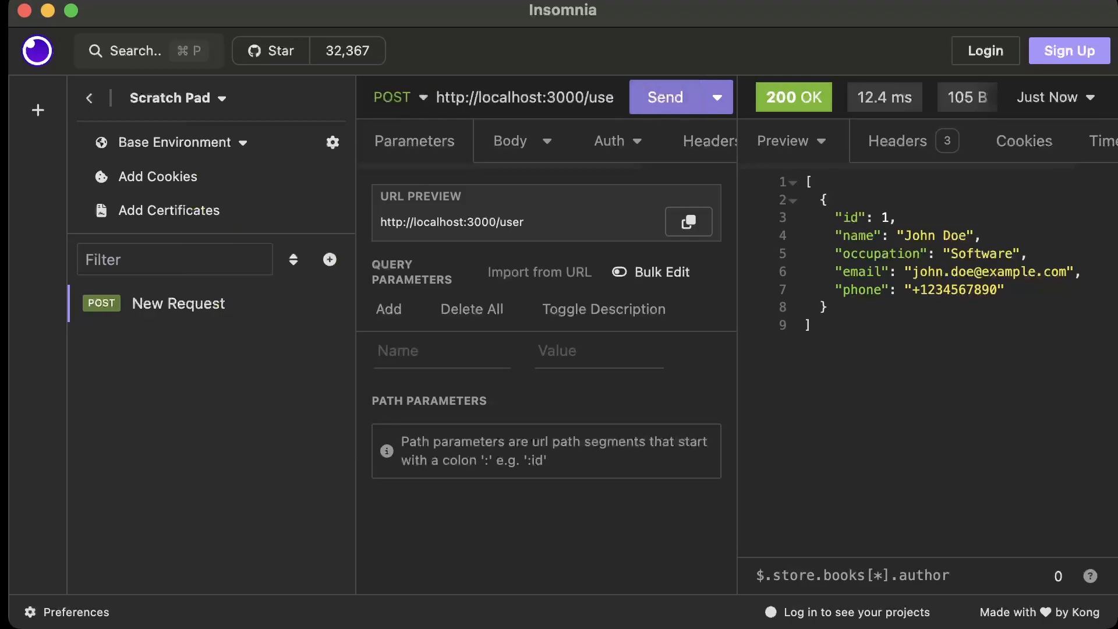
{"action": "left_click", "coordinate": [509, 141]}
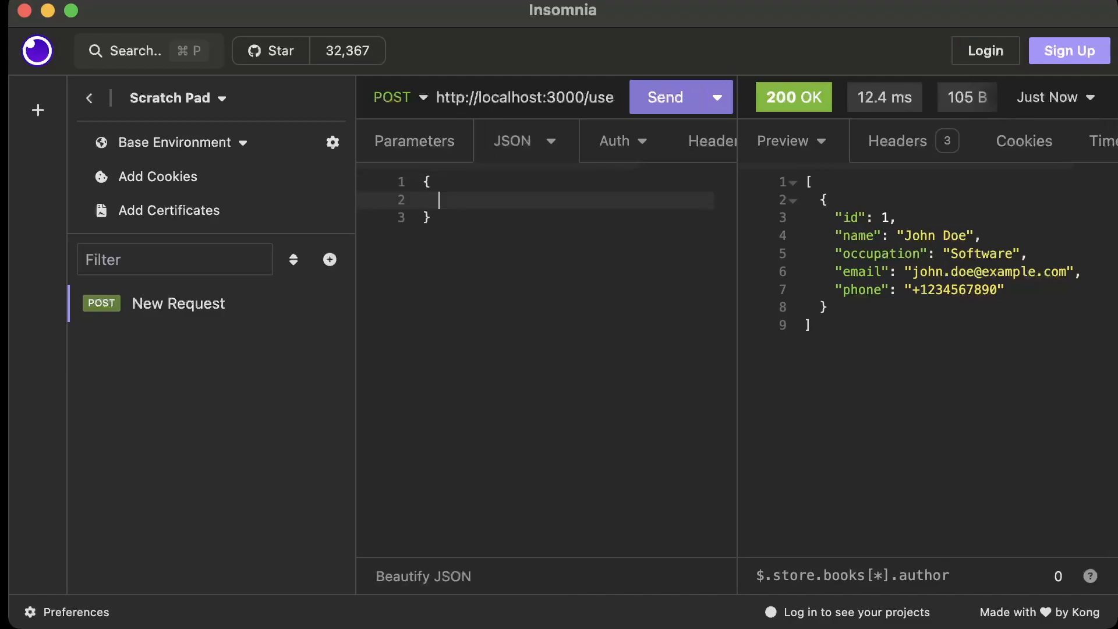
{"action": "type", "text": "\""}
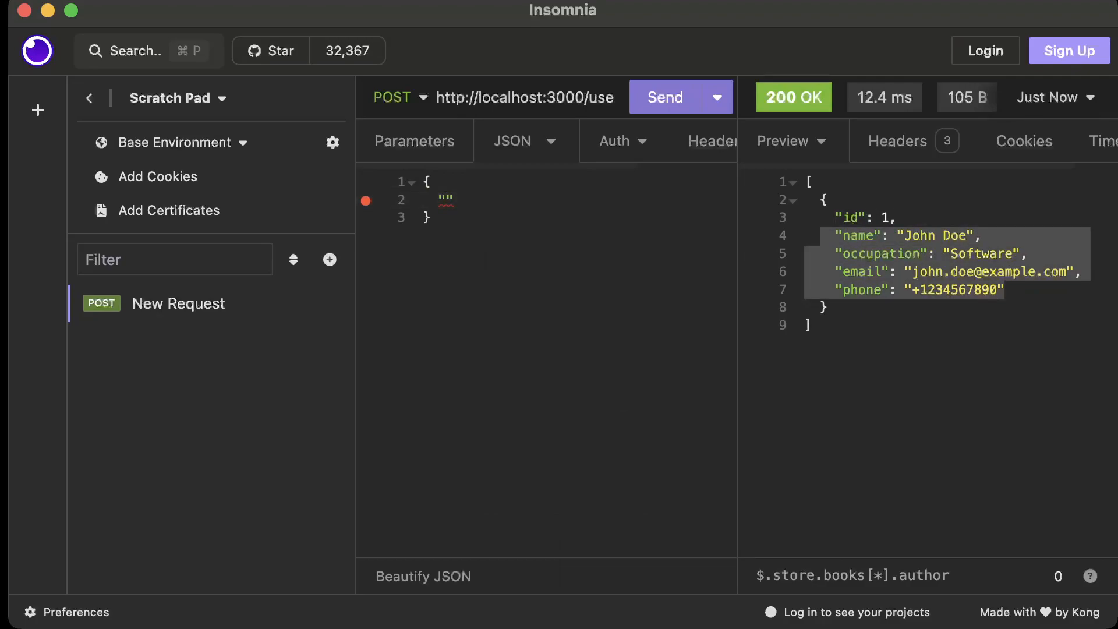
{"action": "key", "text": "Backspace"}
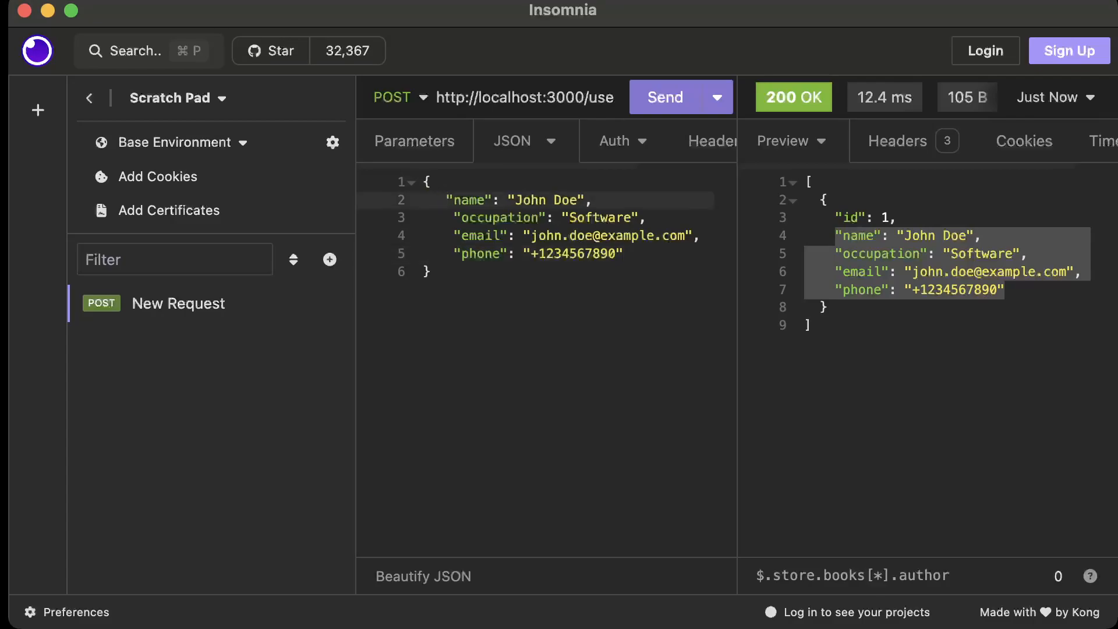
{"action": "type", "text": "D"}
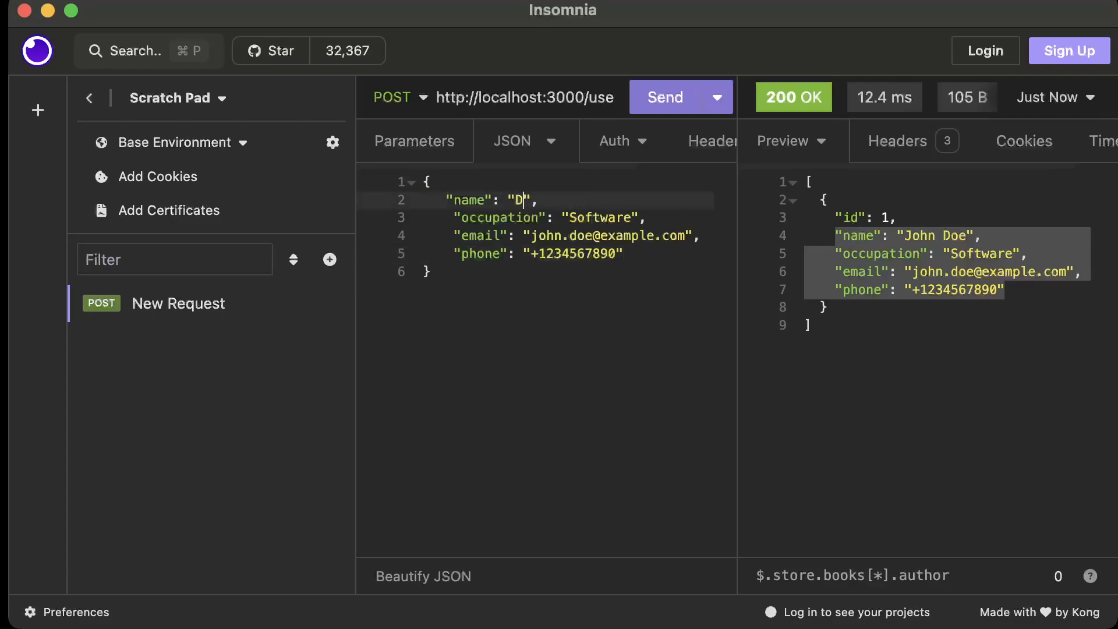
{"action": "type", "text": "ave"}
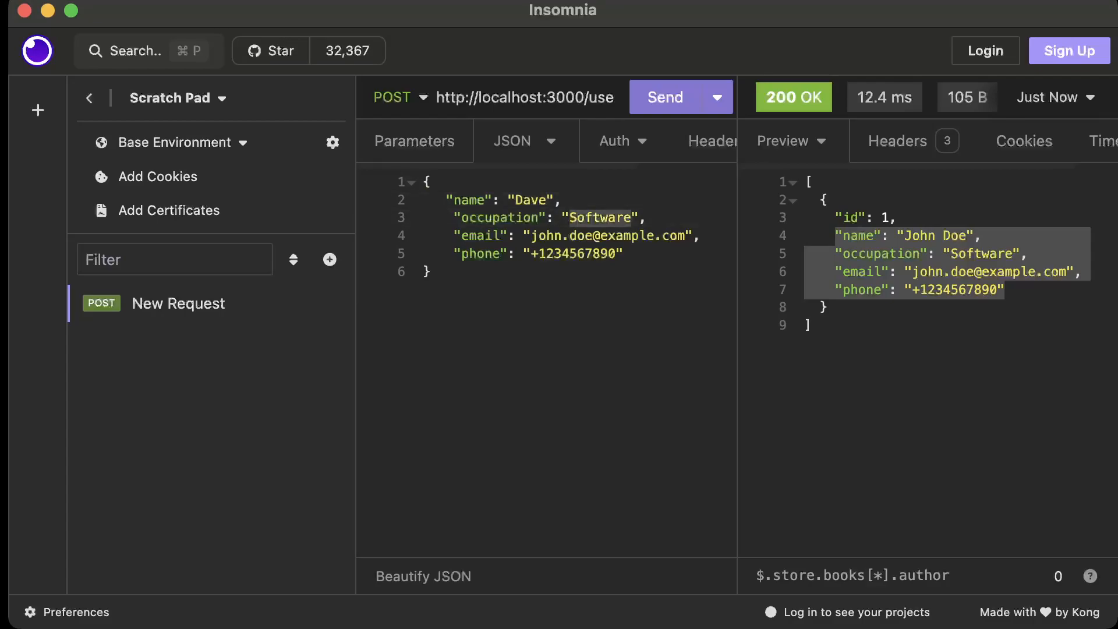
{"action": "type", "text": "Doctor"}
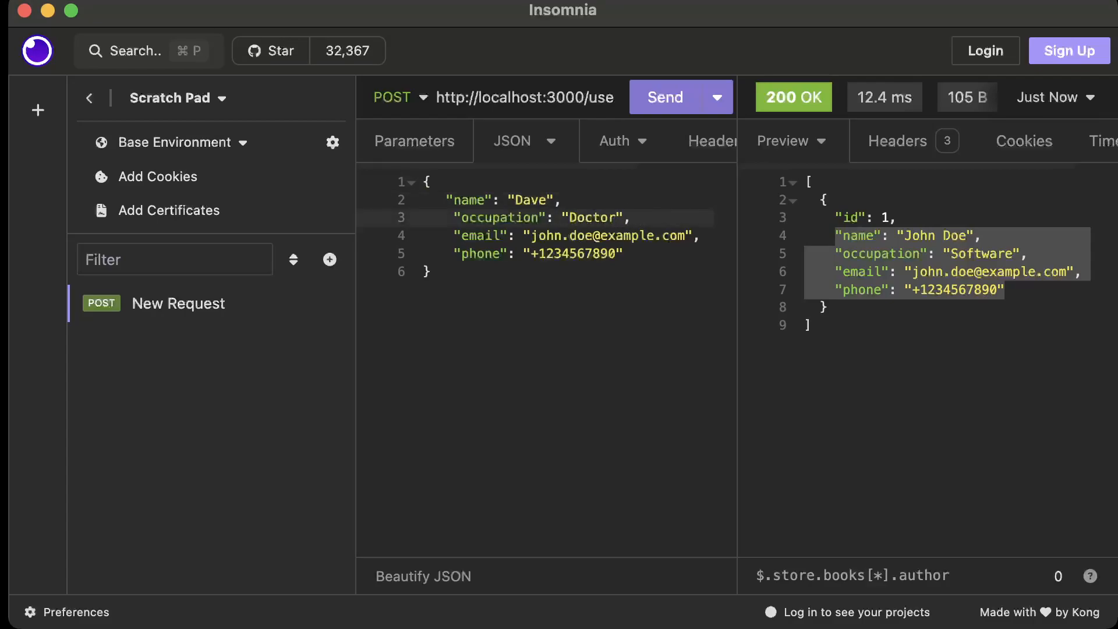
{"action": "type", "text": "mail\": \"m\","}
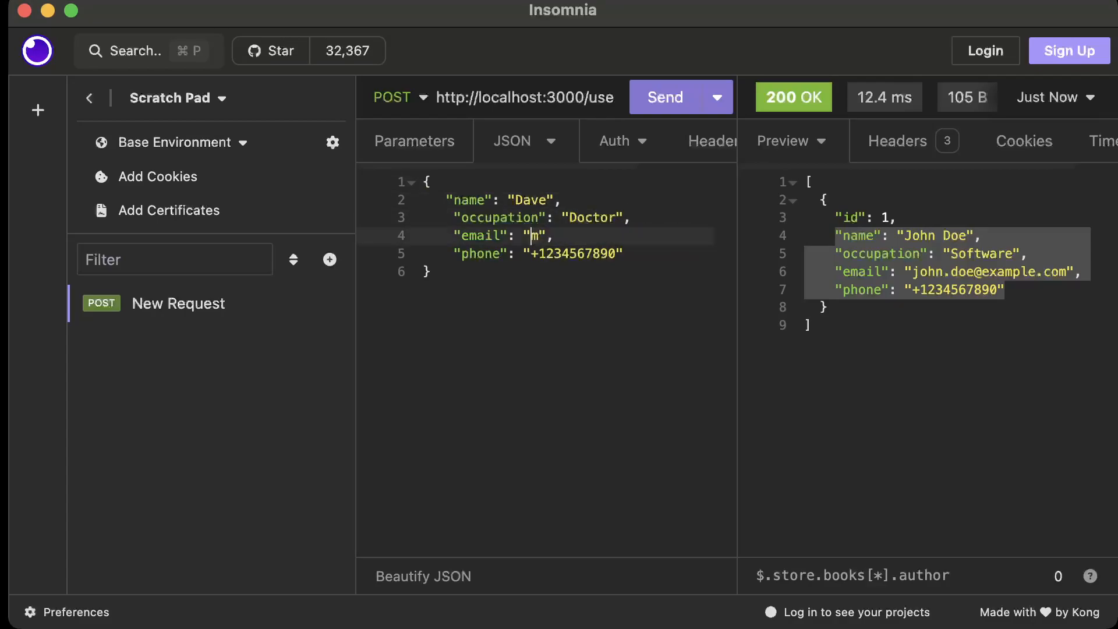
{"action": "type", "text": "Dave"}
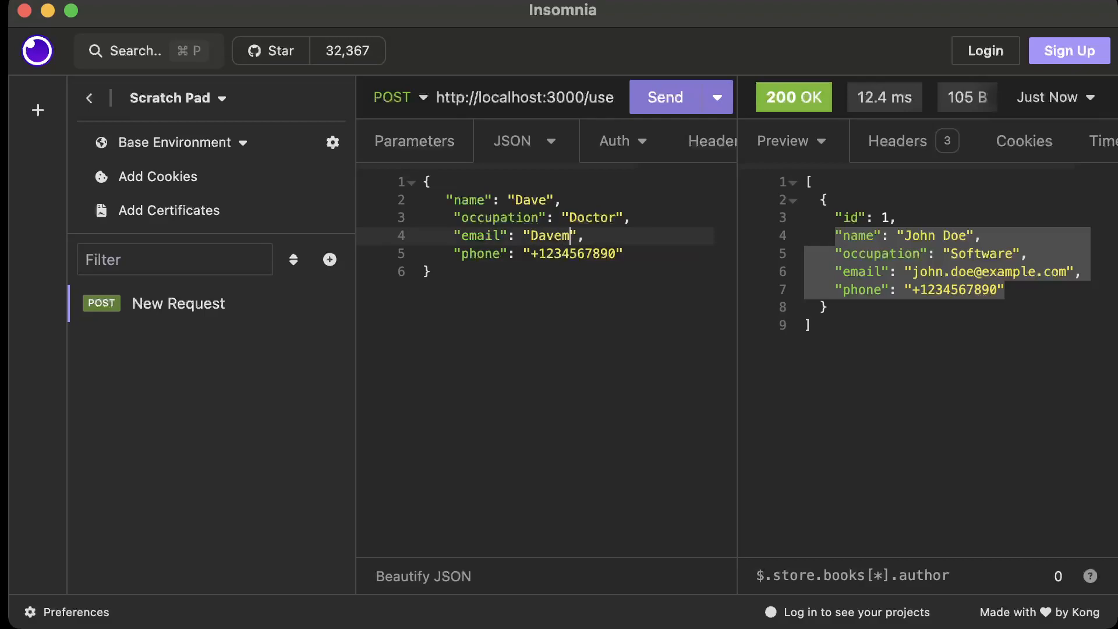
{"action": "type", "text": "@example.com"}
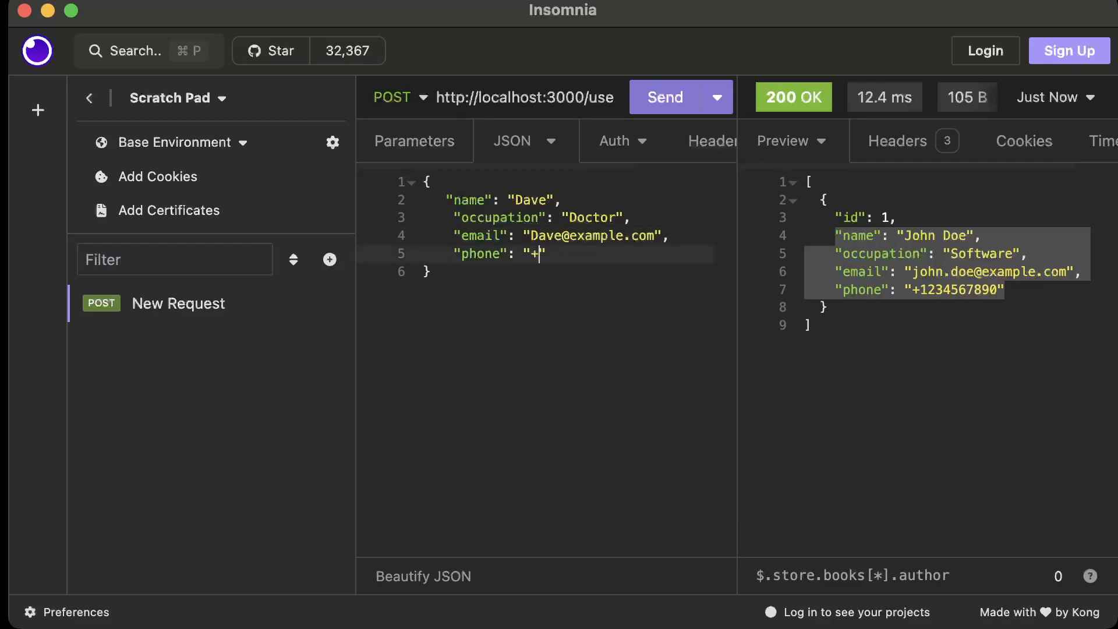
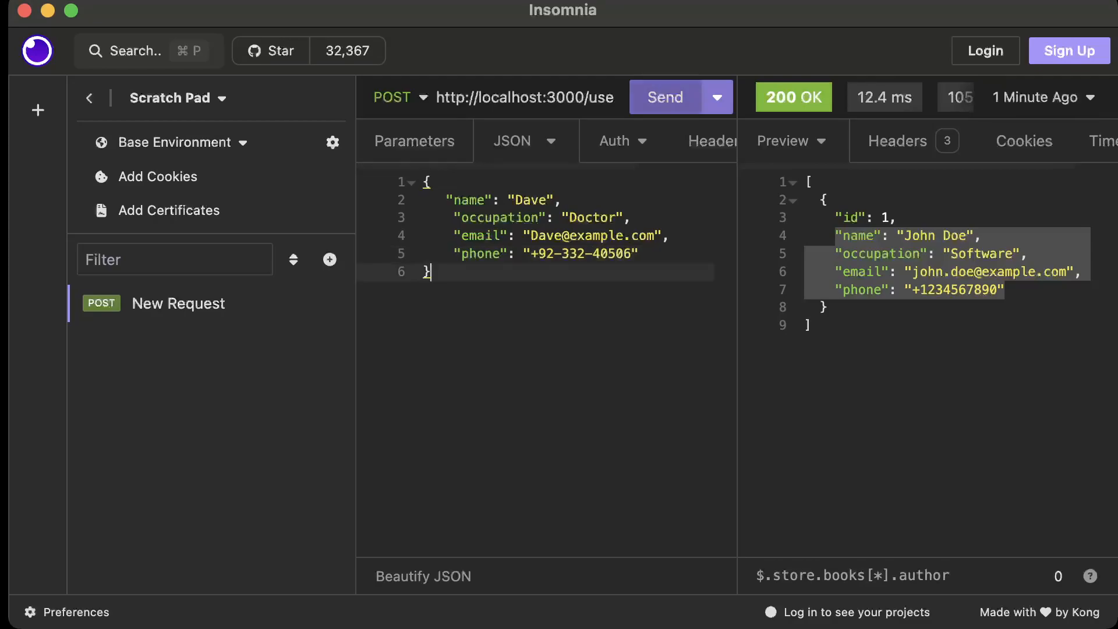
{"action": "left_click", "coordinate": [663, 96]}
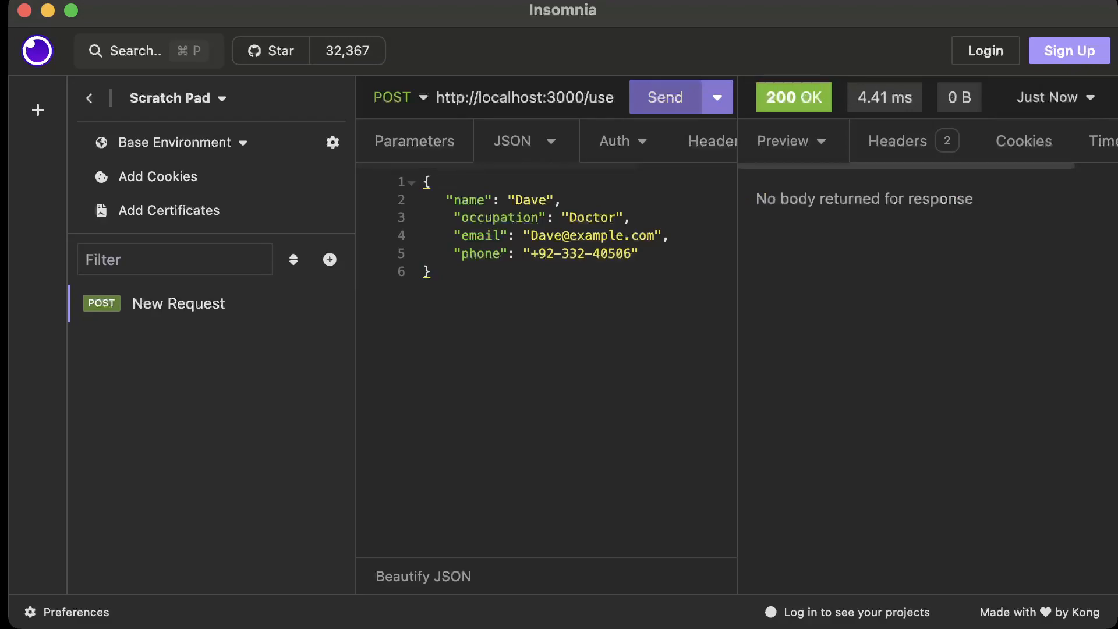
{"action": "mouse_move", "coordinate": [794, 97]}
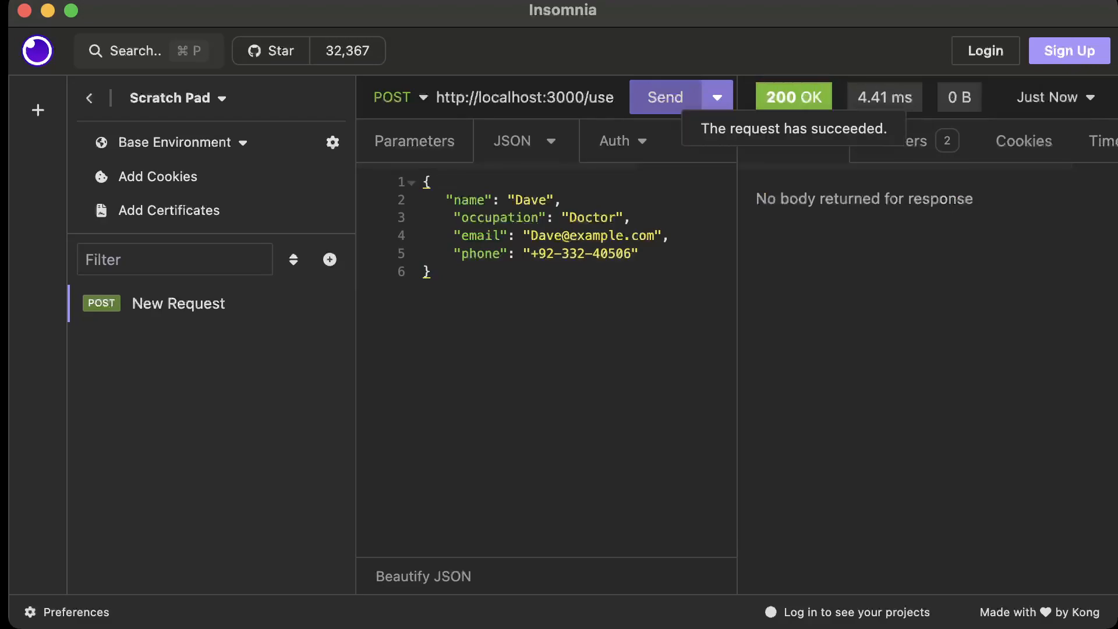
Step: List users again with GET /users so Dave appears with id 3
{"action": "left_click", "coordinate": [391, 97]}
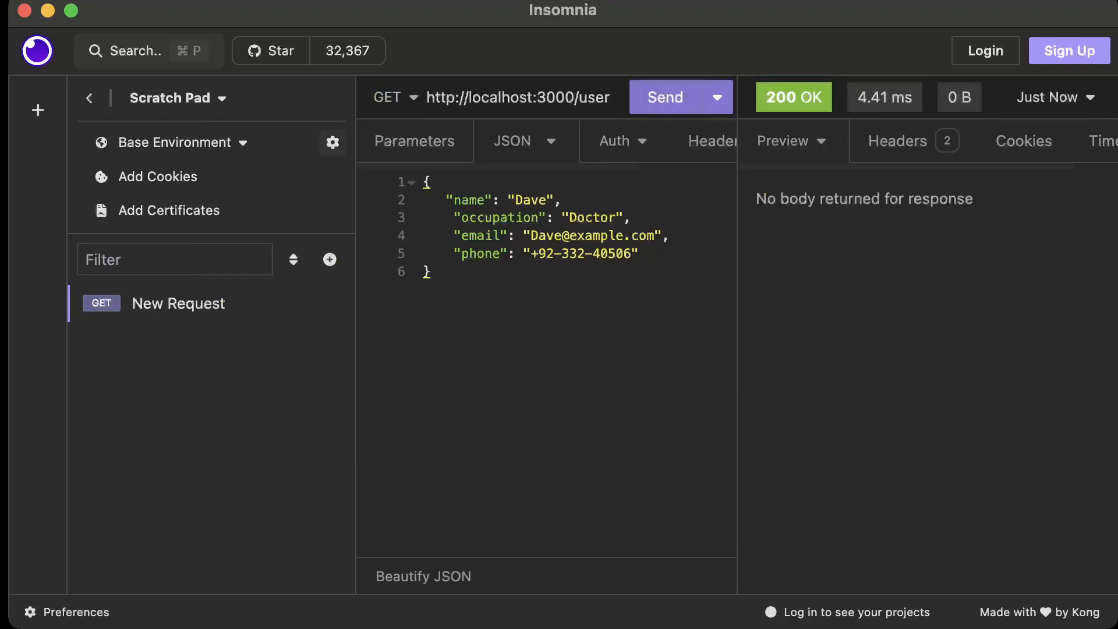
{"action": "type", "text": "s"}
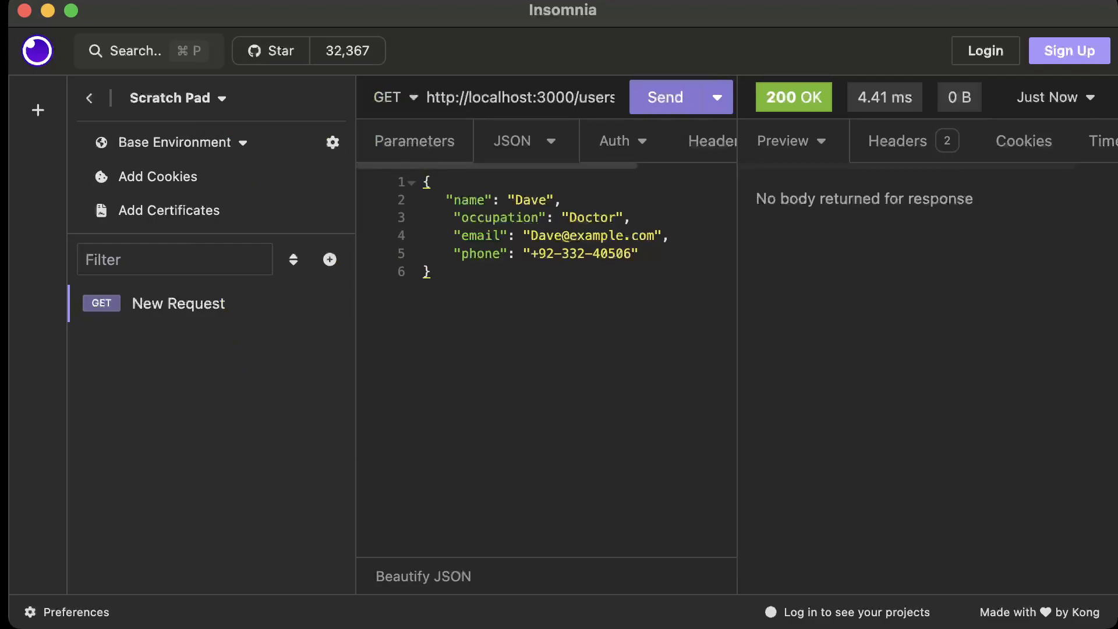
{"action": "left_click", "coordinate": [664, 97]}
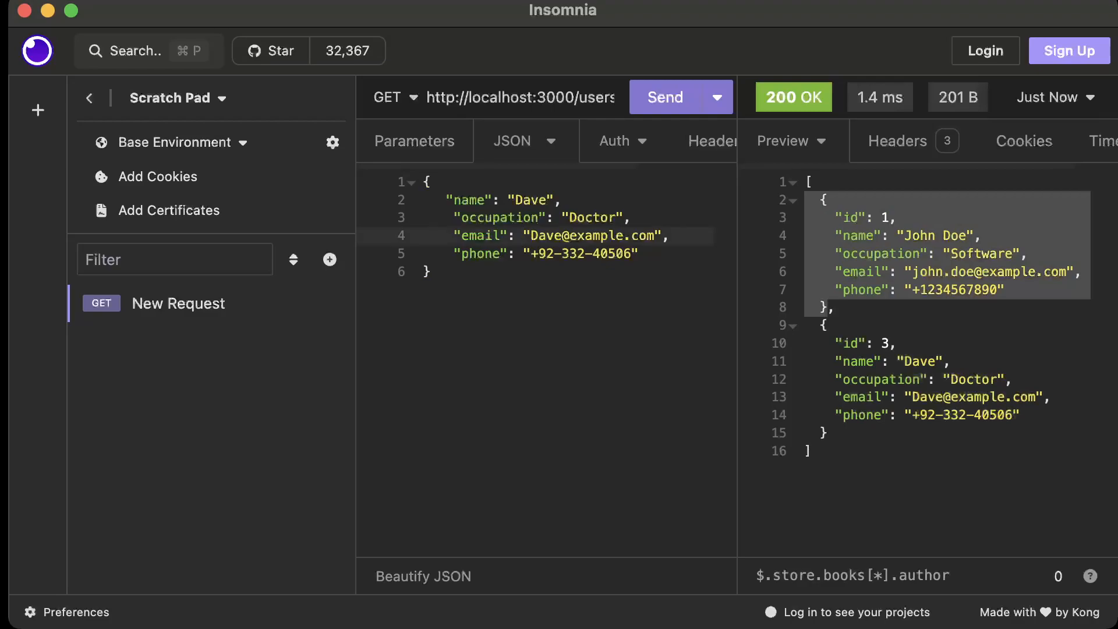
Step: Send a PUT to /user/3 renaming the user to David with occupation Engineer
{"action": "left_click", "coordinate": [387, 97]}
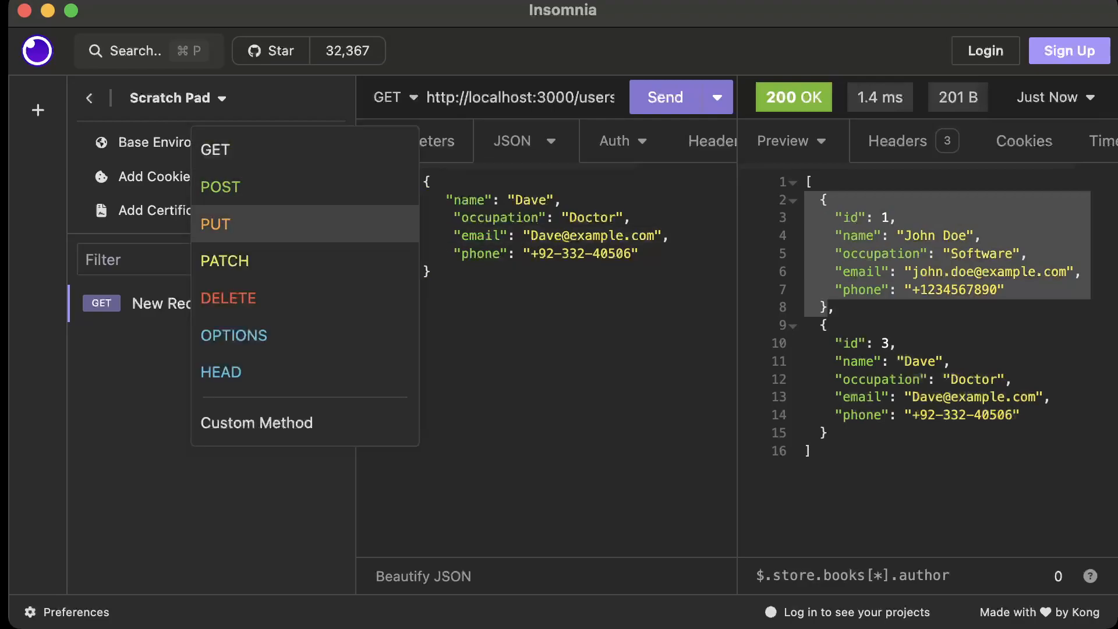
{"action": "left_click", "coordinate": [216, 224]}
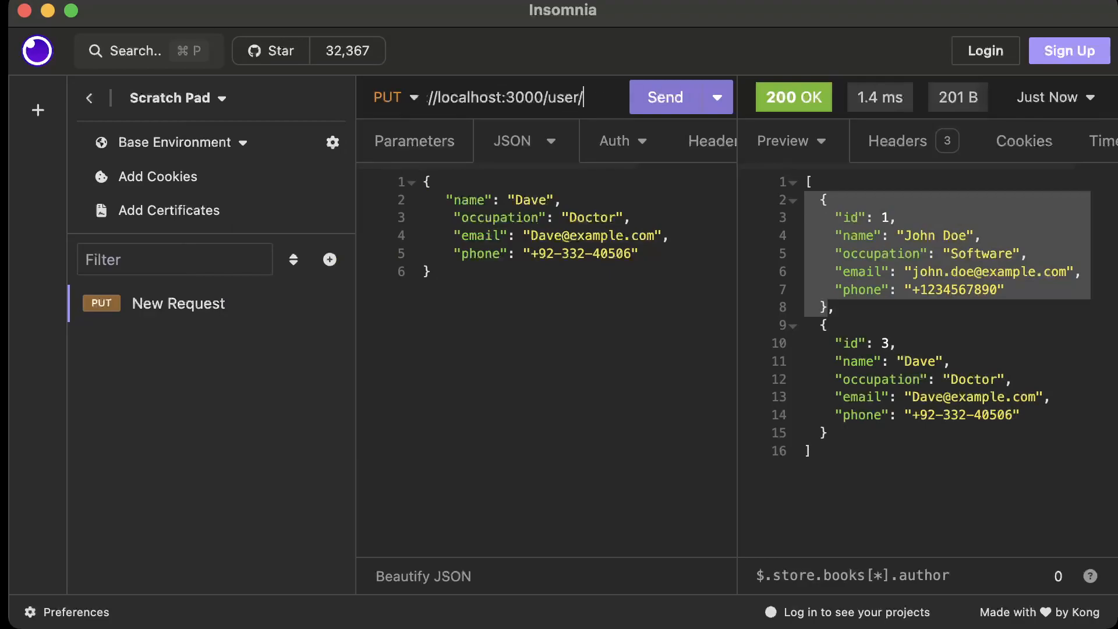
{"action": "double_click", "coordinate": [886, 343]}
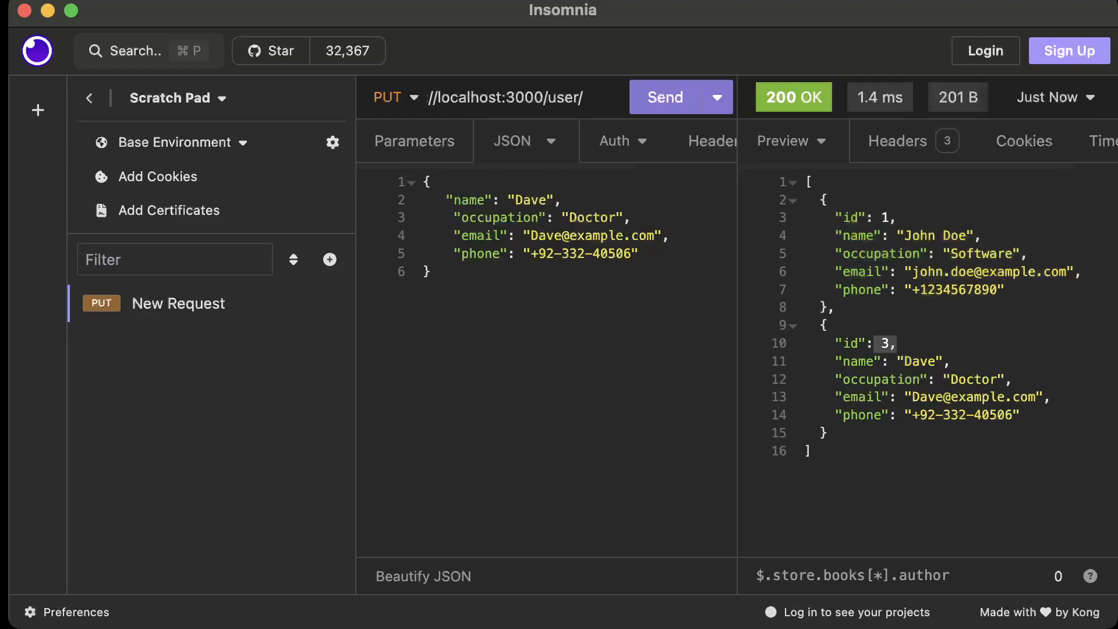
{"action": "type", "text": "2"}
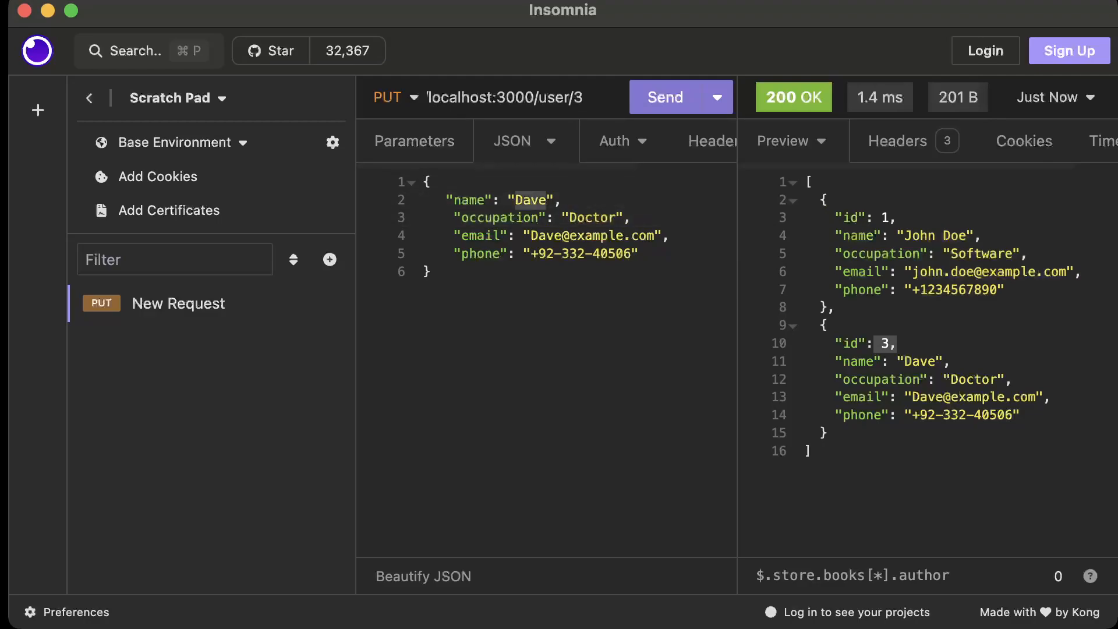
{"action": "type", "text": "F"}
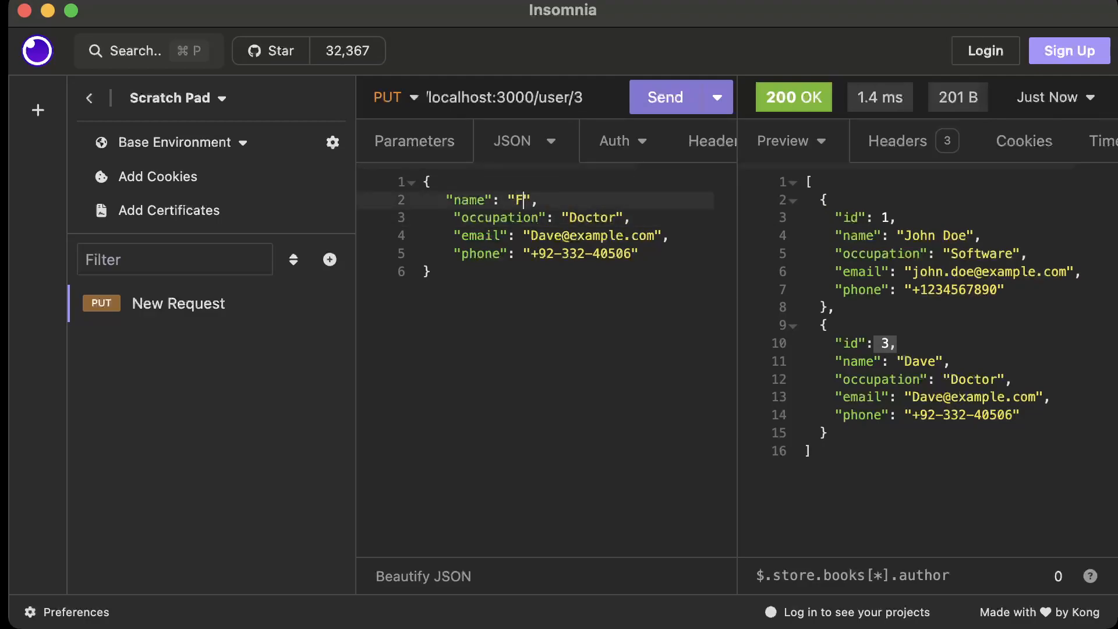
{"action": "type", "text": "avid"}
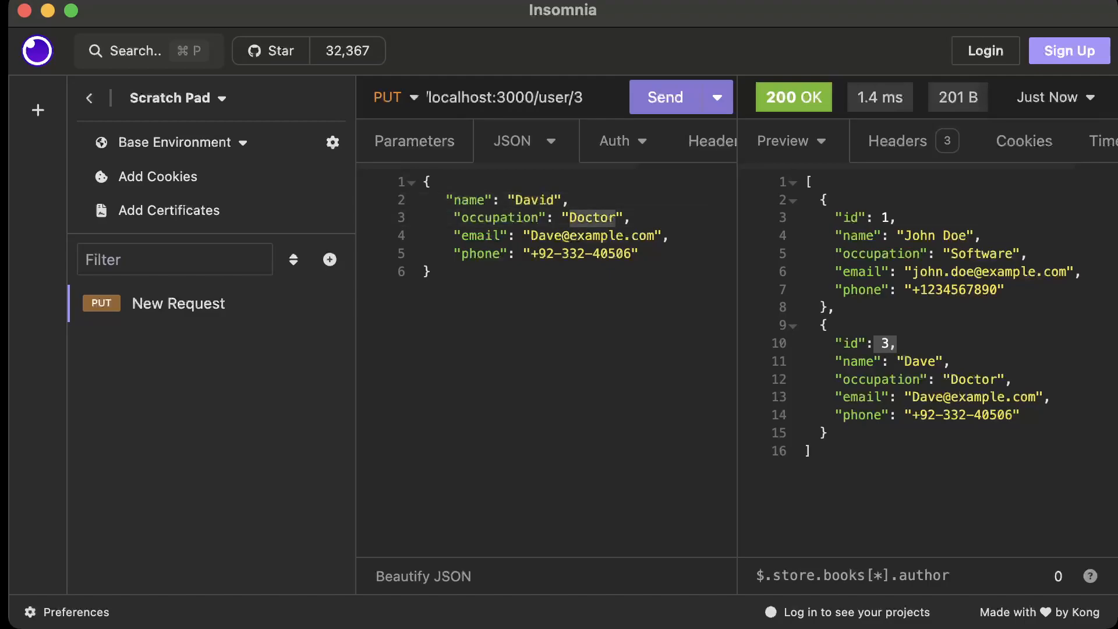
{"action": "type", "text": "Engineer"}
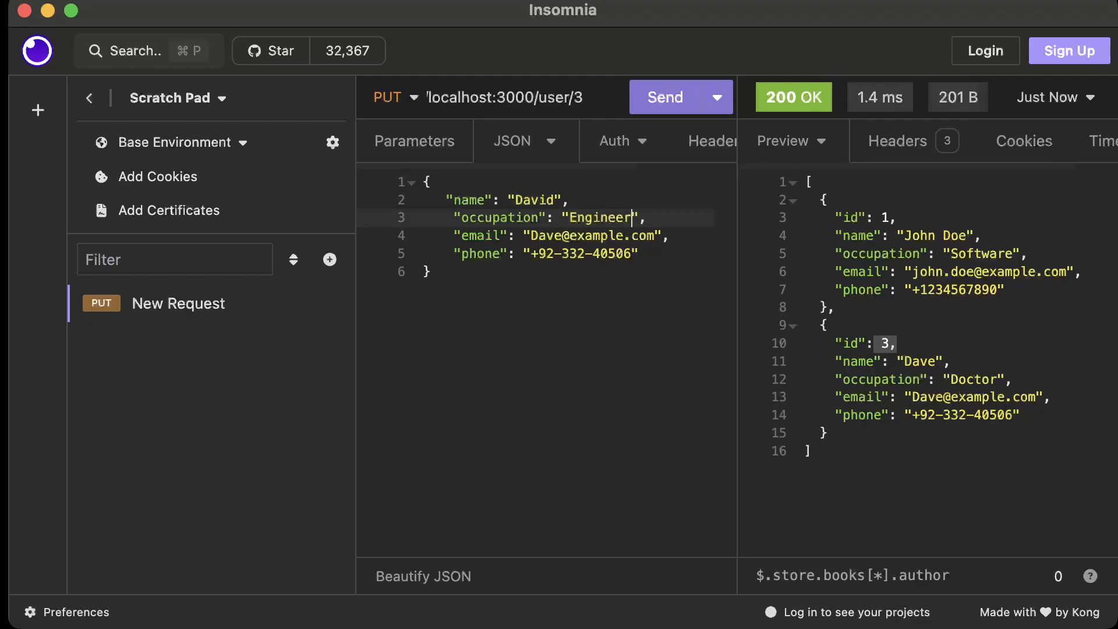
{"action": "left_click", "coordinate": [662, 97]}
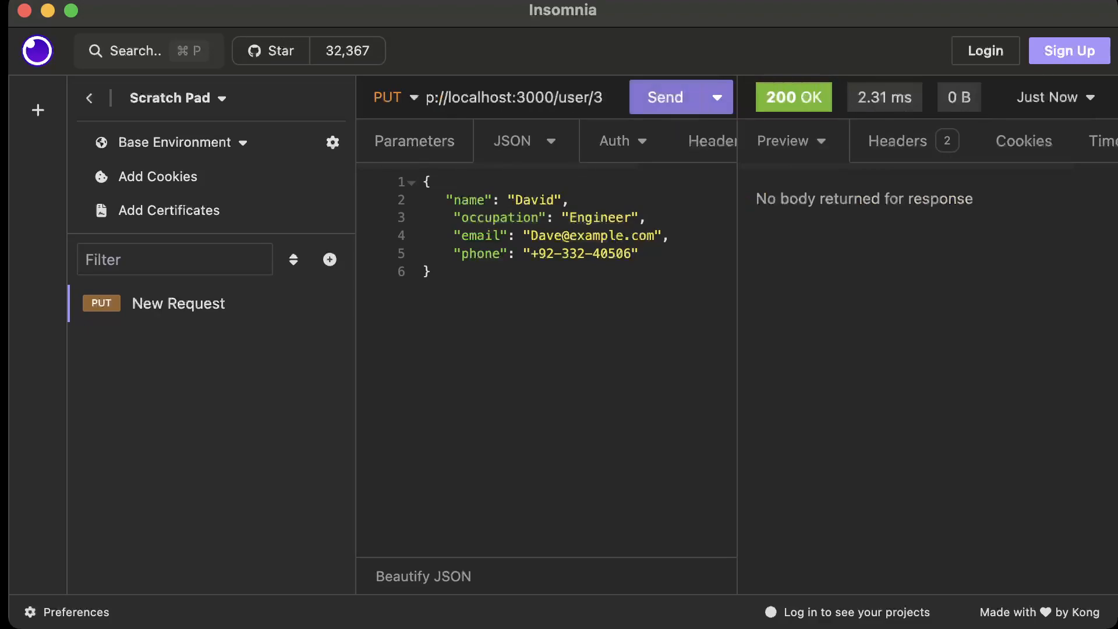
Step: List all users with GET localhost:3000/users to confirm the update
{"action": "type", "text": "//localhost:3000/users"}
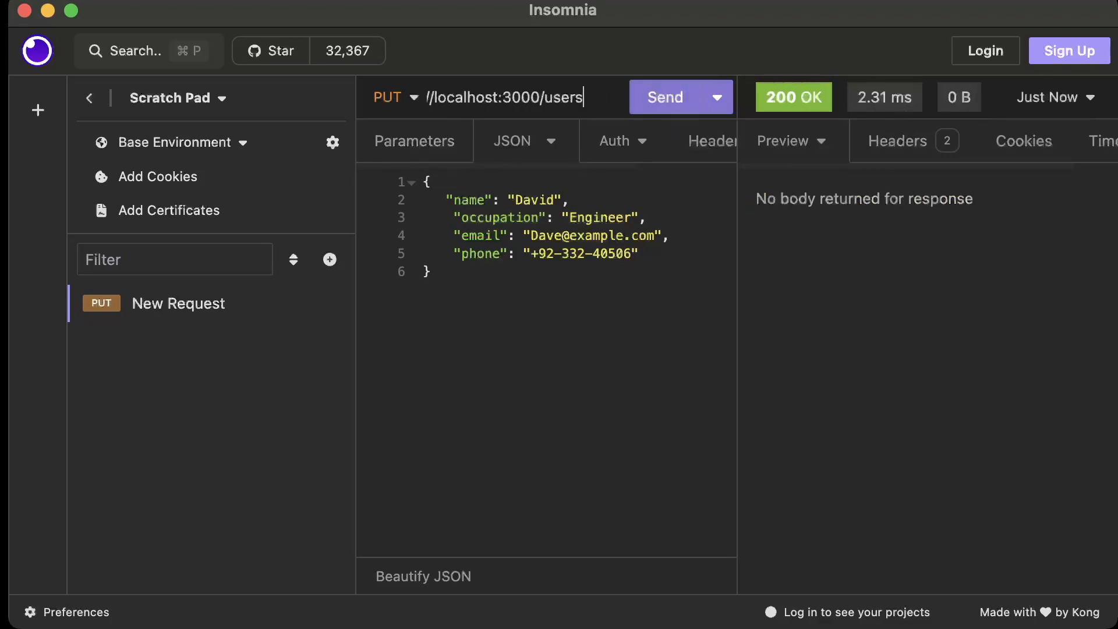
{"action": "left_click", "coordinate": [395, 97]}
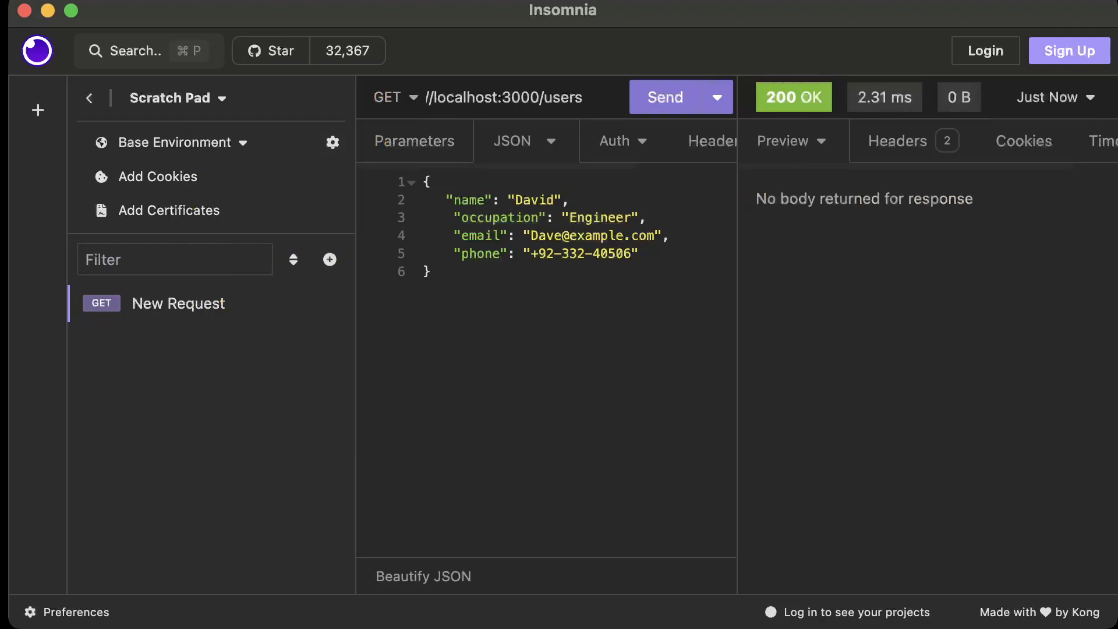
{"action": "left_click", "coordinate": [664, 96]}
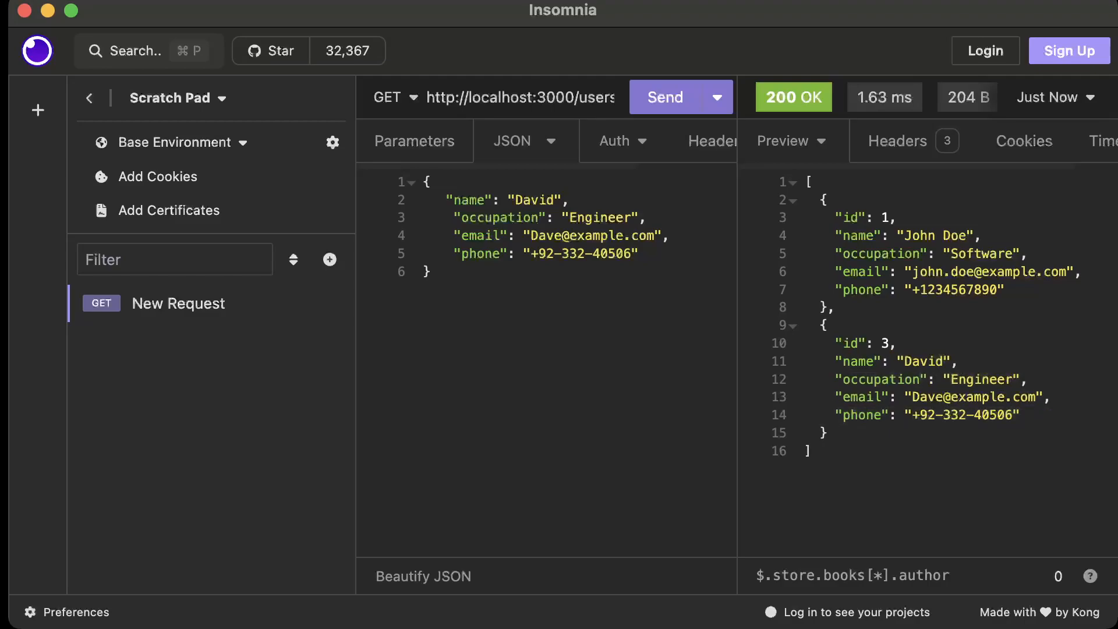
Step: Fetch user 3 by id with GET /user/3, returning David's record
{"action": "left_click", "coordinate": [520, 97]}
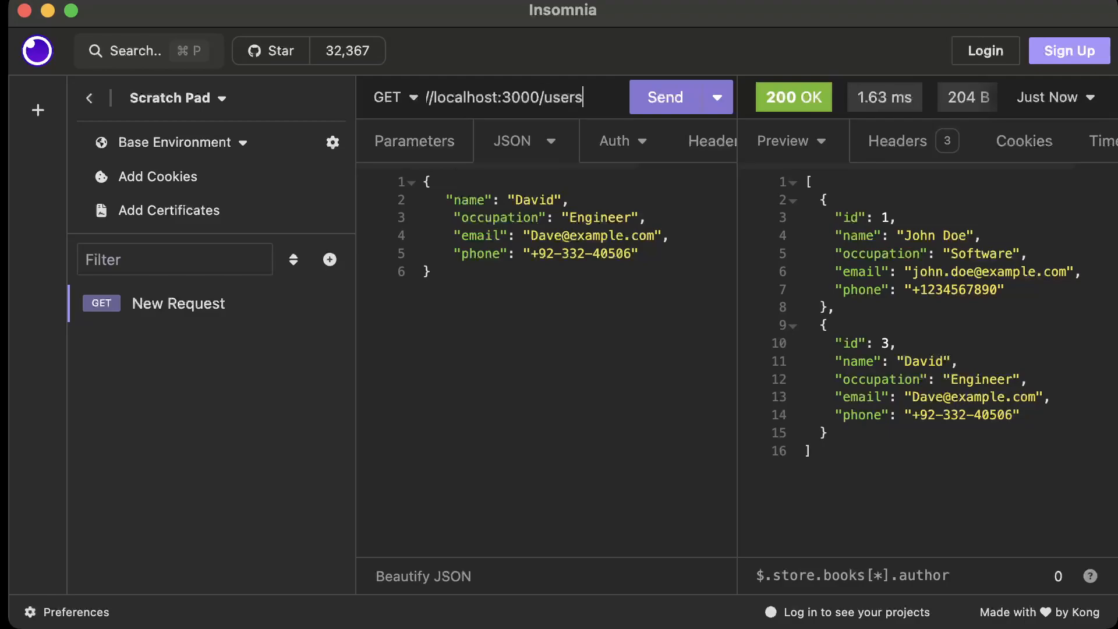
{"action": "type", "text": "user/"}
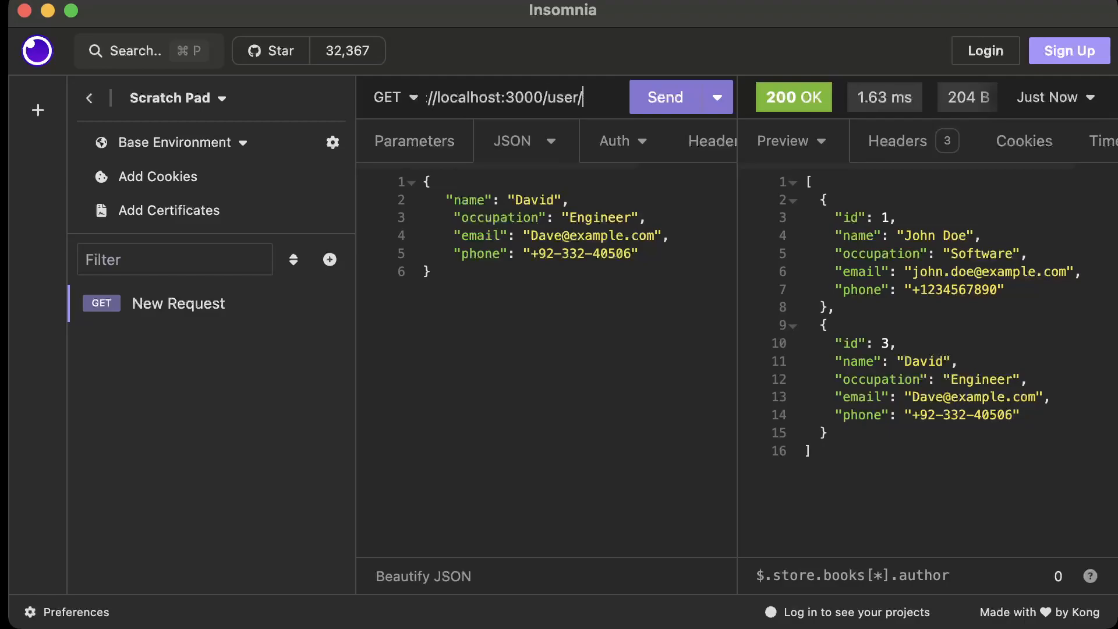
{"action": "type", "text": "3"}
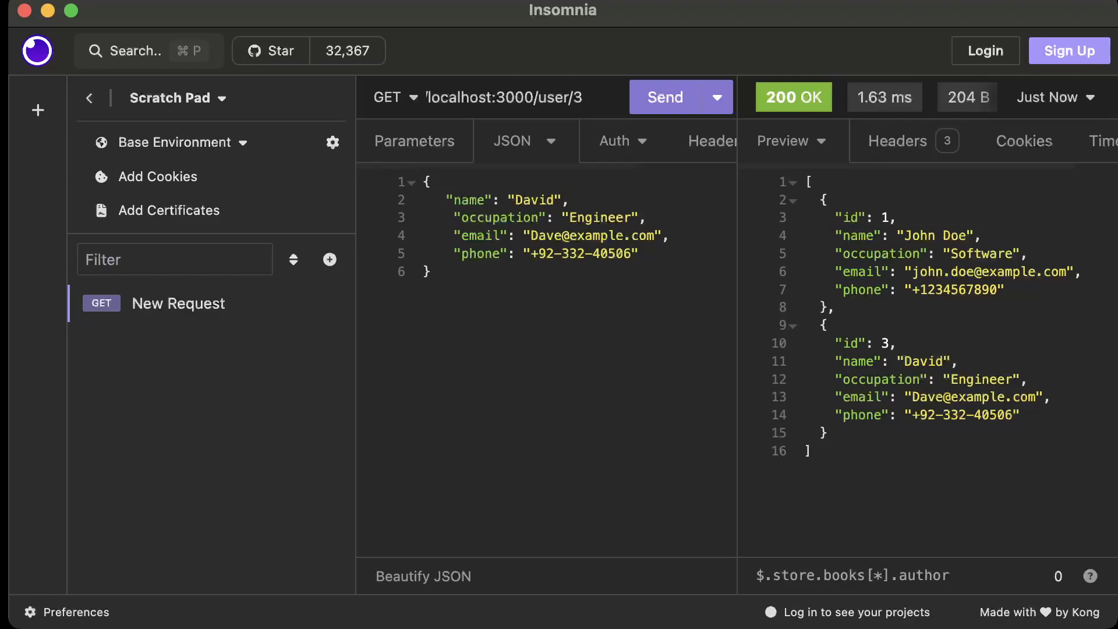
{"action": "left_click", "coordinate": [507, 96]}
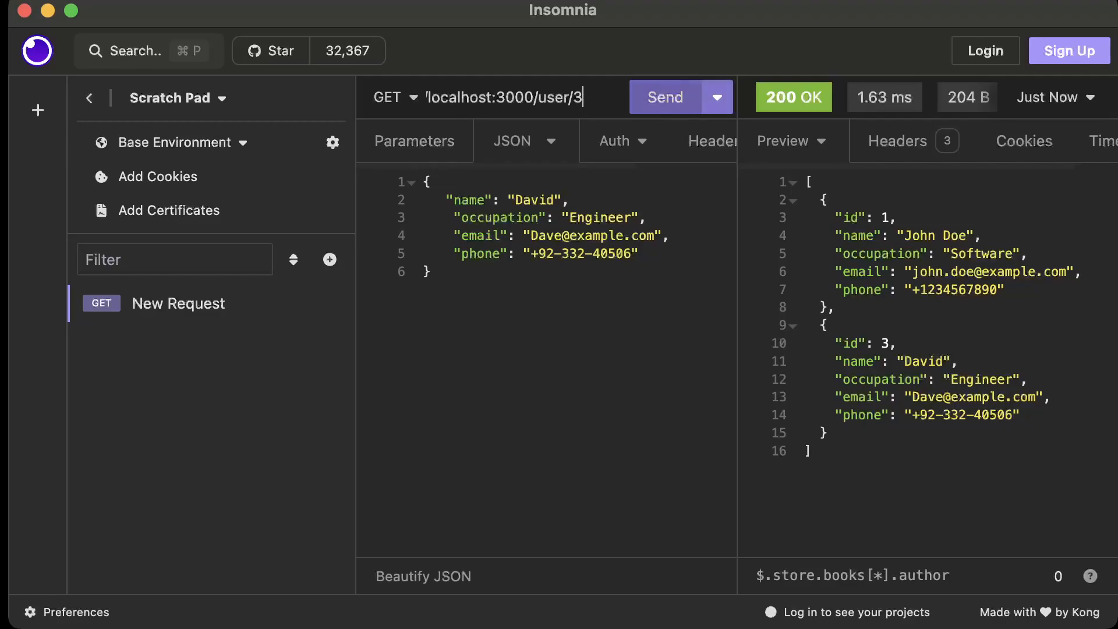
{"action": "left_click", "coordinate": [663, 97]}
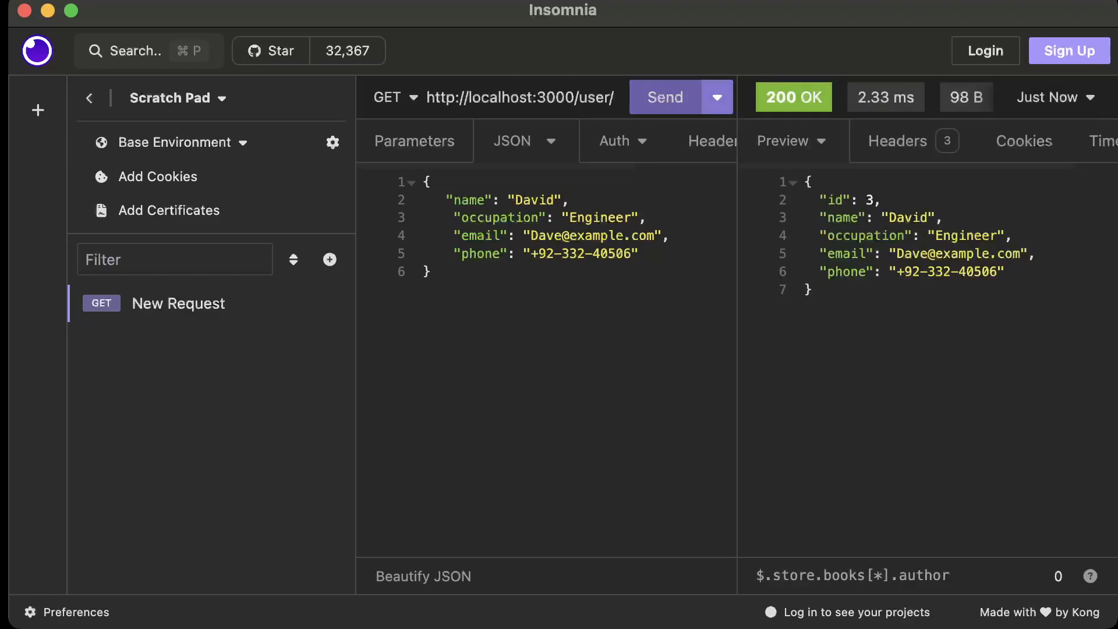
Step: Request GET /user/2, which returns 500, then set the URL id back to 3
{"action": "type", "text": "2"}
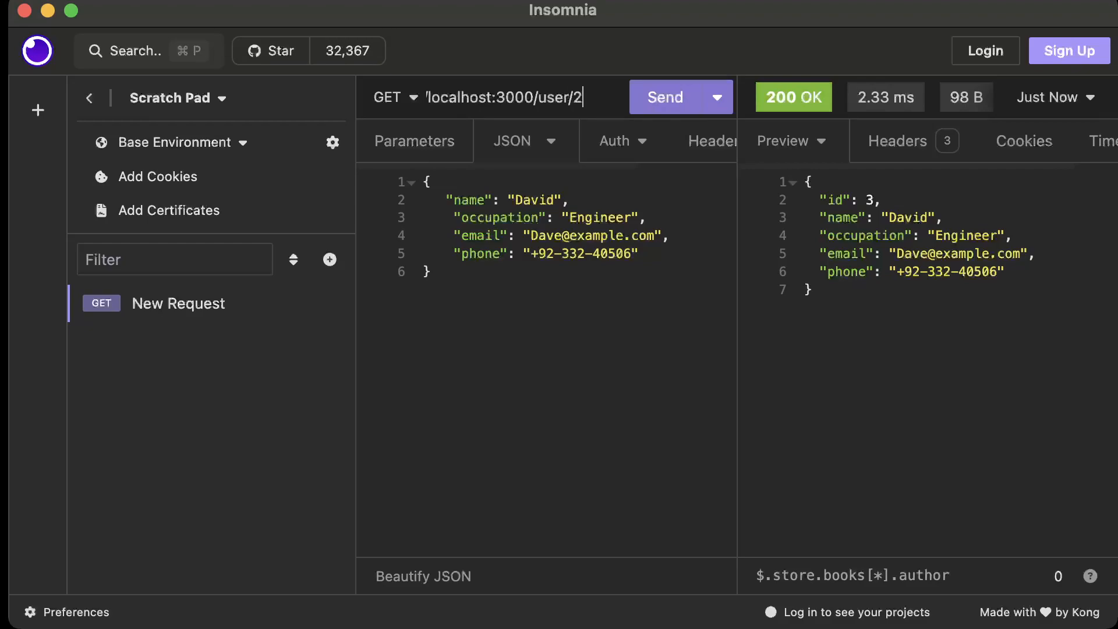
{"action": "left_click", "coordinate": [679, 97]}
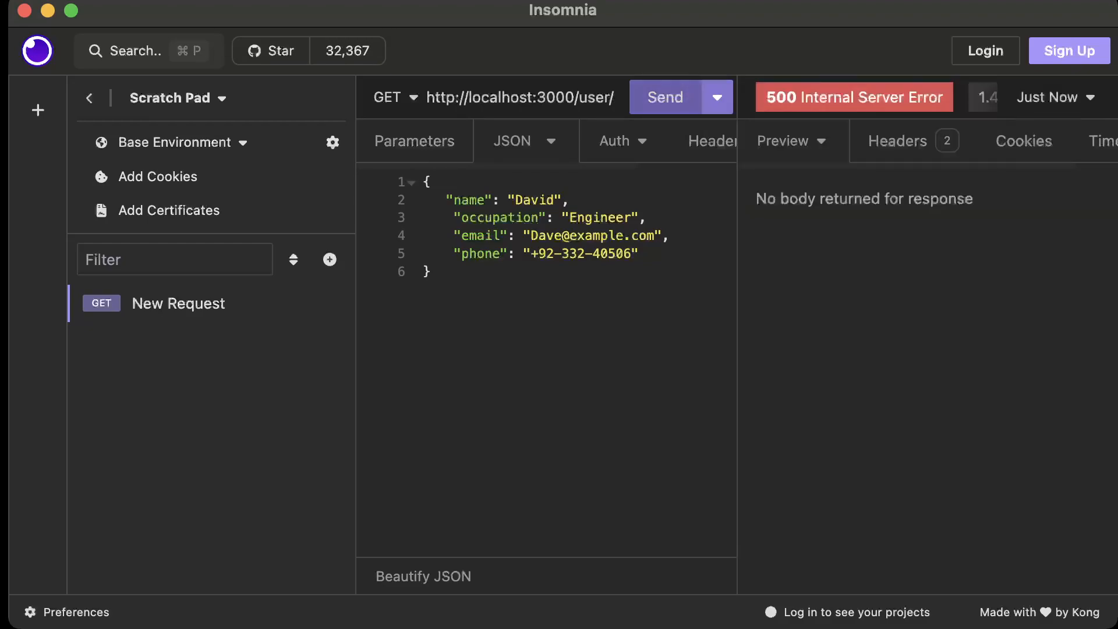
{"action": "left_click", "coordinate": [606, 254]}
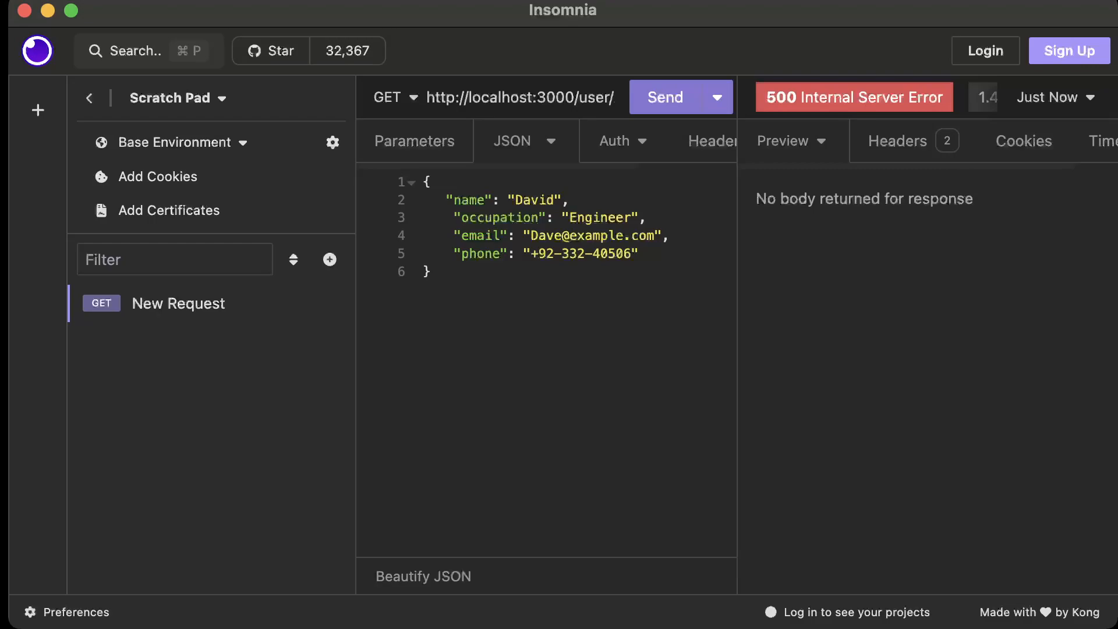
{"action": "type", "text": "3"}
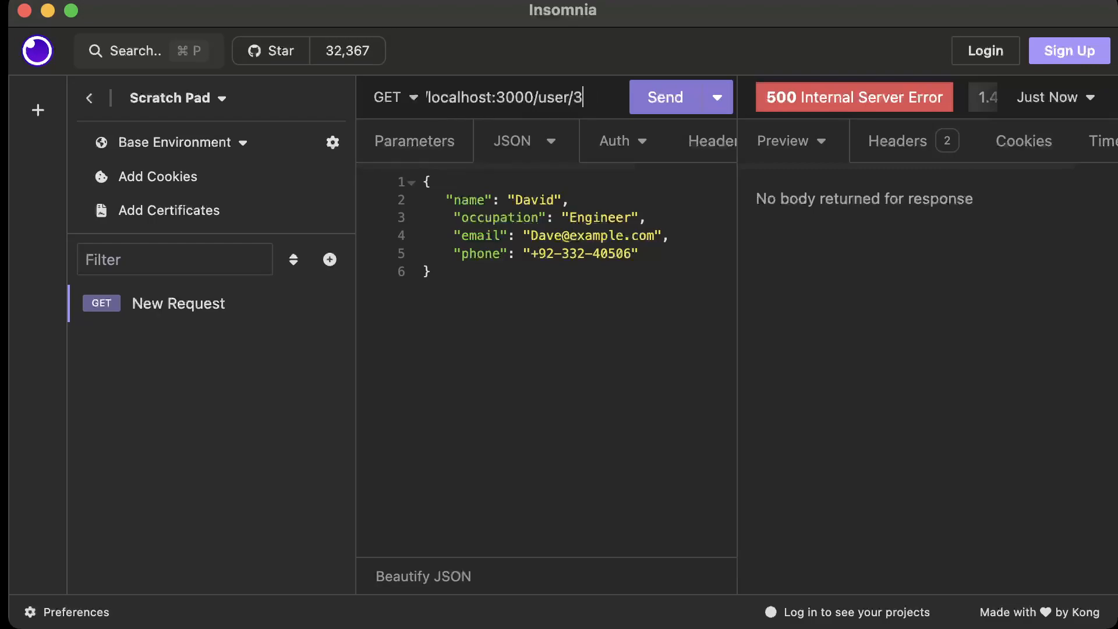
Step: Send DELETE to /user/3, receiving 204 No Content
{"action": "left_click", "coordinate": [396, 97]}
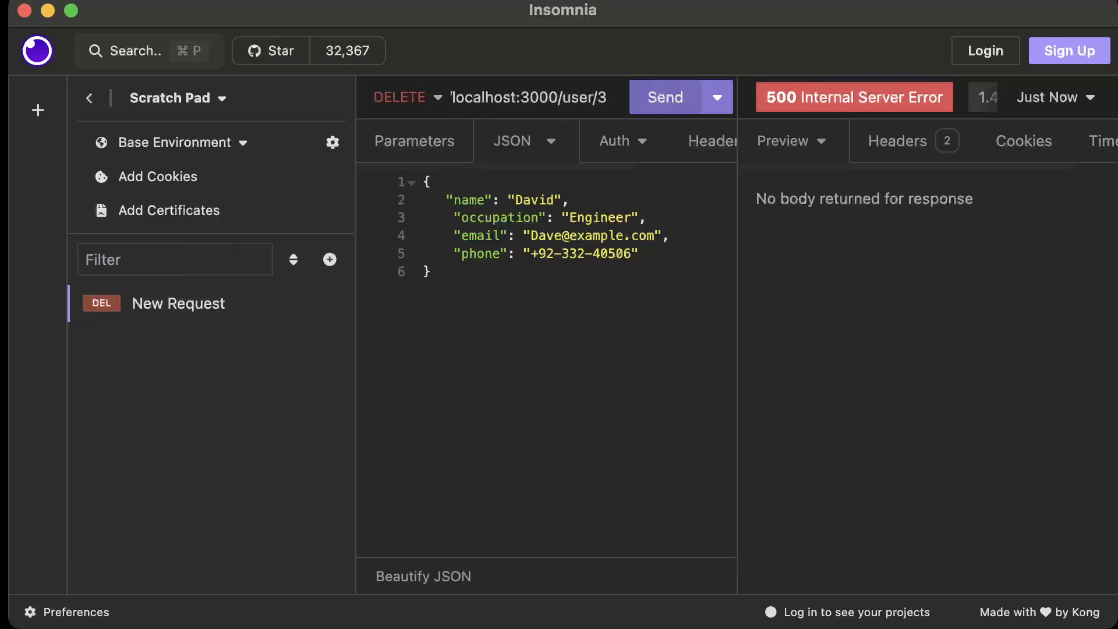
{"action": "left_click", "coordinate": [663, 96]}
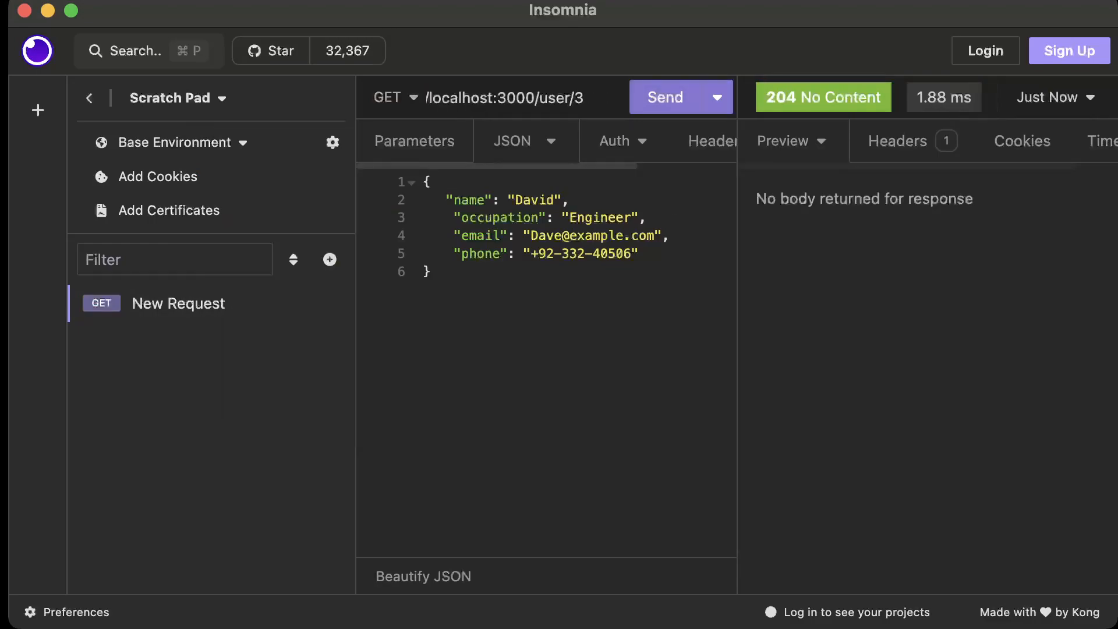
{"action": "left_click", "coordinate": [663, 96]}
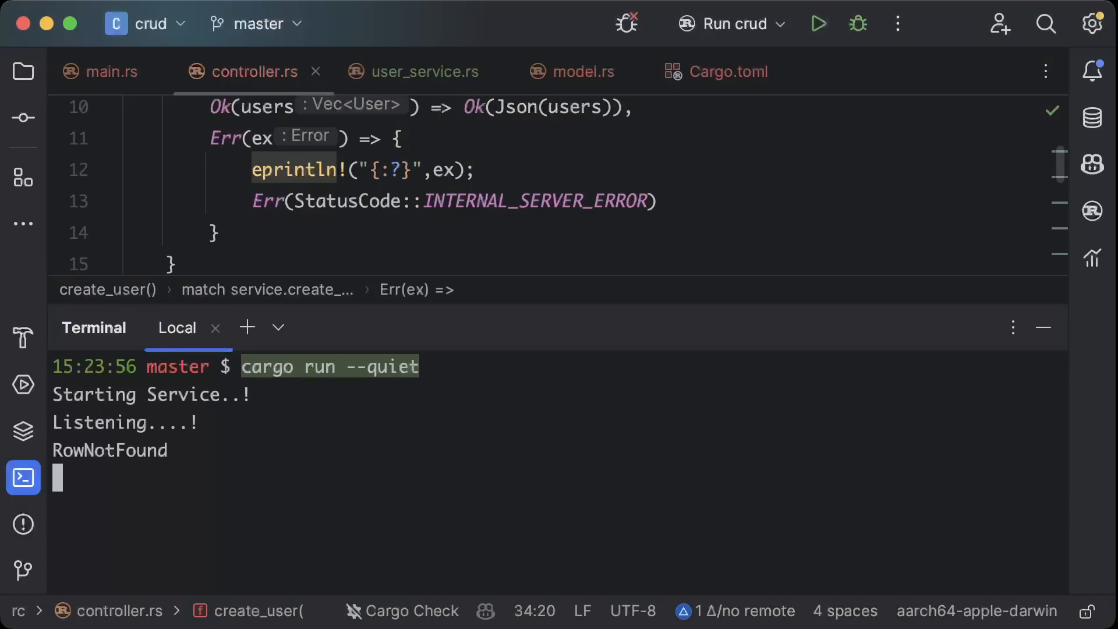
{"action": "scroll", "scroll_direction": "up", "scroll_amount": 3}
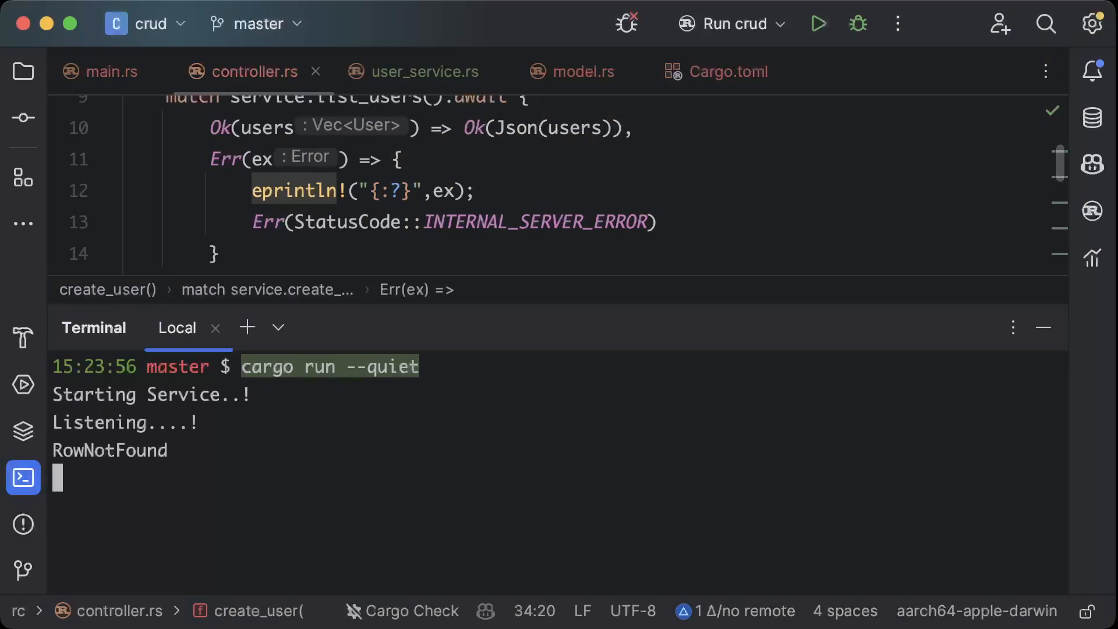
{"action": "scroll", "scroll_direction": "up", "scroll_amount": 3}
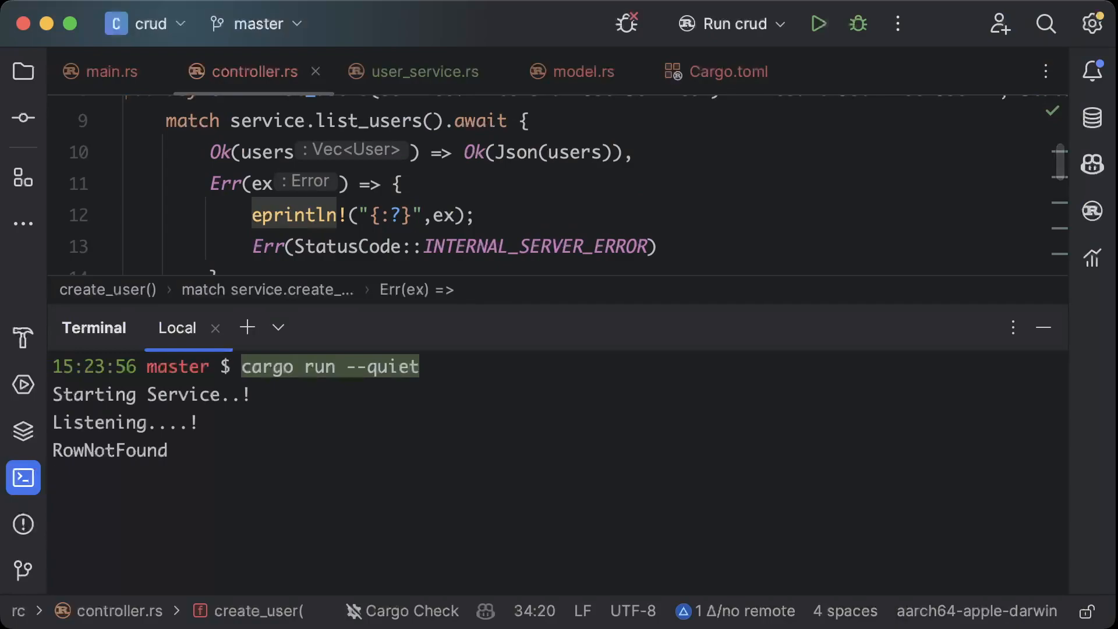
{"action": "left_click", "coordinate": [477, 214]}
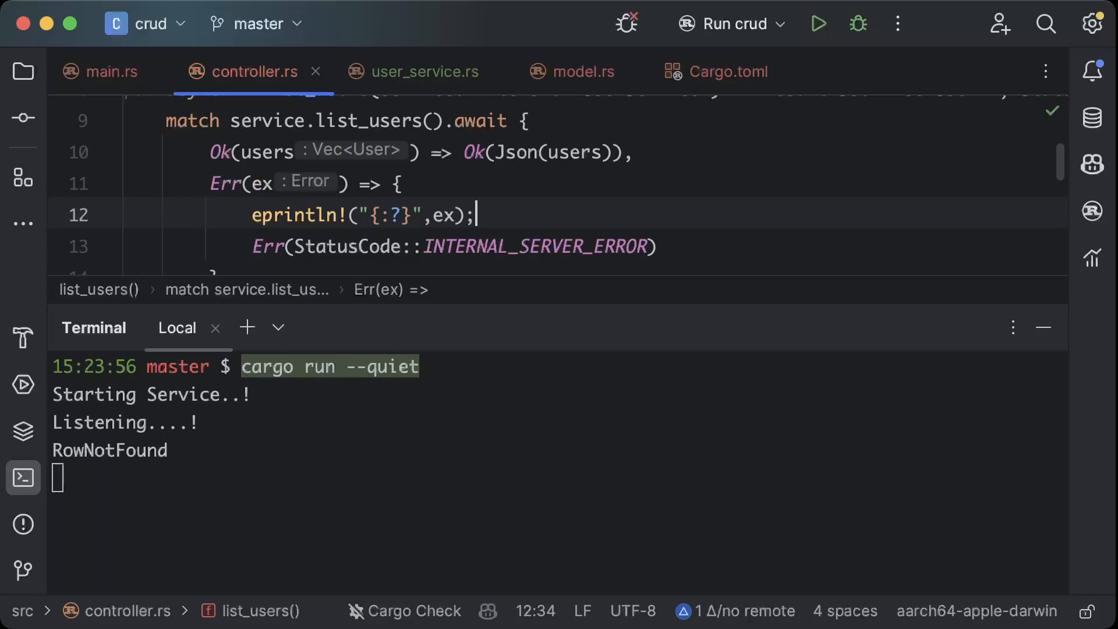
{"action": "double_click", "coordinate": [110, 450]}
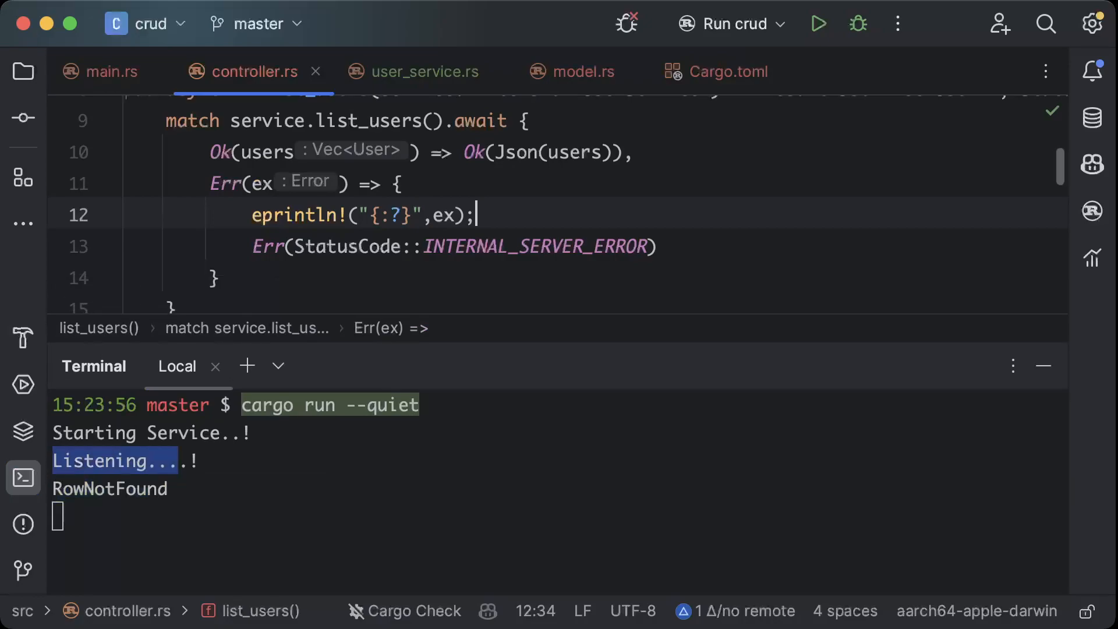
{"action": "scroll", "scroll_direction": "up", "scroll_amount": 3}
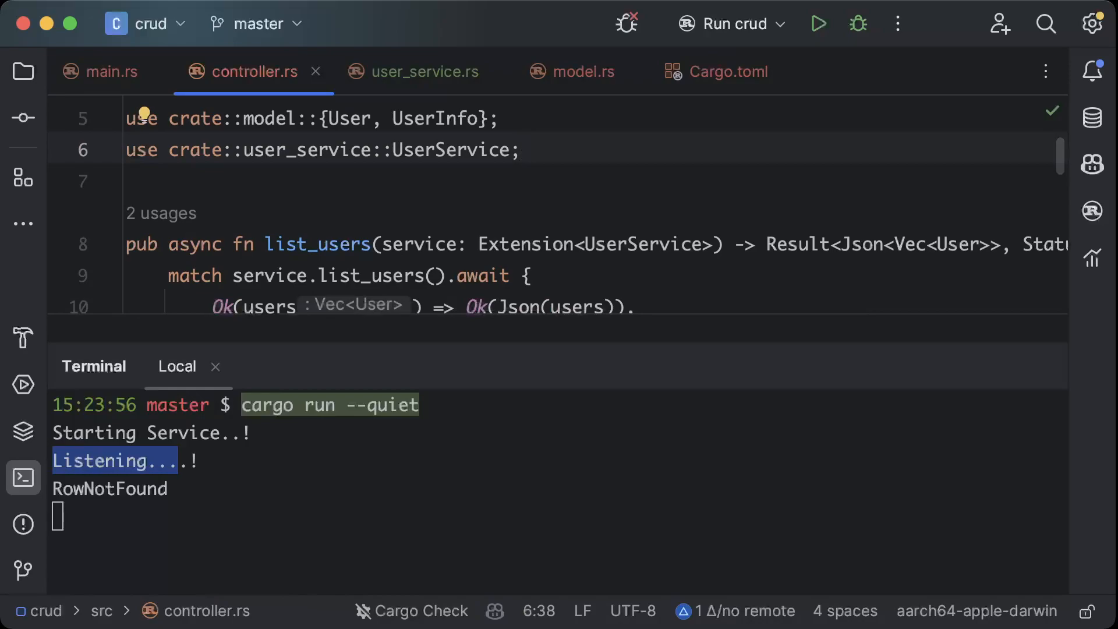
{"action": "left_click", "coordinate": [520, 150]}
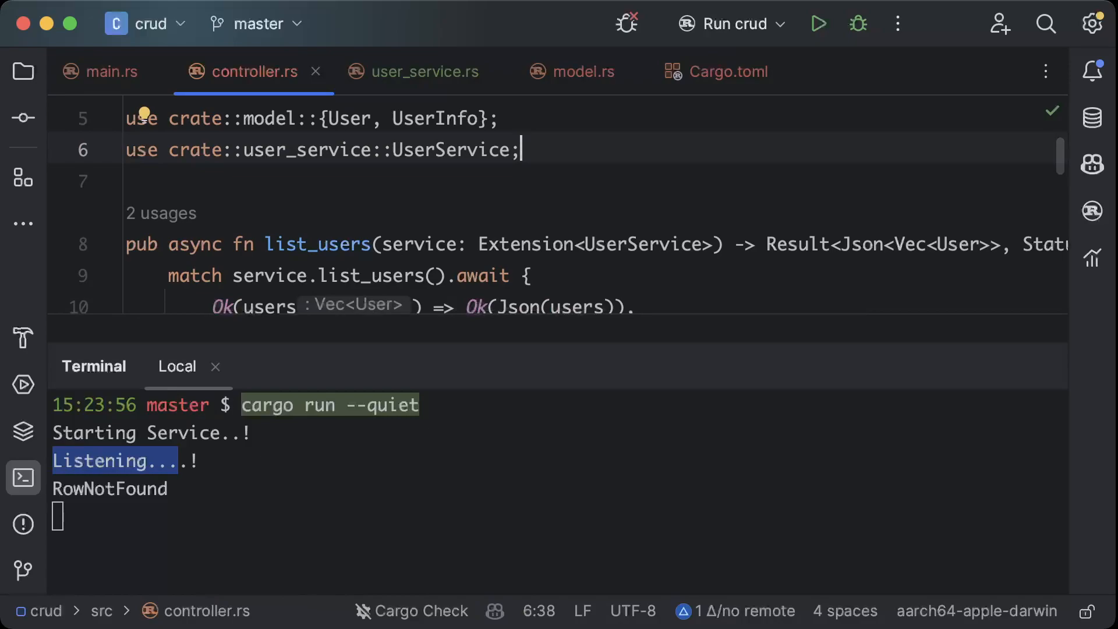